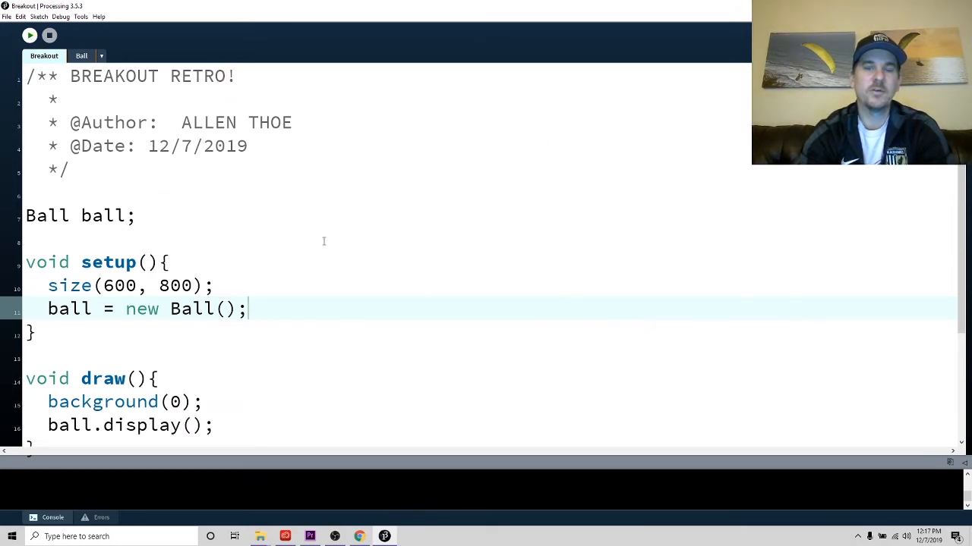
- Run the sketch to check the ball, then declare 'Paddle paddle;' in the main sketch
{"action": "left_click", "coordinate": [31, 35]}
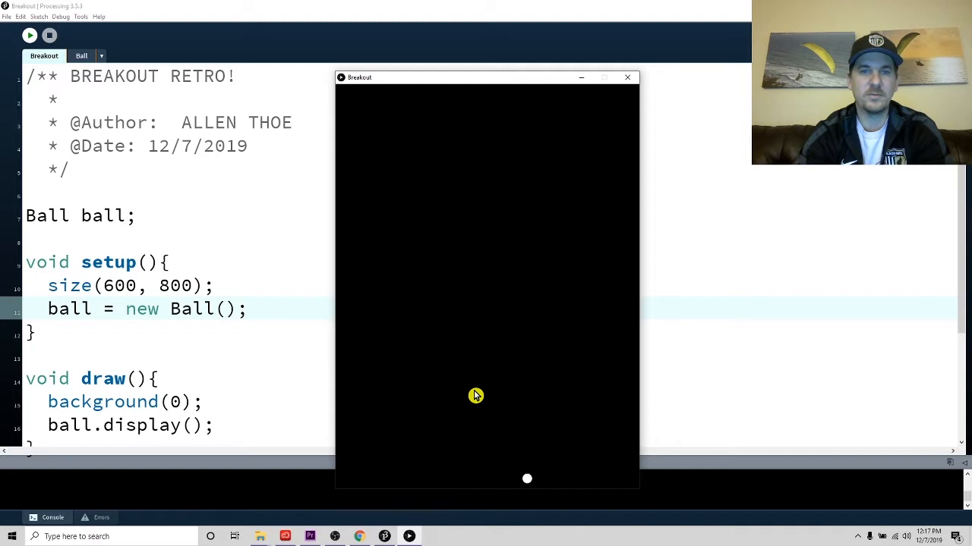
{"action": "mouse_move", "coordinate": [510, 506]}
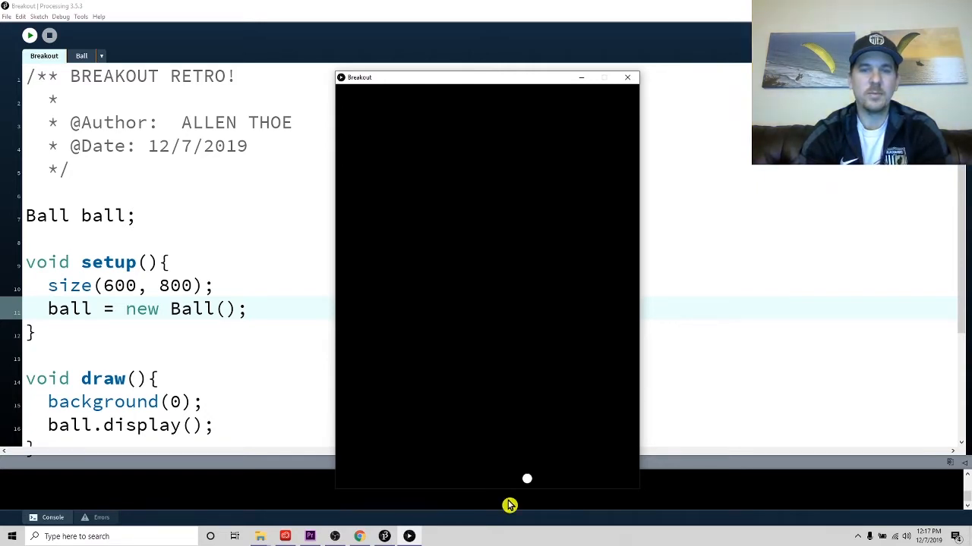
{"action": "mouse_move", "coordinate": [501, 460]}
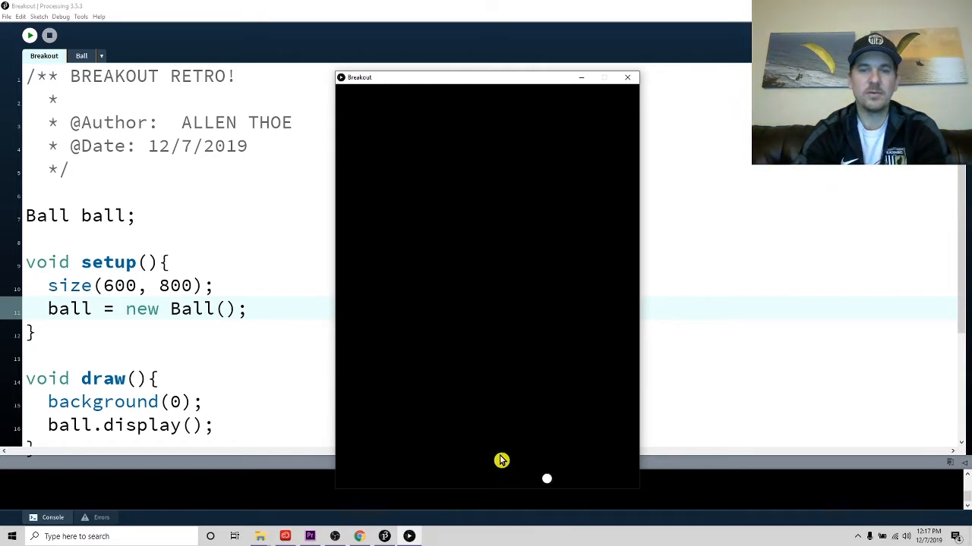
{"action": "left_click", "coordinate": [629, 76]}
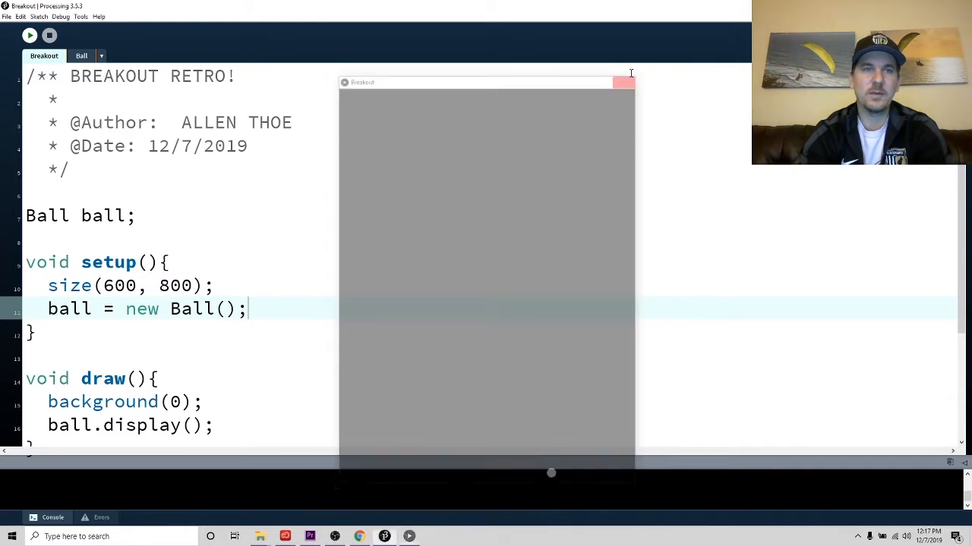
{"action": "left_click", "coordinate": [624, 82]}
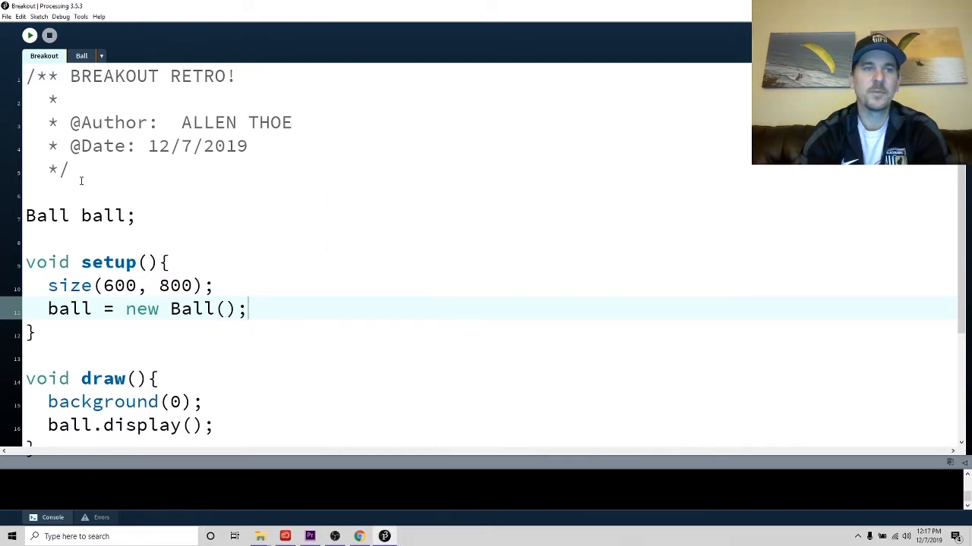
{"action": "left_click", "coordinate": [45, 241]}
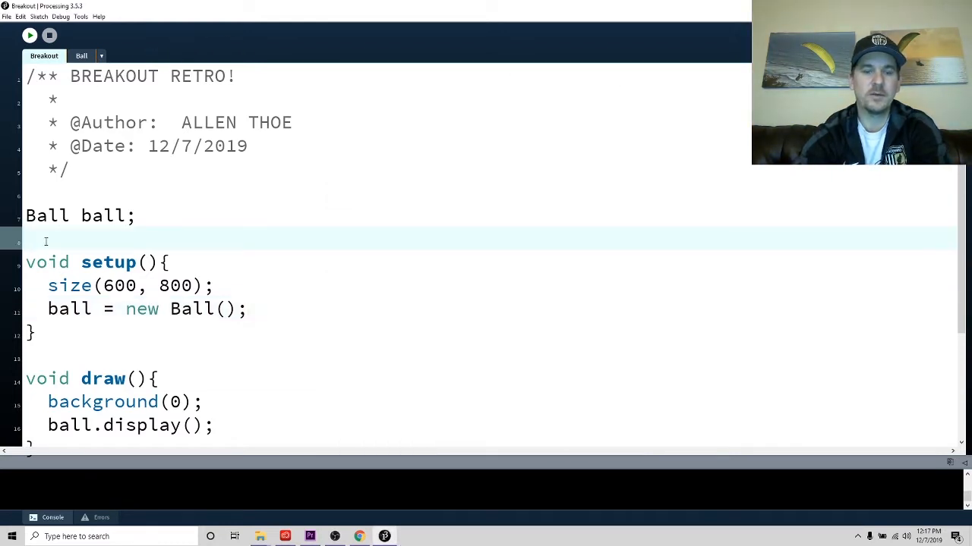
{"action": "type", "text": "Paddle paddle;"}
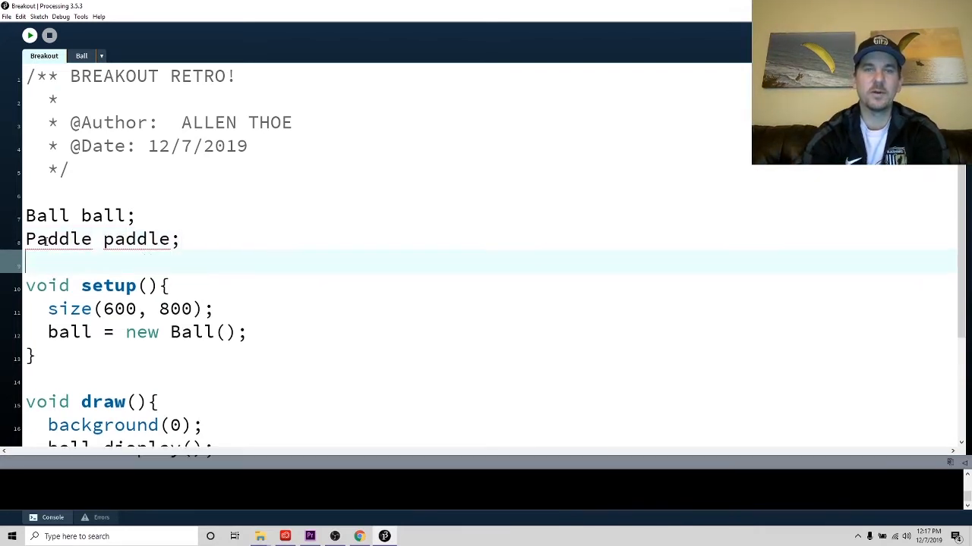
- Add 'paddle = new Paddle();' in setup and 'paddle.display();' in draw
{"action": "scroll", "scroll_direction": "down", "scroll_amount": 3}
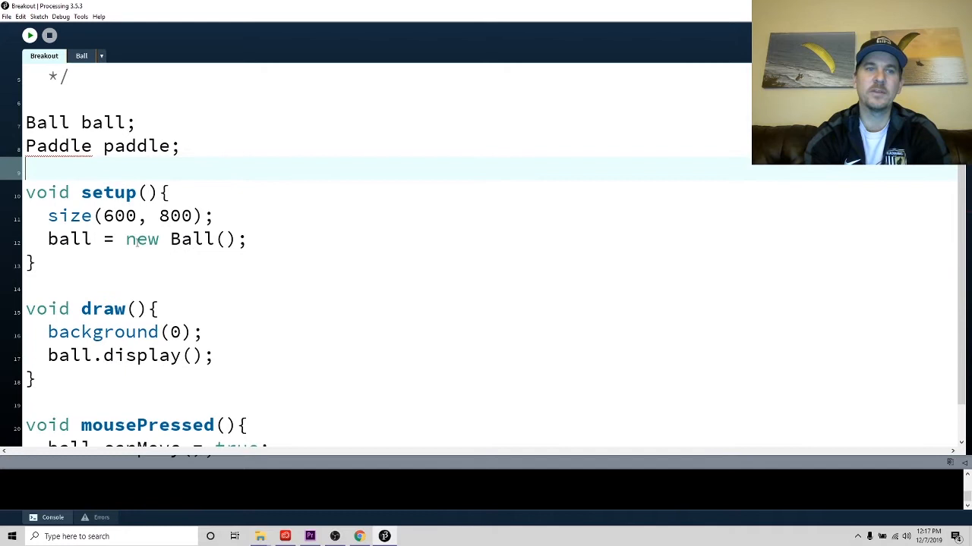
{"action": "left_click", "coordinate": [250, 240]}
{"action": "type", "text": "padd"}
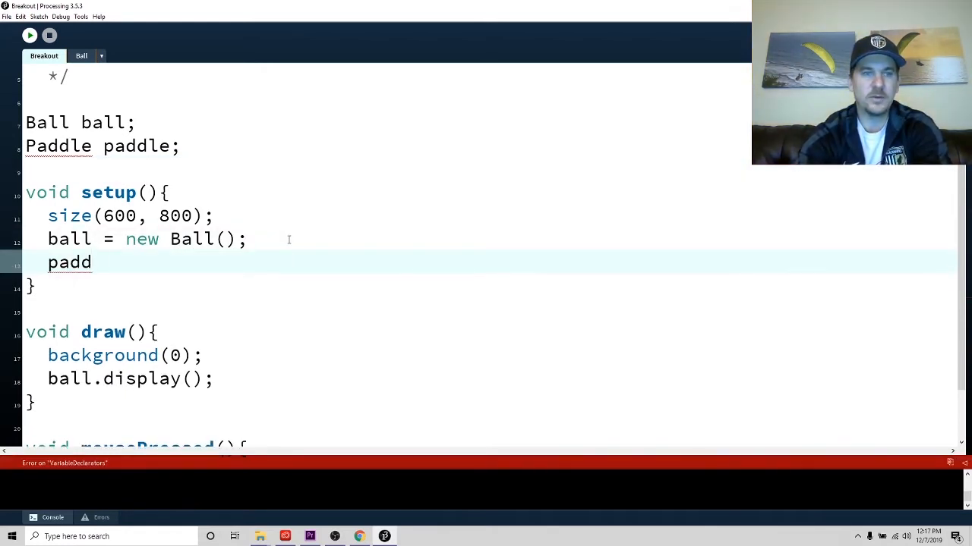
{"action": "type", "text": "le = new Padd"}
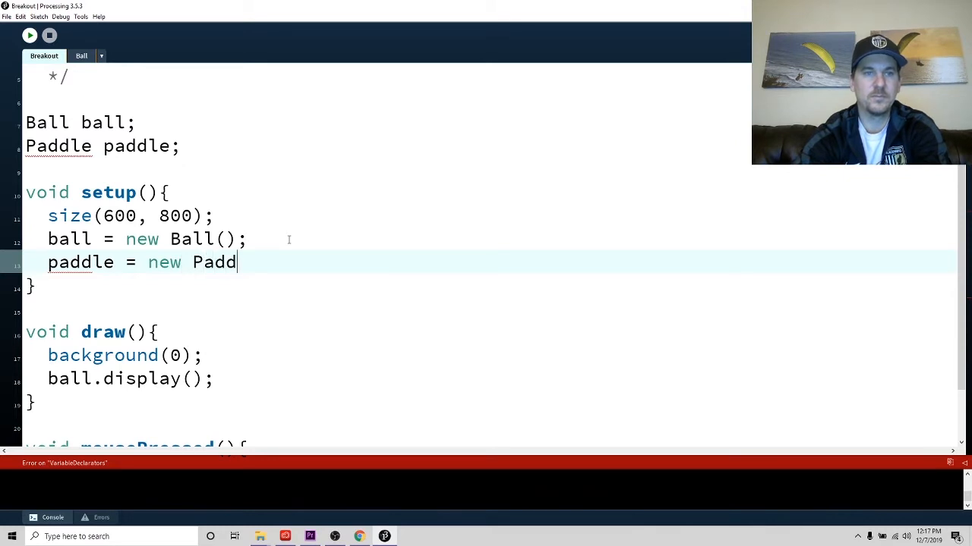
{"action": "type", "text": "le();"}
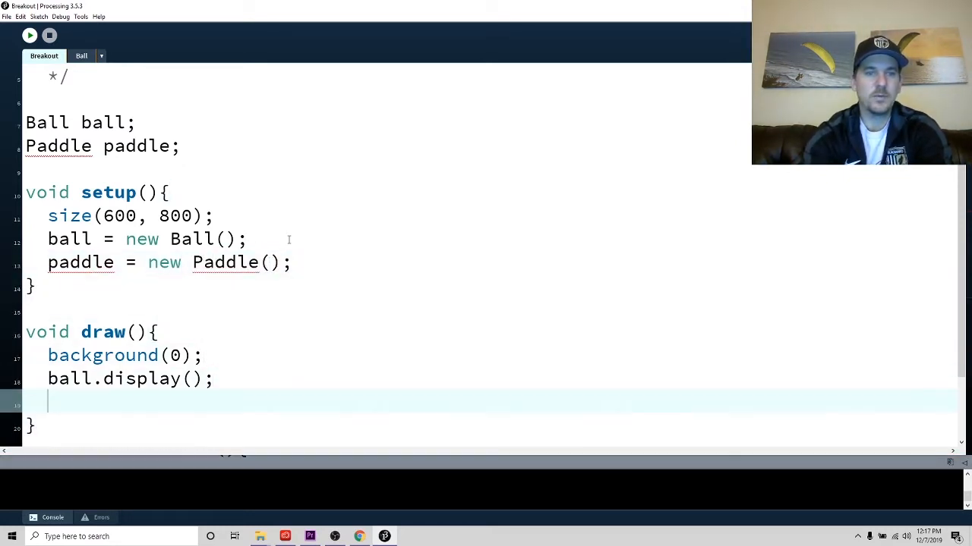
{"action": "type", "text": "paddle."}
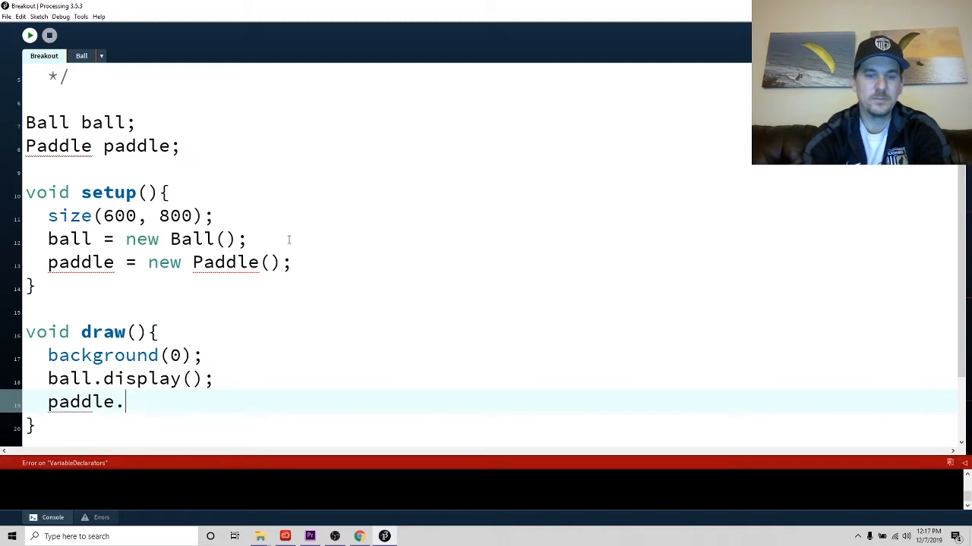
{"action": "type", "text": "disp"}
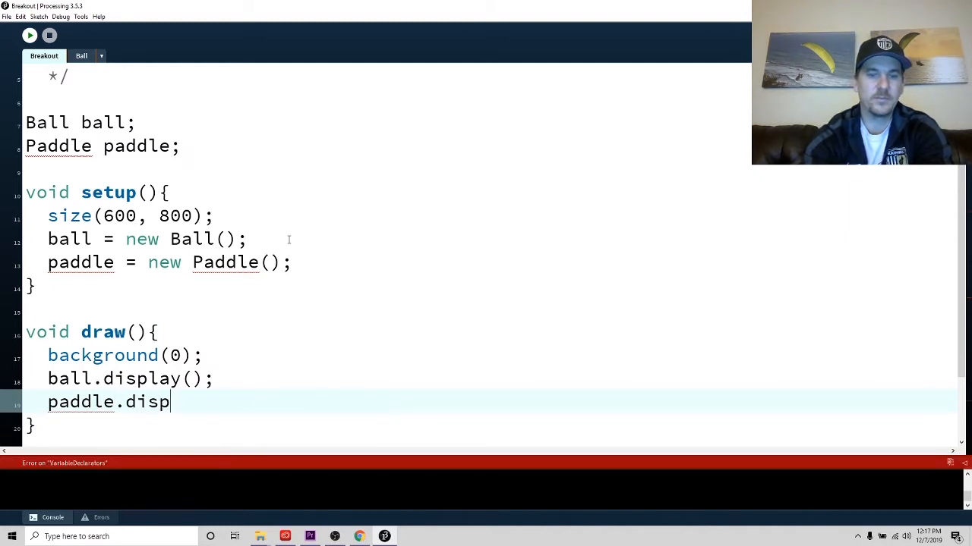
{"action": "type", "text": "lay();"}
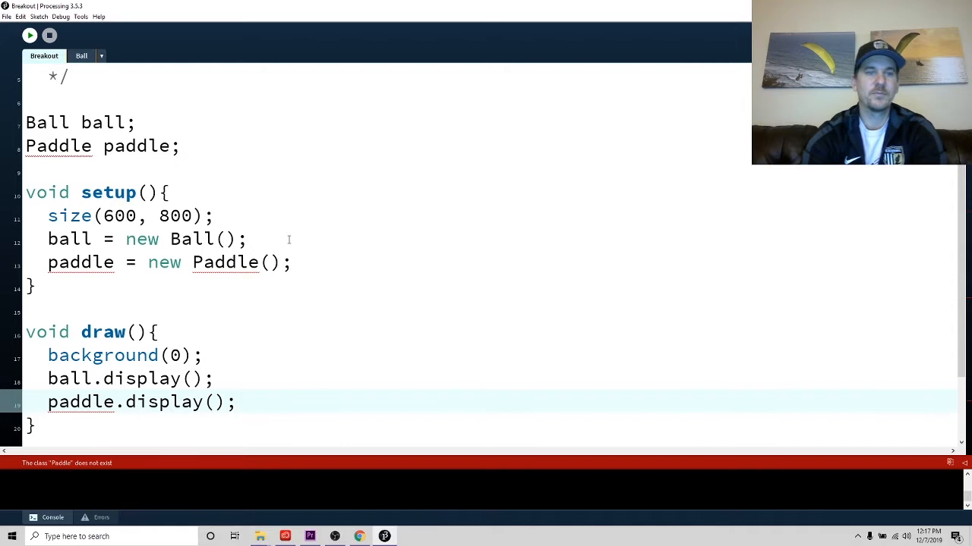
{"action": "scroll", "scroll_direction": "down", "scroll_amount": 3}
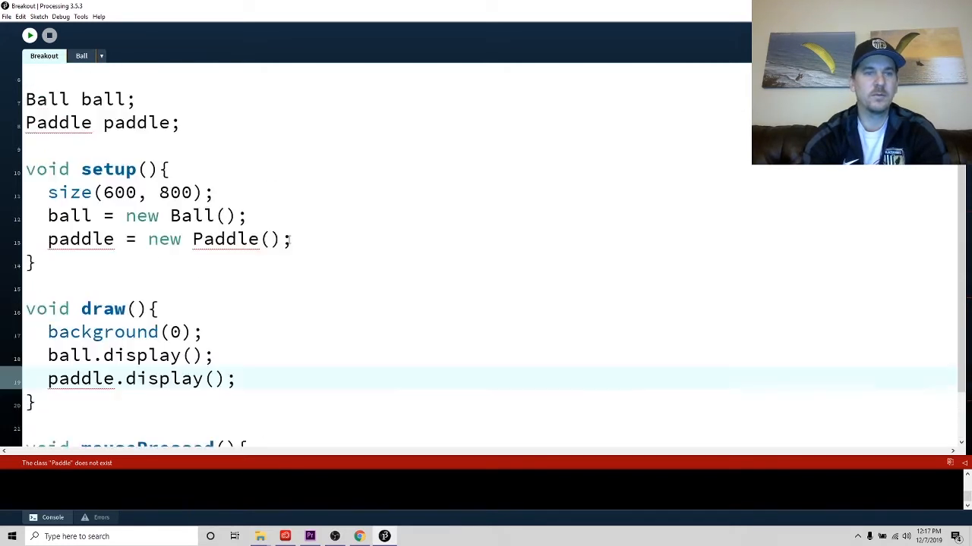
{"action": "scroll", "scroll_direction": "up", "scroll_amount": 3}
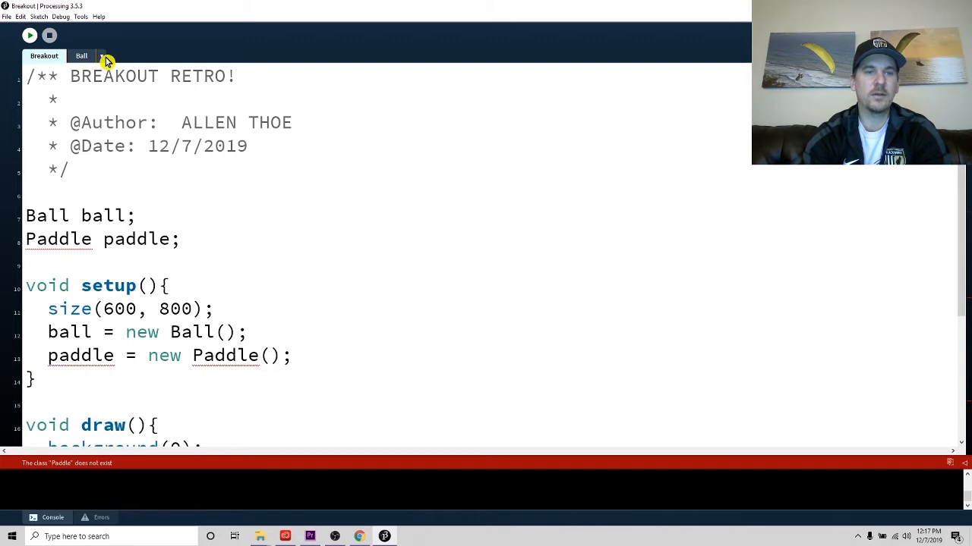
- Create a new sketch tab named Paddle
{"action": "left_click", "coordinate": [106, 61]}
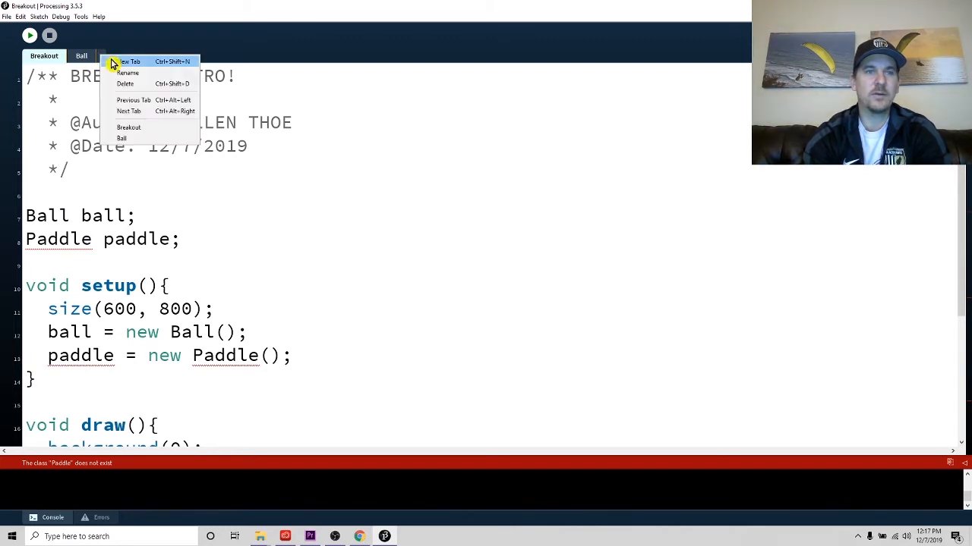
{"action": "left_click", "coordinate": [127, 73]}
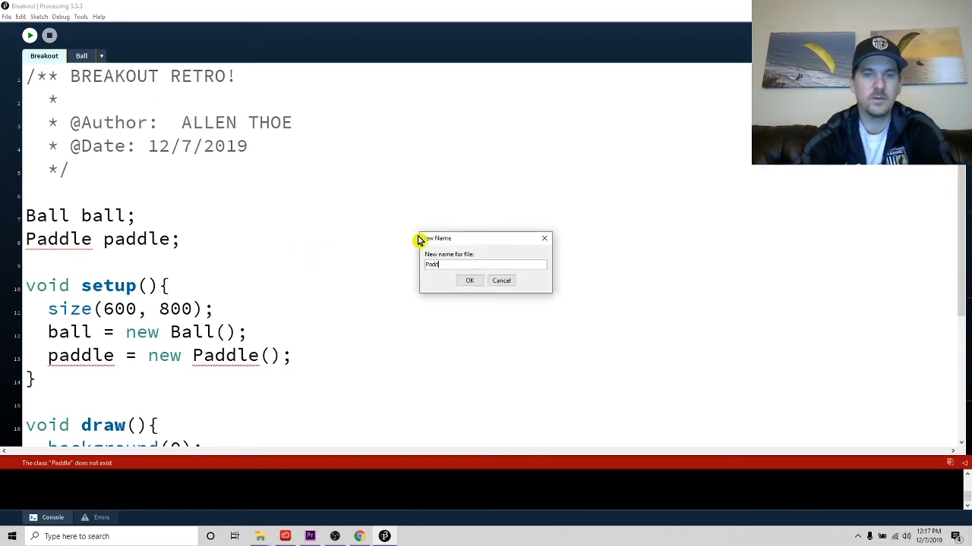
{"action": "left_click", "coordinate": [469, 279]}
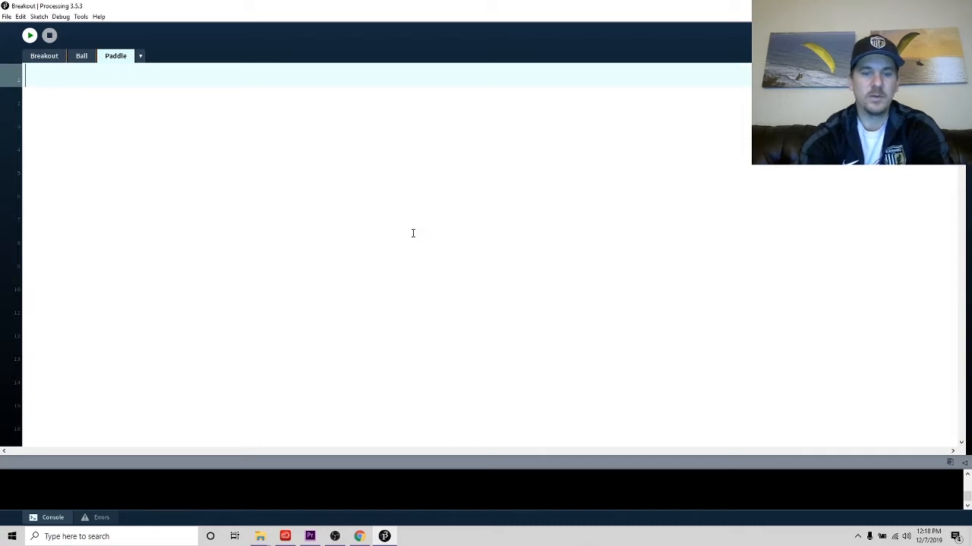
- Start 'public class Paddle {' and begin its //Variables comment with x, y
{"action": "type", "text": "public class"}
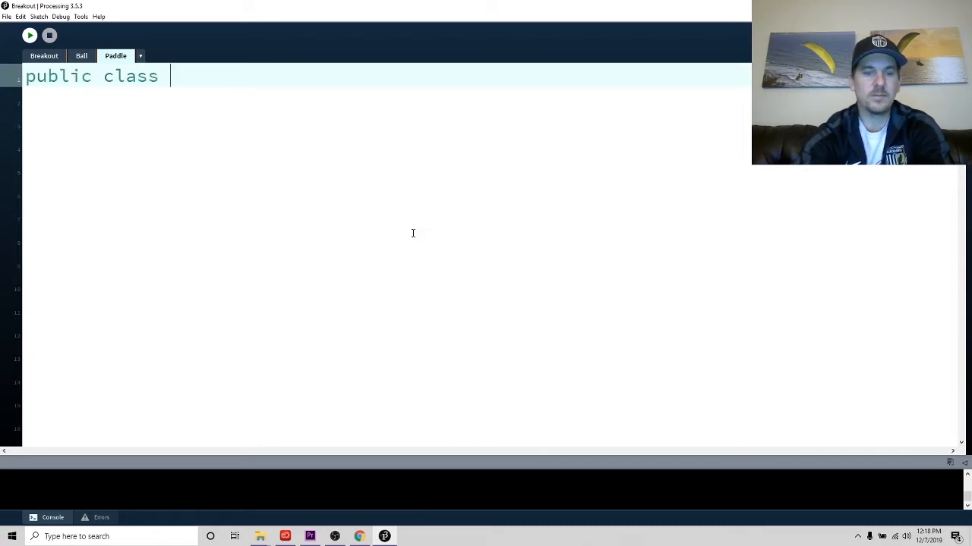
{"action": "type", "text": "Paddle"}
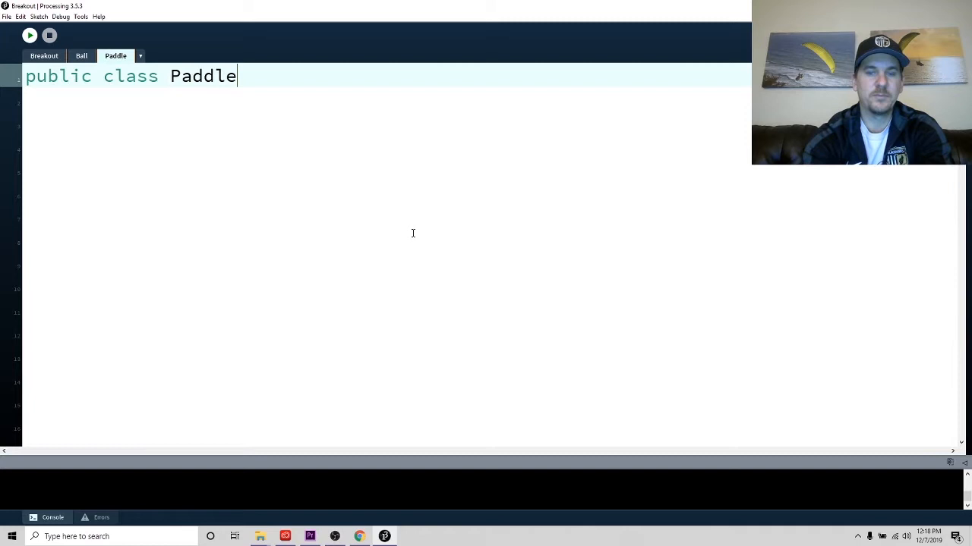
{"action": "type", "text": "{"}
{"action": "type", "text": "}"}
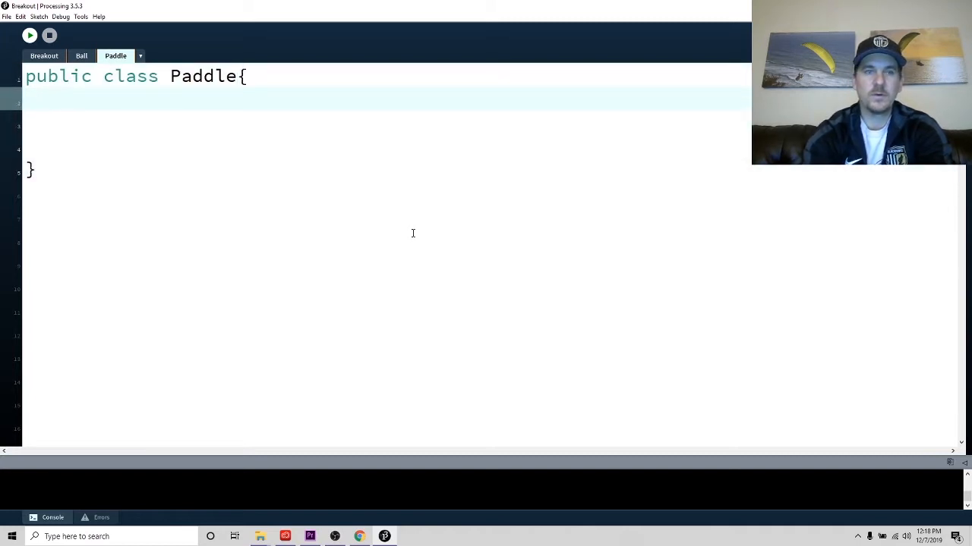
{"action": "type", "text": "//V"}
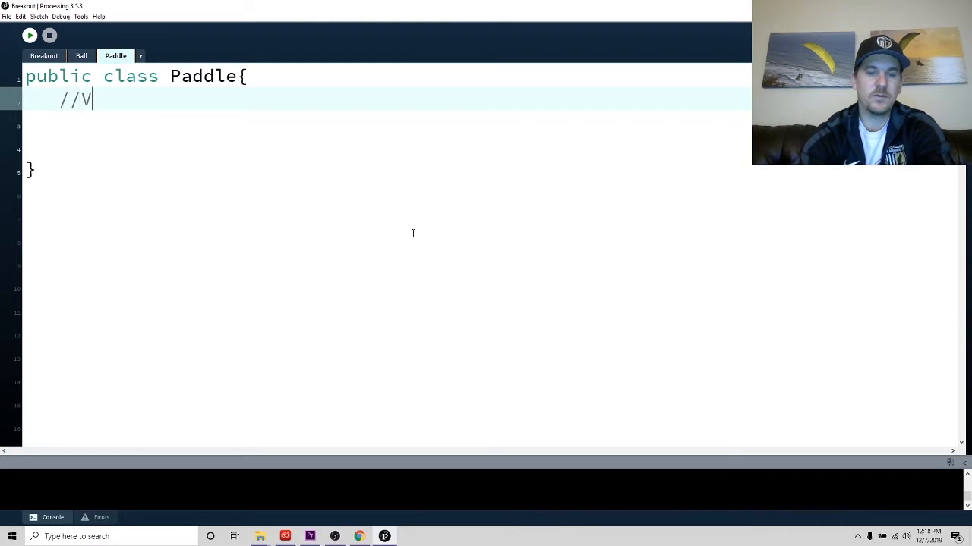
{"action": "type", "text": "ariables"}
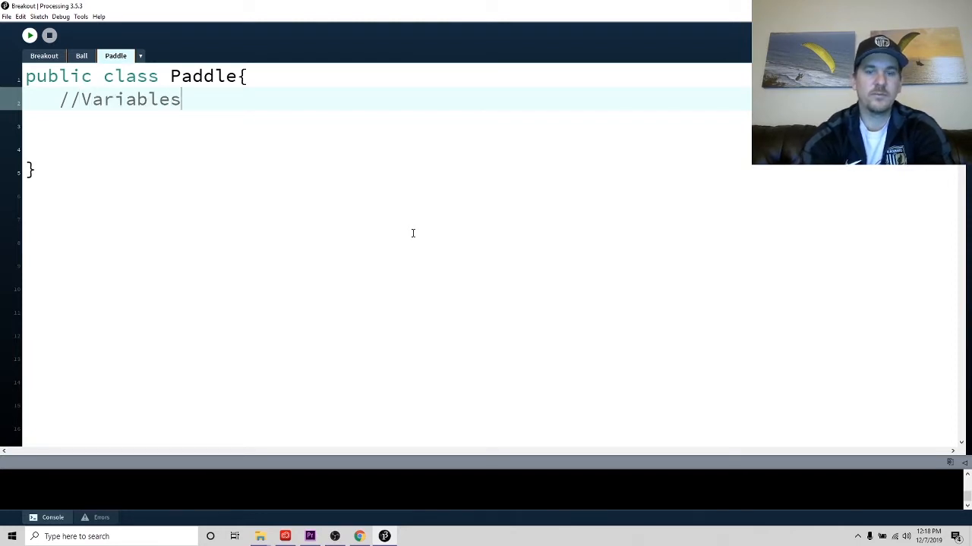
{"action": "type", "text": "(x"}
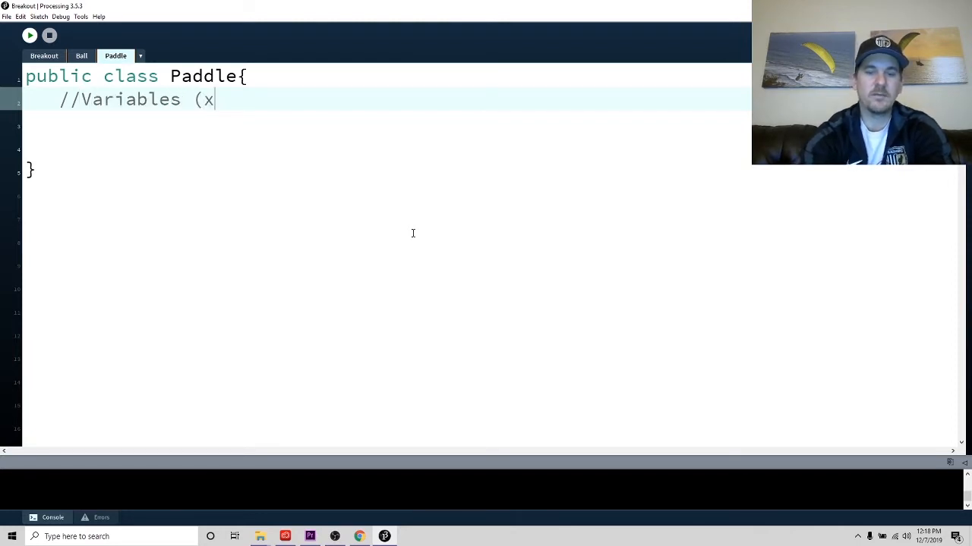
{"action": "type", "text": ", y,"}
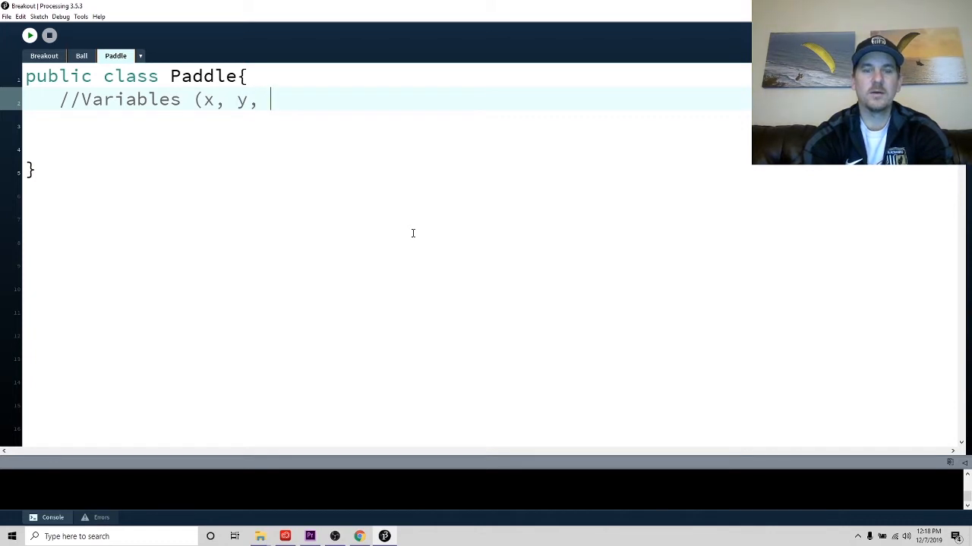
- Finish the comment with width, height (rectangle), removing the stray comma
{"action": "type", "text": "width"}
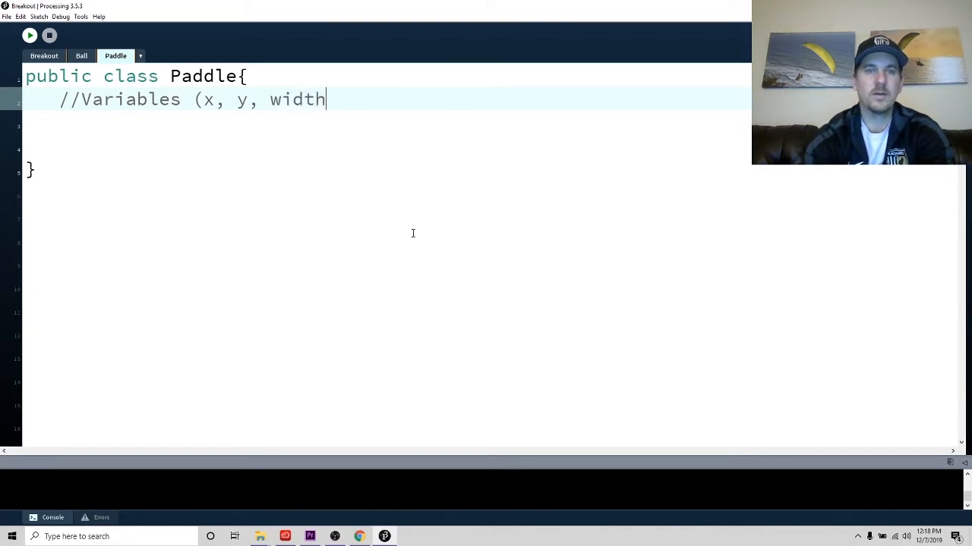
{"action": "type", "text": ", heig"}
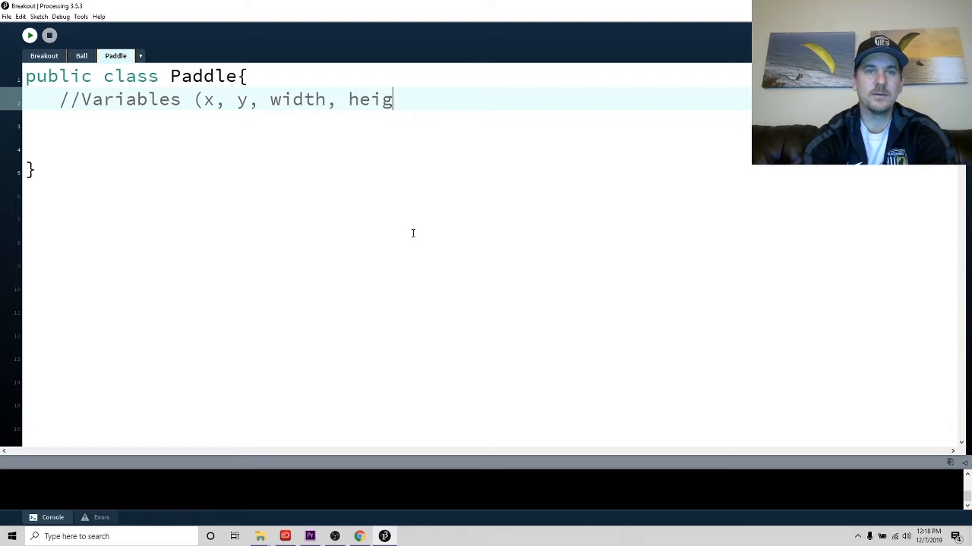
{"action": "type", "text": "ht,"}
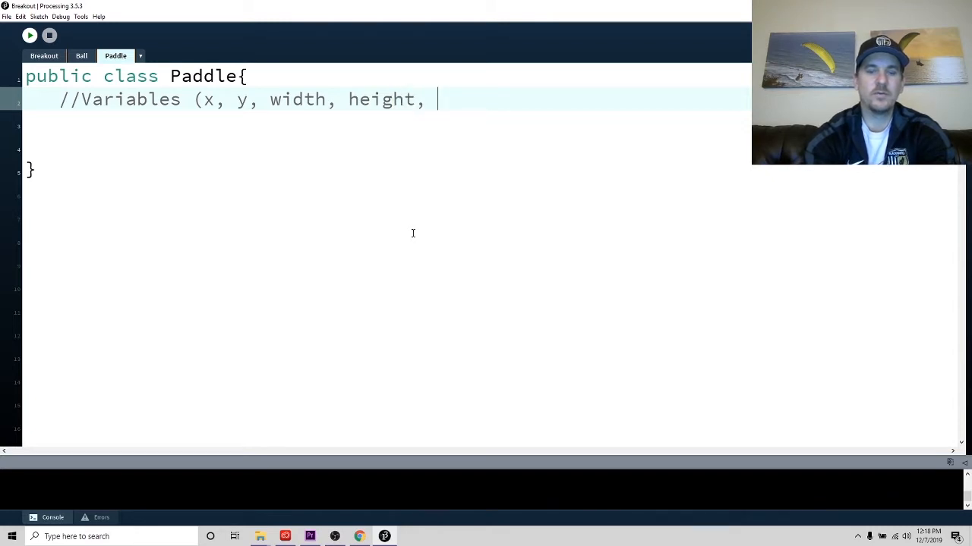
{"action": "type", "text": "rectanlge"}
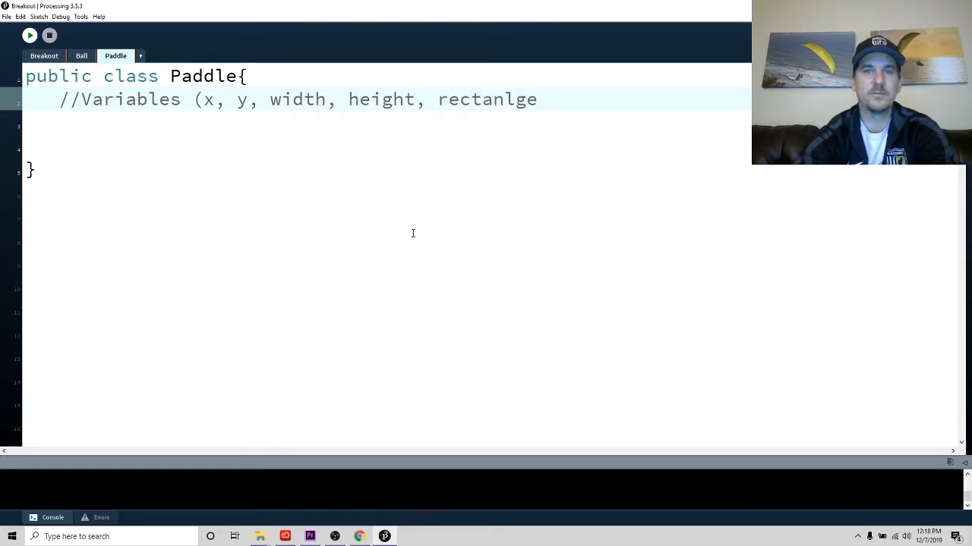
{"action": "type", "text": ")"}
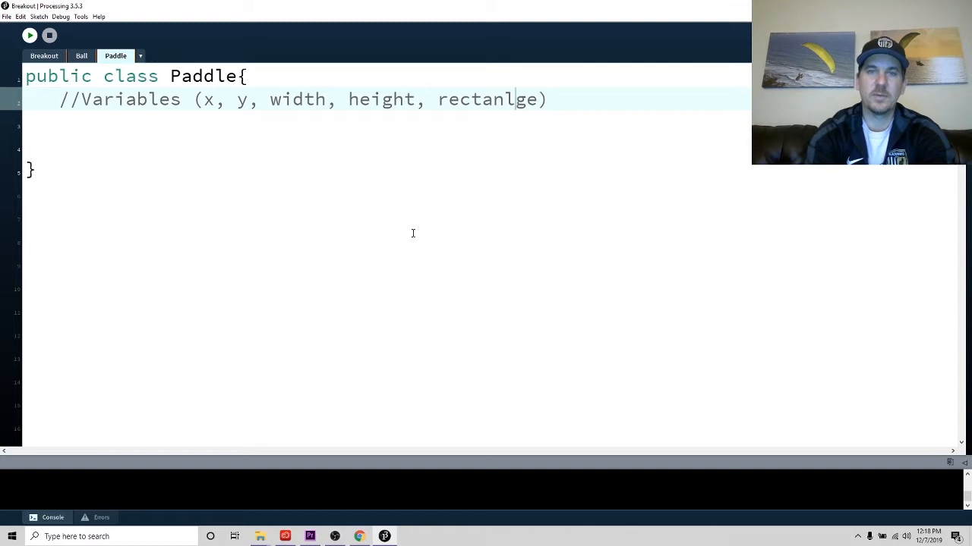
{"action": "key", "text": "Backspace"}
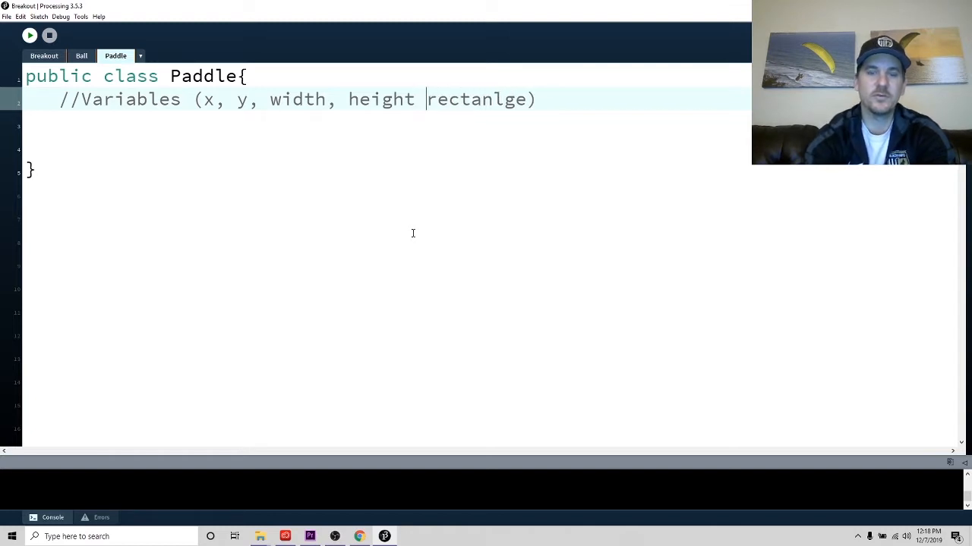
{"action": "type", "text": "("}
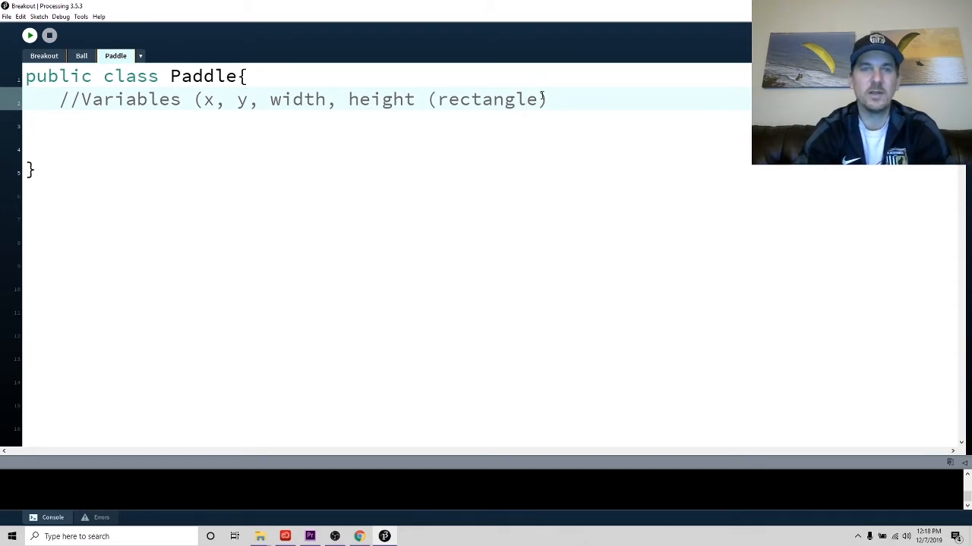
{"action": "type", "text": ")"}
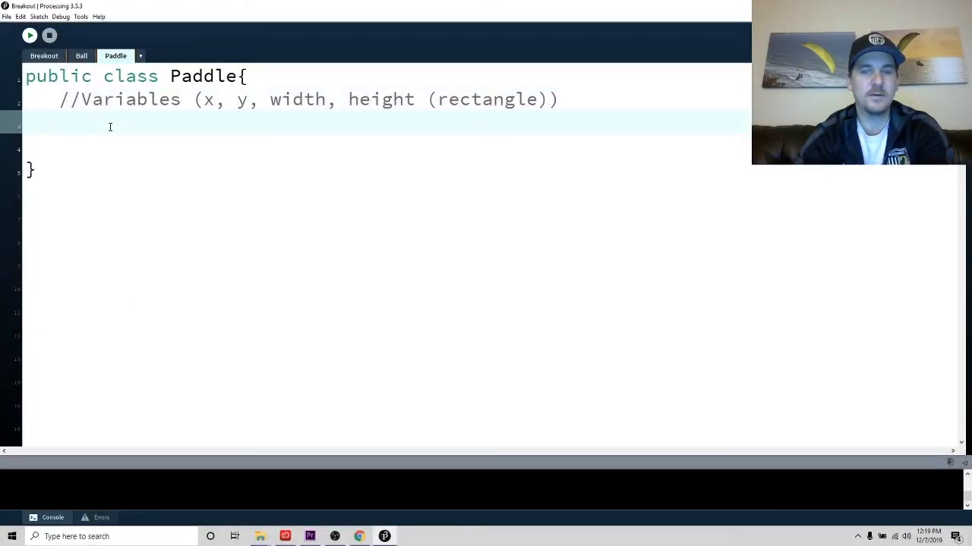
- Declare 'private float x, y, w, h;' in the Paddle class
{"action": "type", "text": "p"}
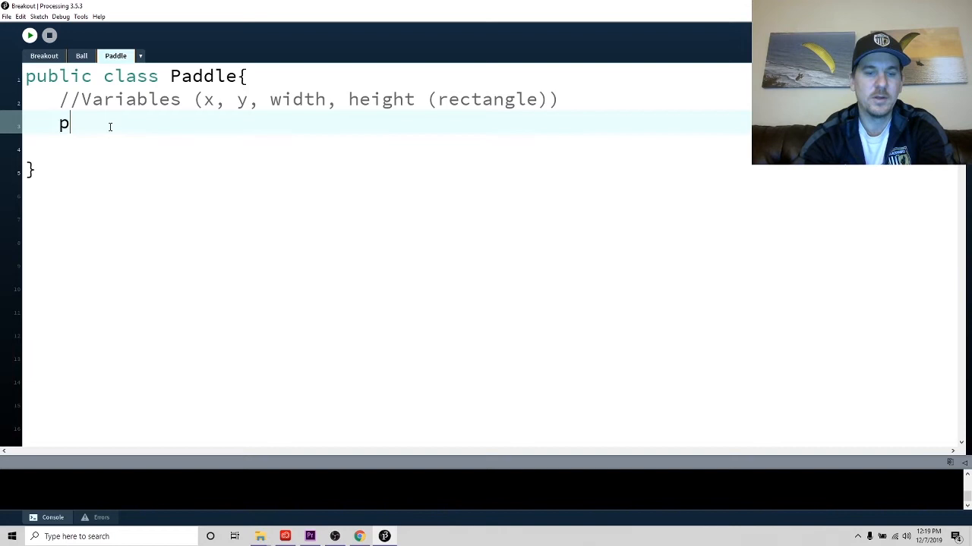
{"action": "type", "text": "ri"}
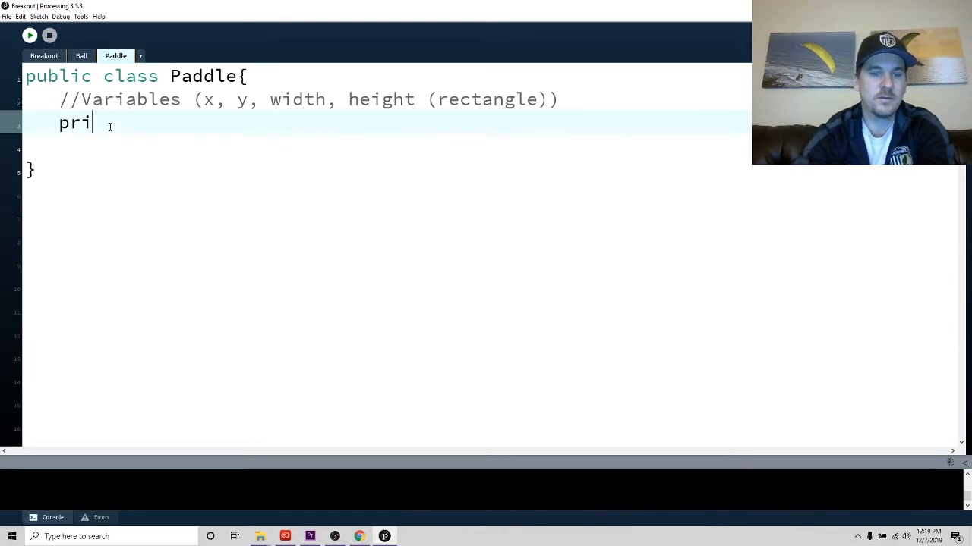
{"action": "type", "text": "vate float"}
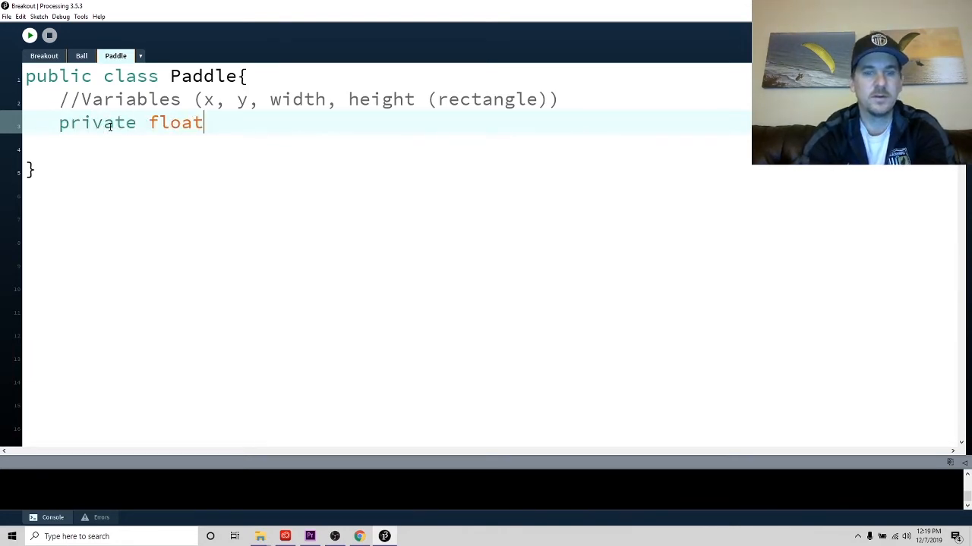
{"action": "type", "text": "x,"}
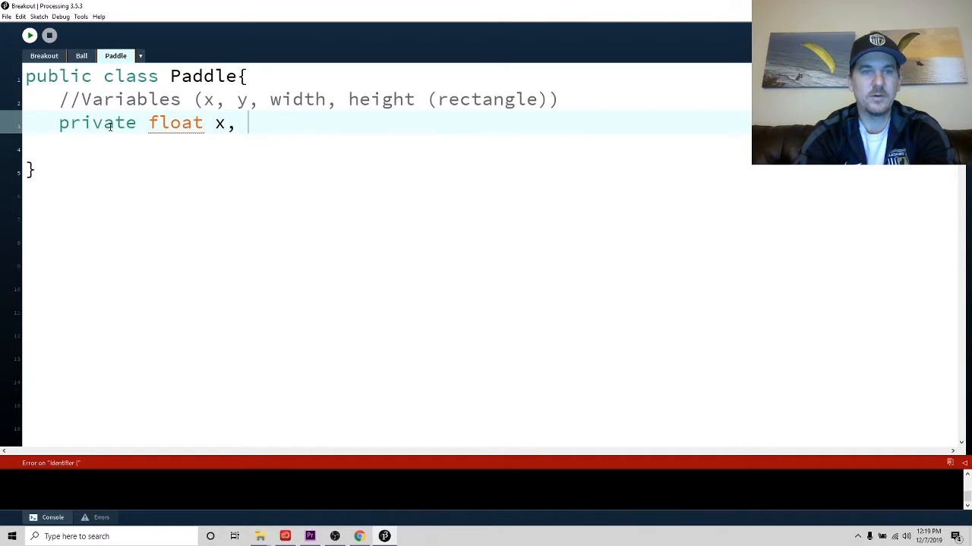
{"action": "type", "text": "y, w, h"}
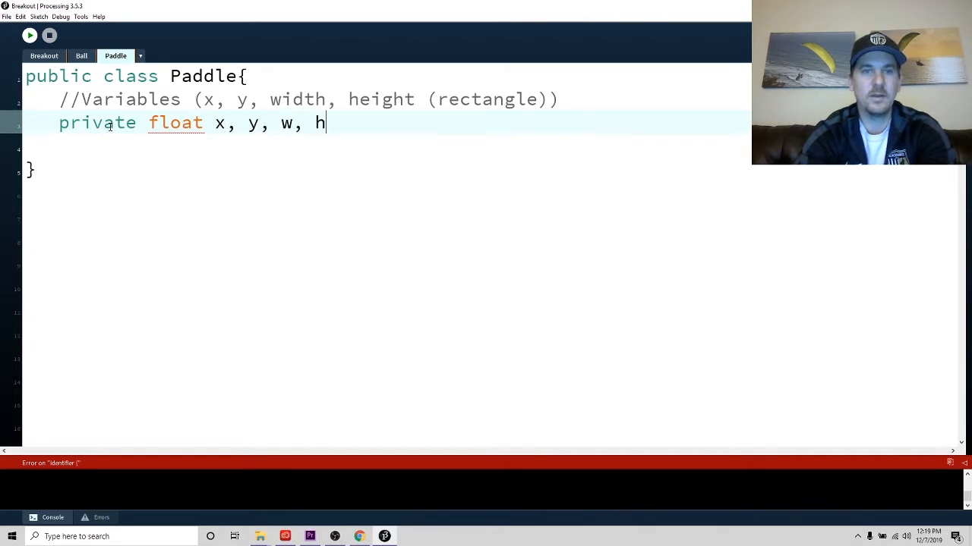
{"action": "type", "text": ","}
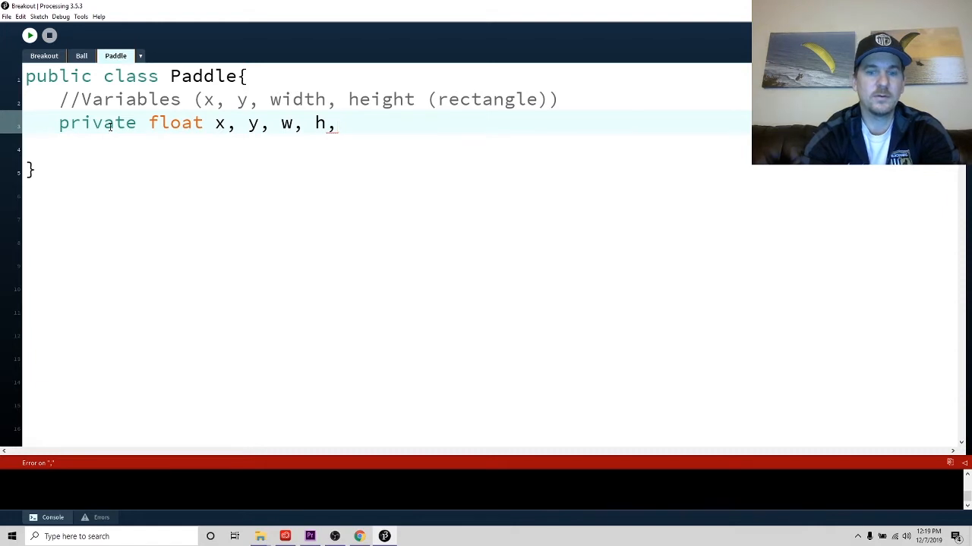
{"action": "type", "text": ";"}
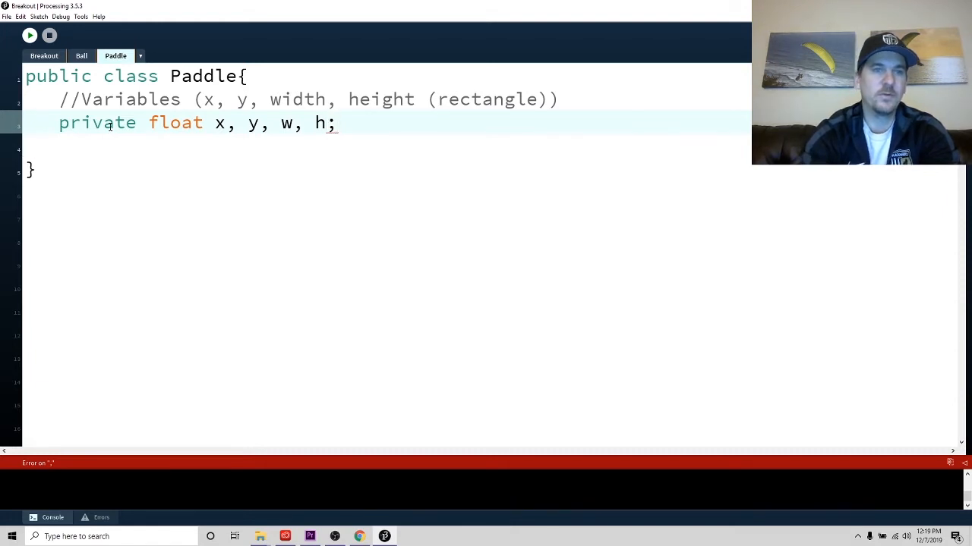
- Write the Paddle constructor setting x = width/2 and y = height - 50
{"action": "type", "text": "pub"}
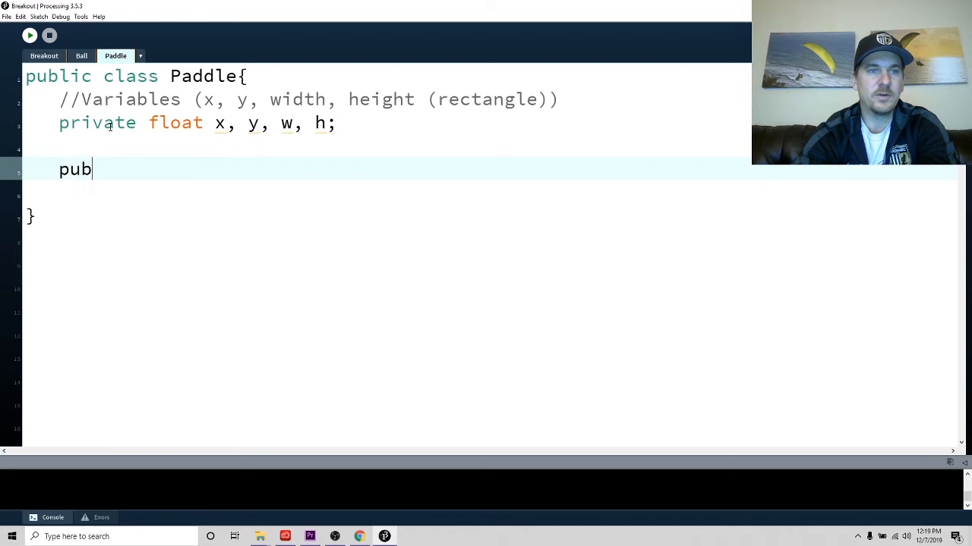
{"action": "type", "text": "li"}
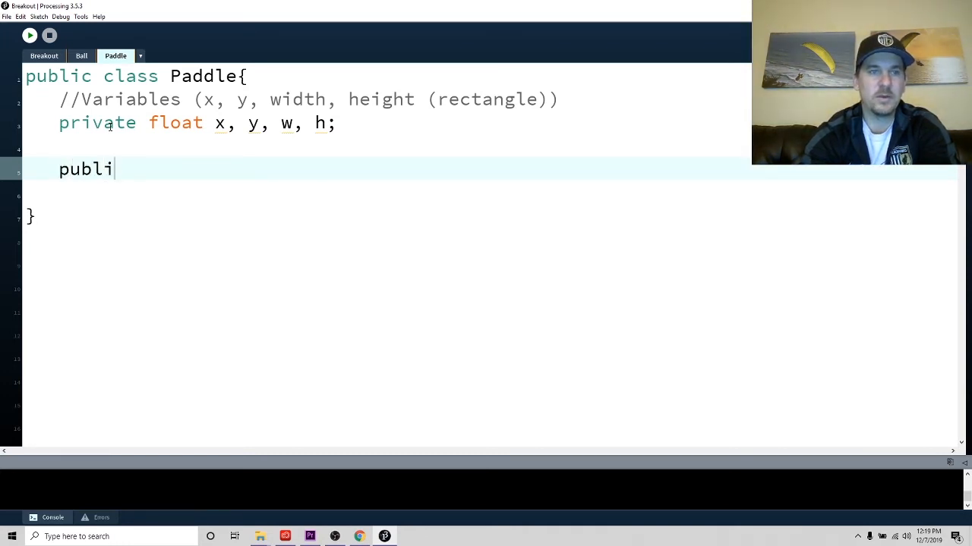
{"action": "type", "text": "c Paddle"}
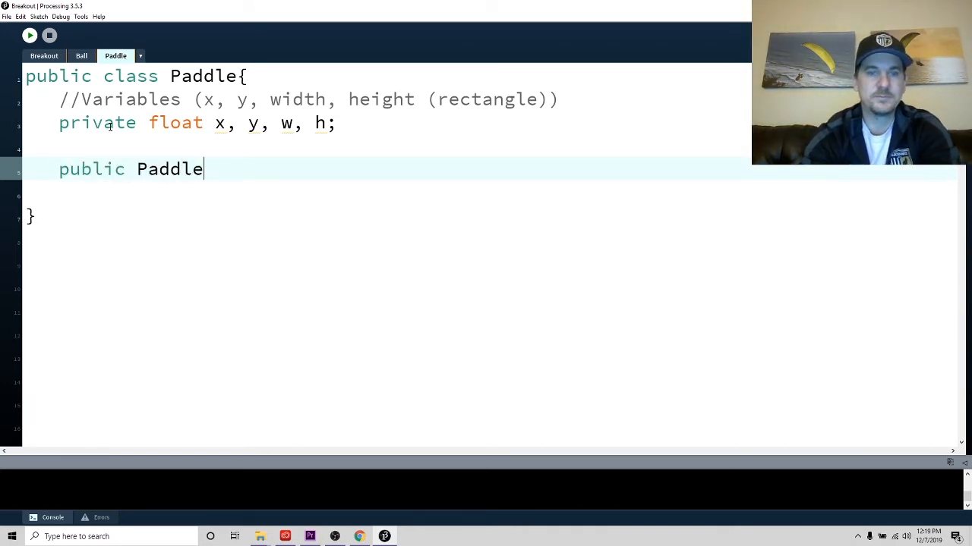
{"action": "type", "text": "(){"}
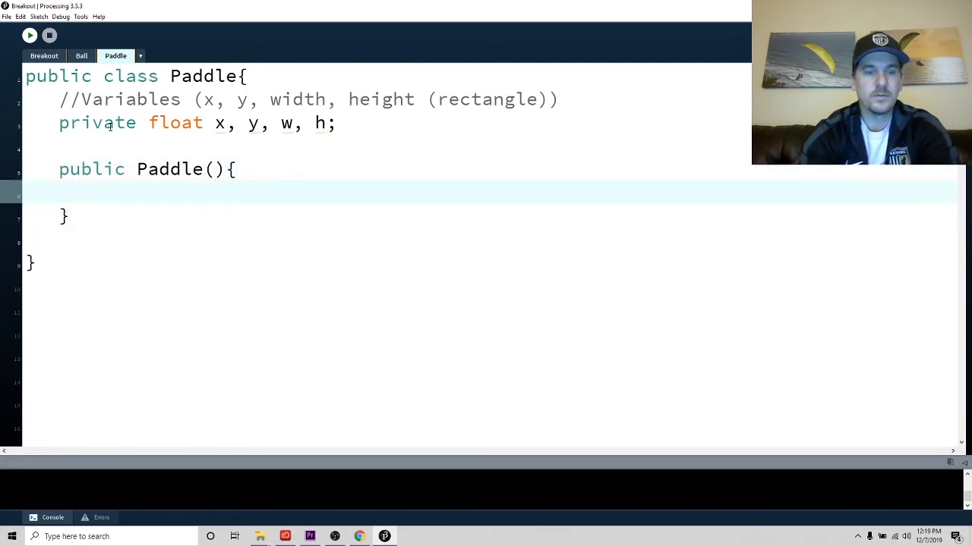
{"action": "type", "text": "x = wid"}
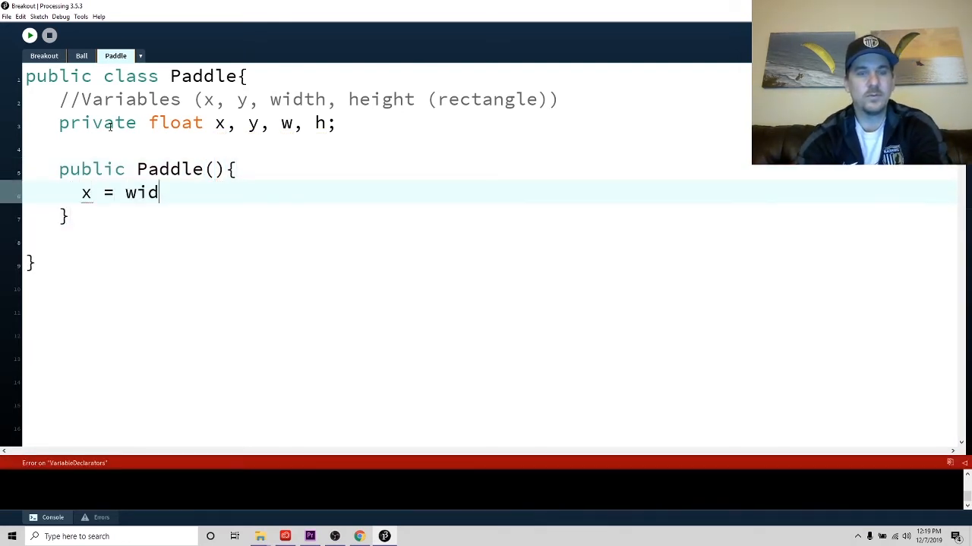
{"action": "type", "text": "th/2;"}
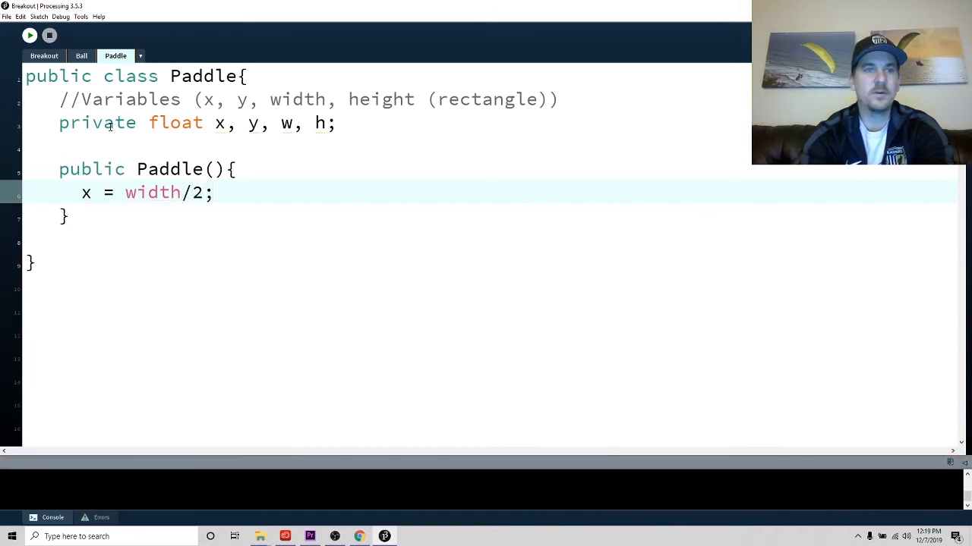
{"action": "type", "text": "y = hei"}
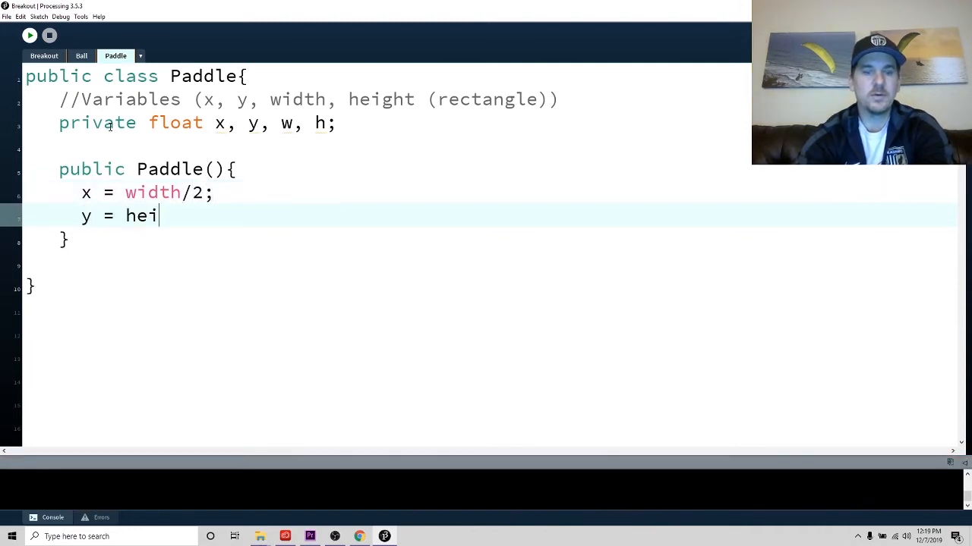
{"action": "type", "text": "ght -"}
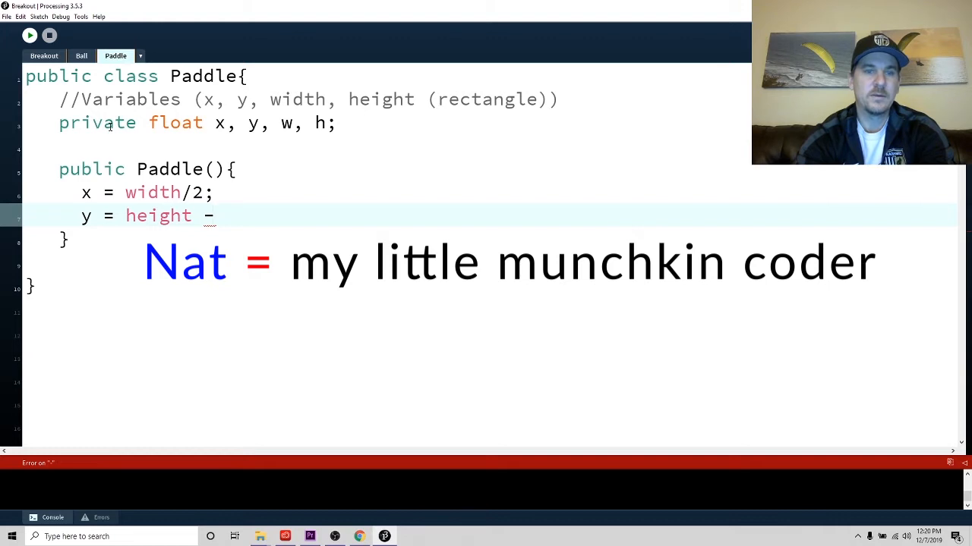
{"action": "type", "text": "50"}
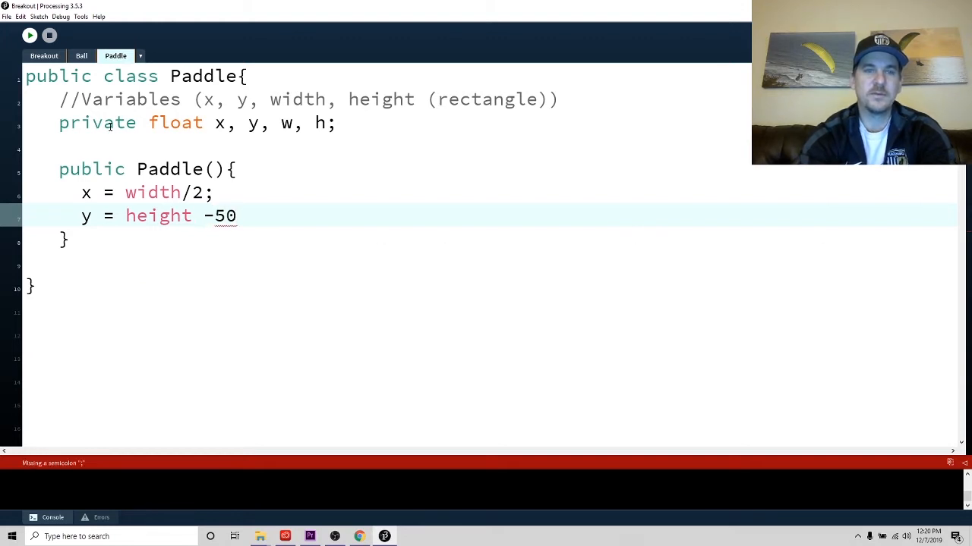
{"action": "type", "text": "\" \""}
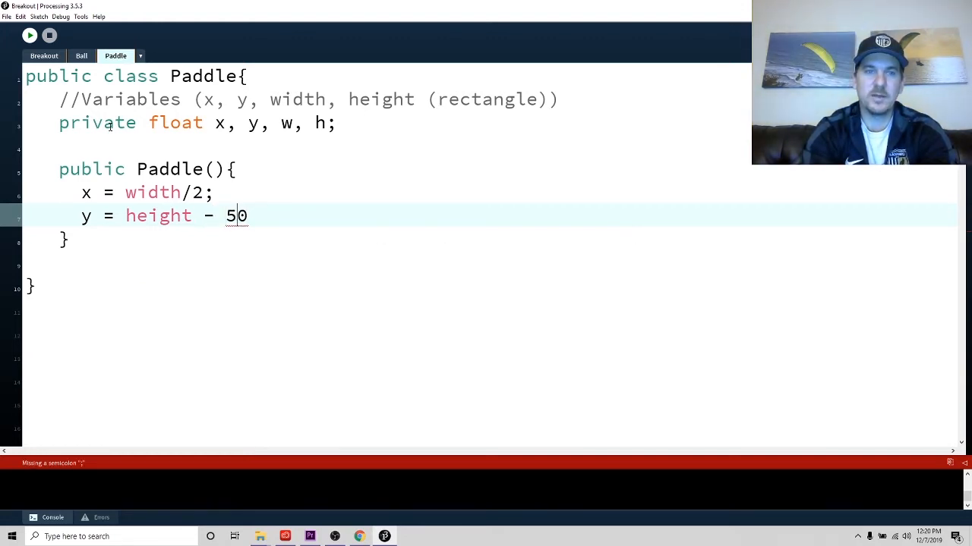
{"action": "type", "text": ";"}
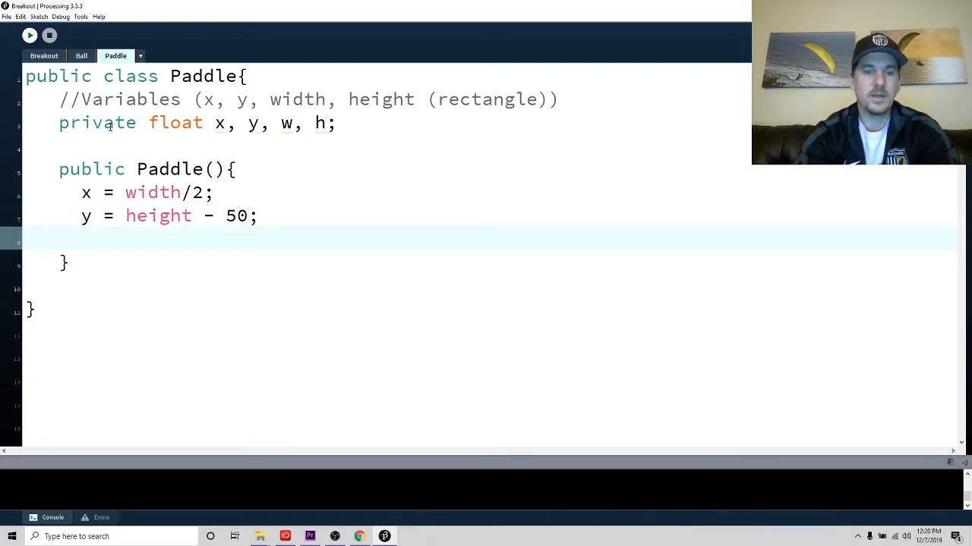
- Complete the constructor with w = 100 and h = 20
{"action": "type", "text": "w ="}
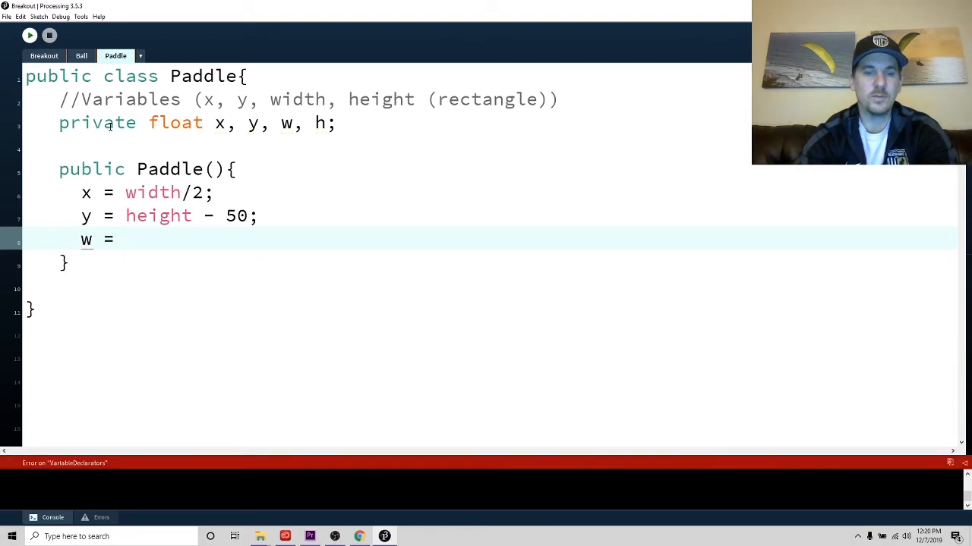
{"action": "type", "text": "100;"}
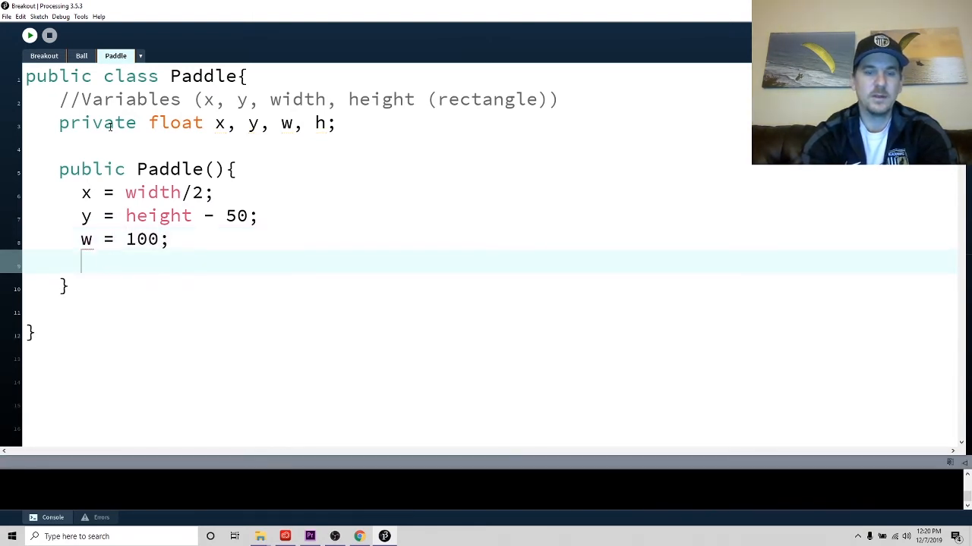
{"action": "type", "text": "h = 20;"}
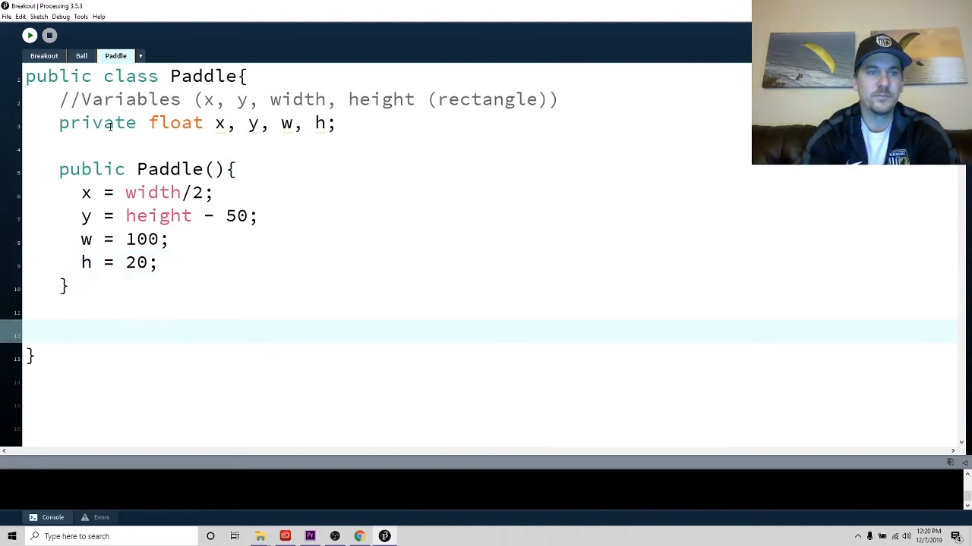
- Write the display() method drawing rect(x,y,w,h) and close it
{"action": "type", "text": "public void displa"}
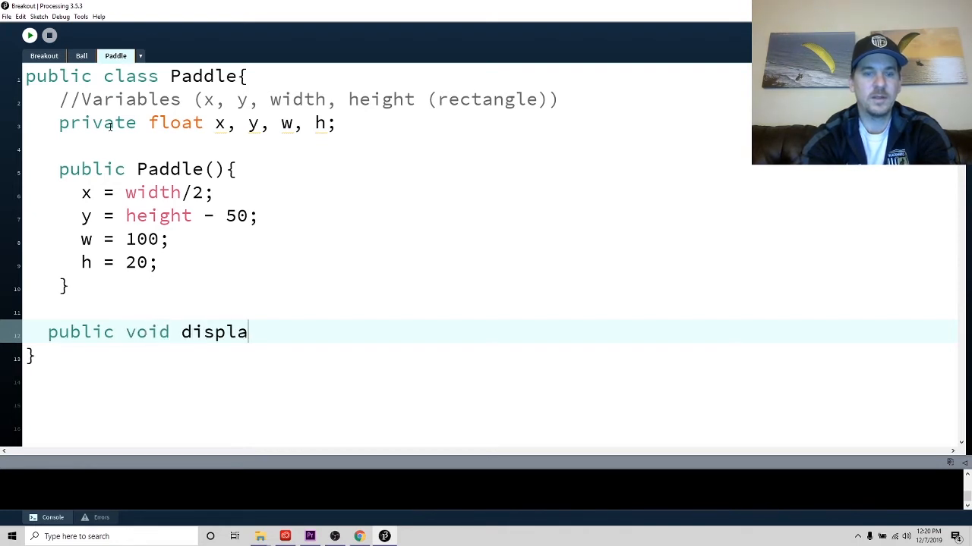
{"action": "type", "text": "y(){"}
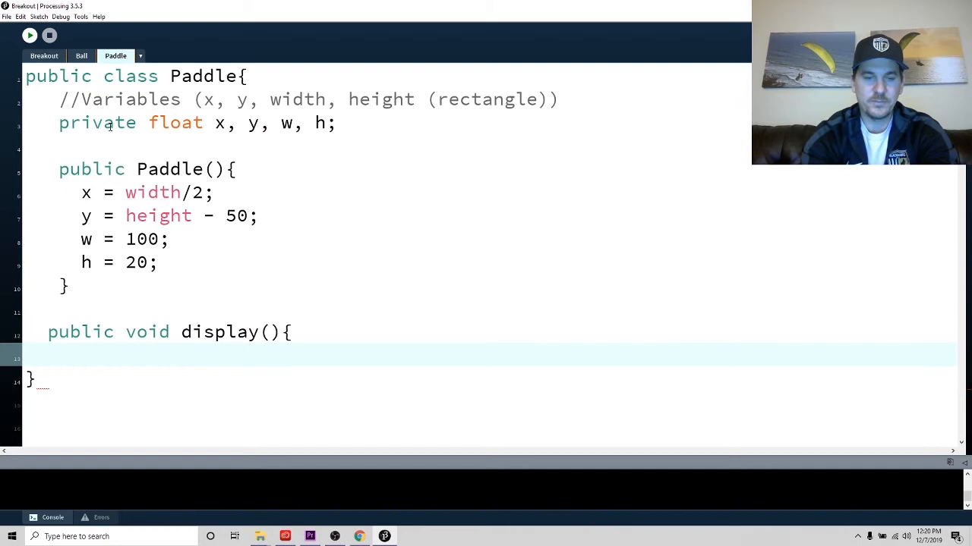
{"action": "type", "text": "rect(x,"}
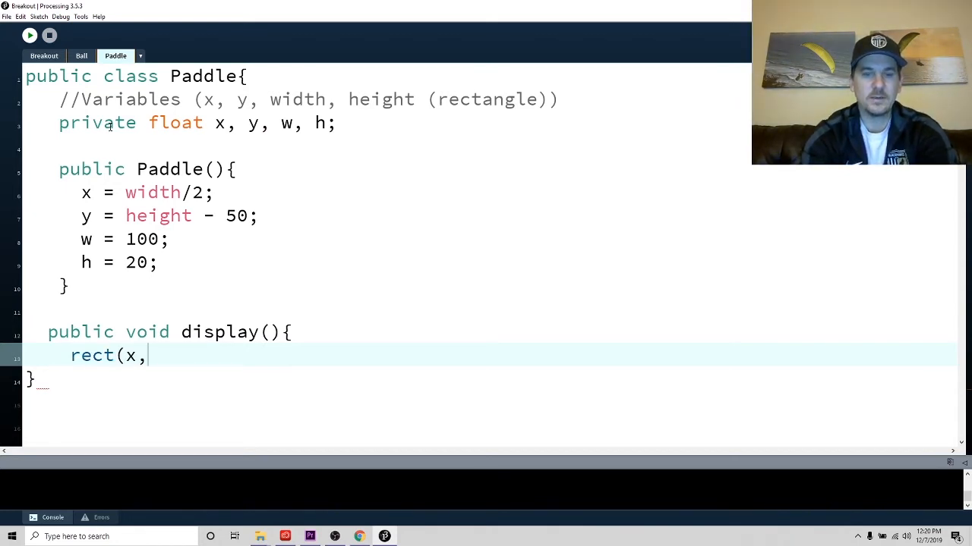
{"action": "type", "text": "y,w"}
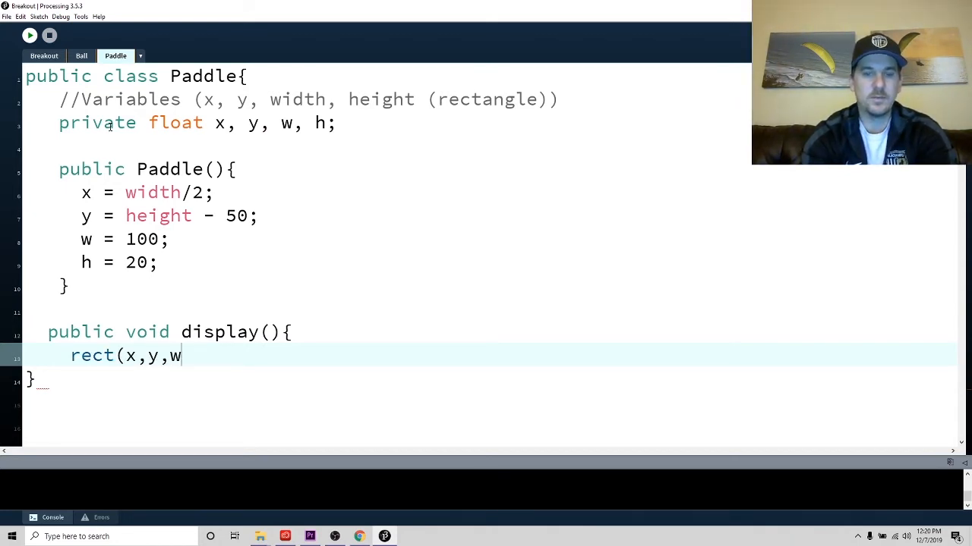
{"action": "type", "text": ",h);"}
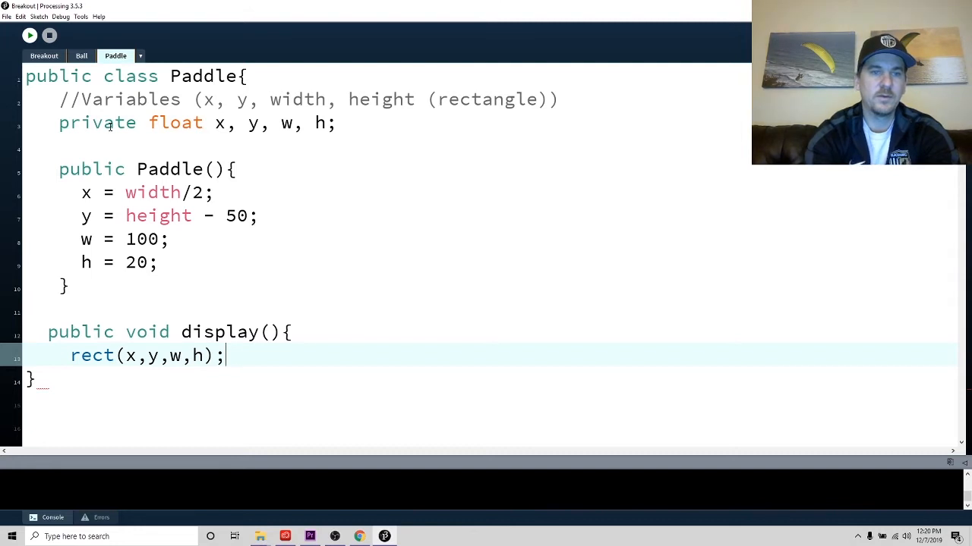
{"action": "key", "text": "Return"}
{"action": "type", "text": "}"}
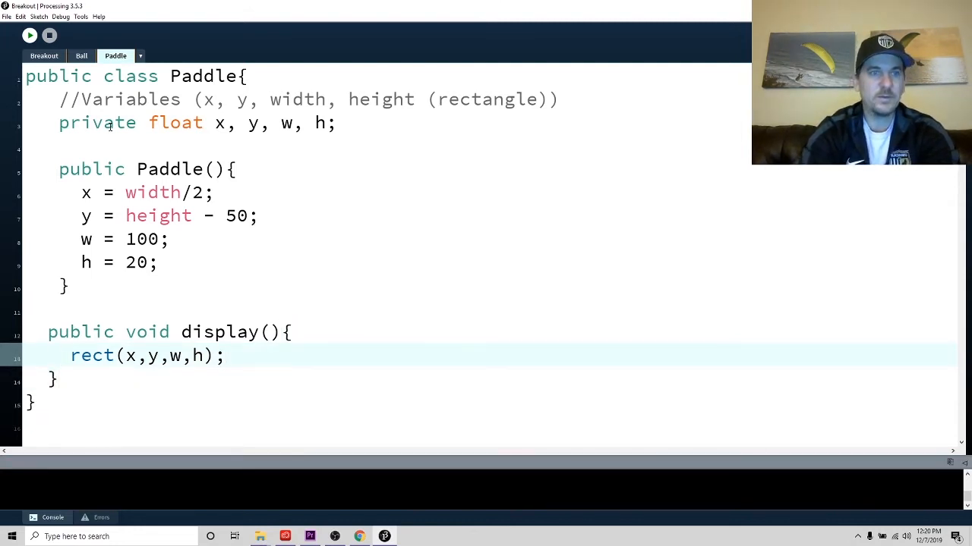
- Change the constructor to y = height - 60 and w = 200
{"action": "left_click", "coordinate": [29, 35]}
{"action": "type", "text": "6"}
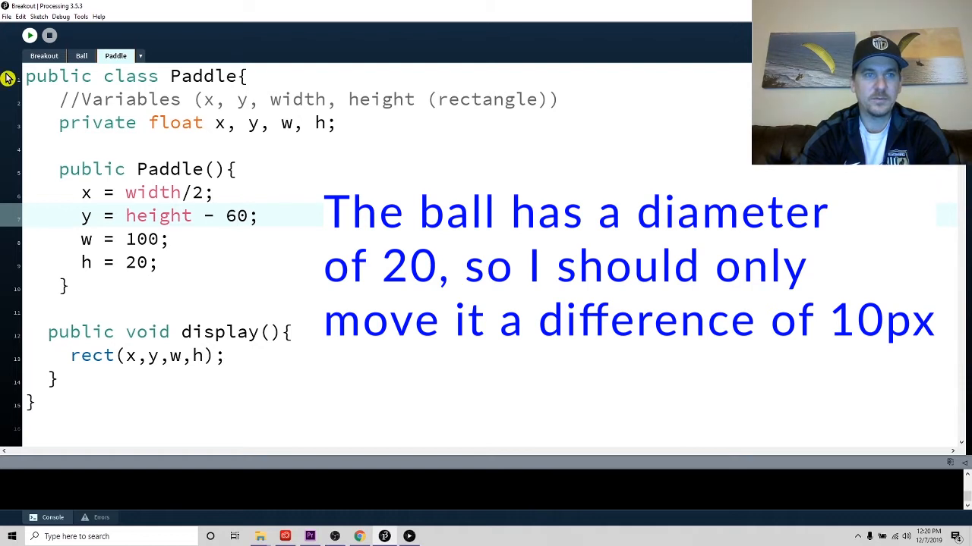
{"action": "left_click", "coordinate": [30, 35]}
{"action": "type", "text": "2"}
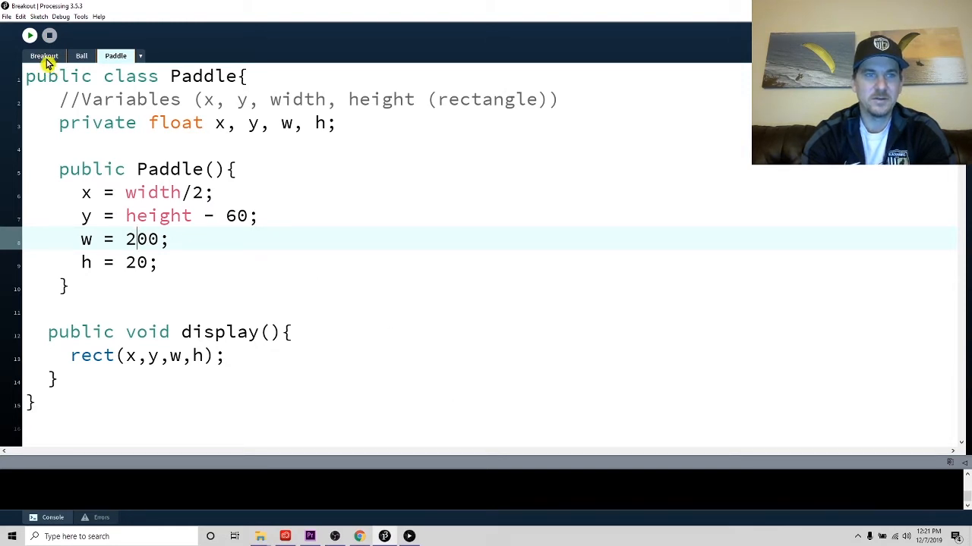
- Run the sketch, change rect's first argument to x-w/2, and rerun to check centring
{"action": "left_click", "coordinate": [30, 35]}
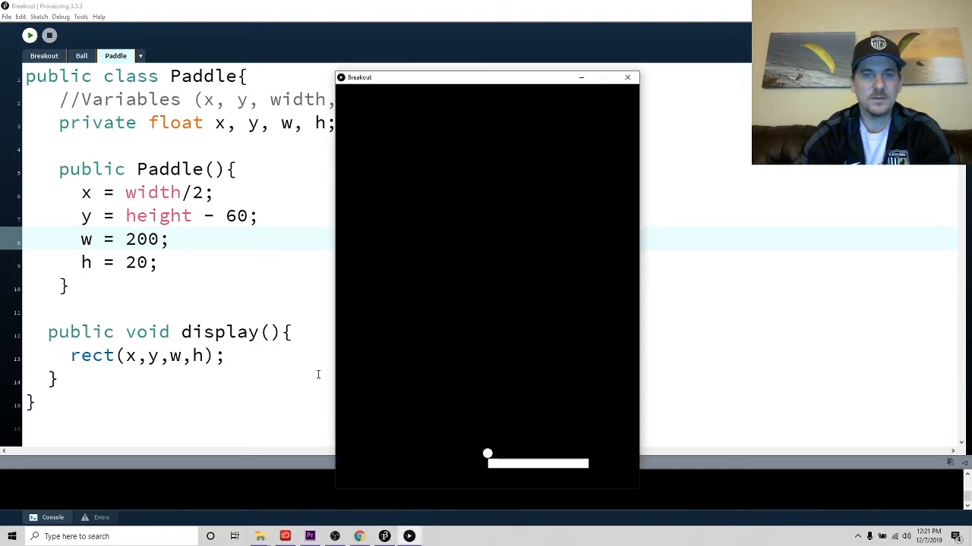
{"action": "mouse_move", "coordinate": [550, 483]}
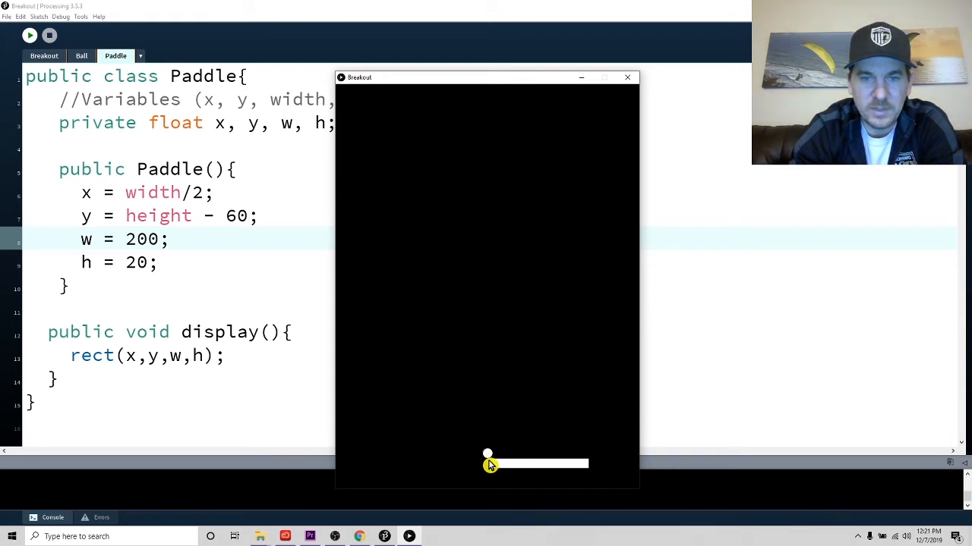
{"action": "mouse_move", "coordinate": [491, 477]}
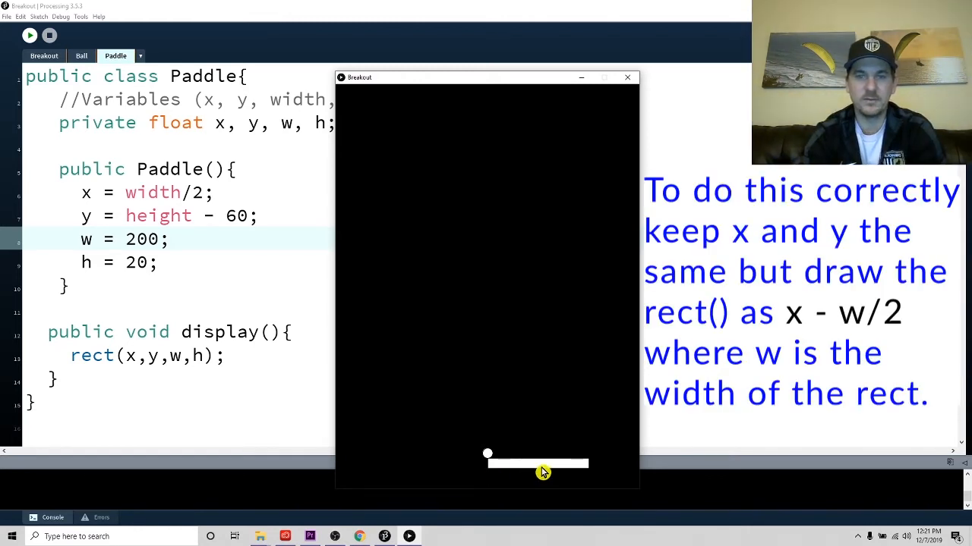
{"action": "mouse_move", "coordinate": [488, 471]}
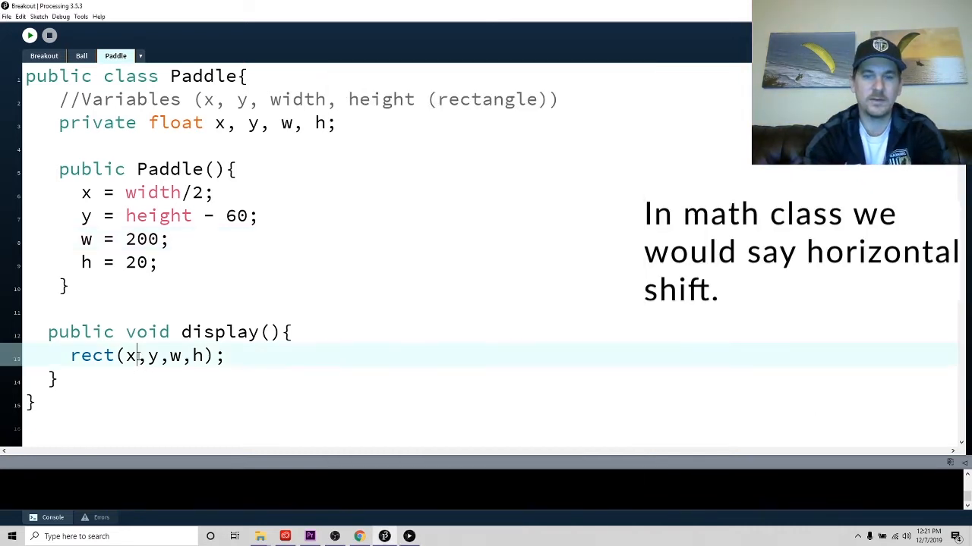
{"action": "type", "text": "-w/2"}
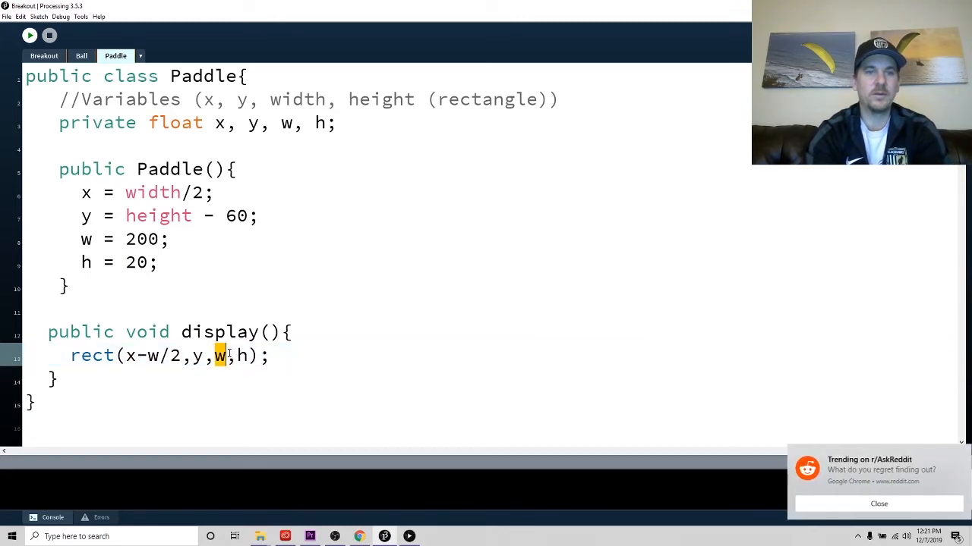
{"action": "left_click", "coordinate": [877, 469]}
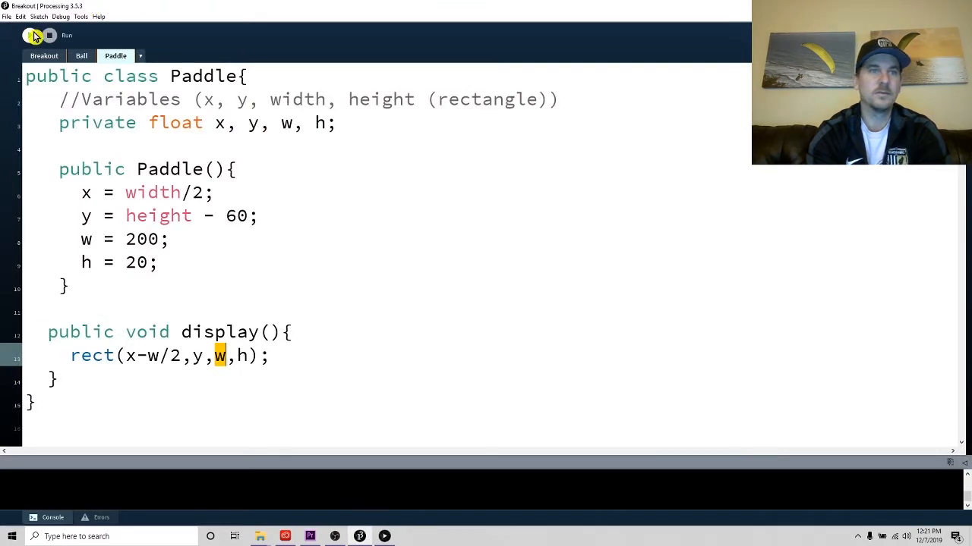
{"action": "left_click", "coordinate": [30, 35]}
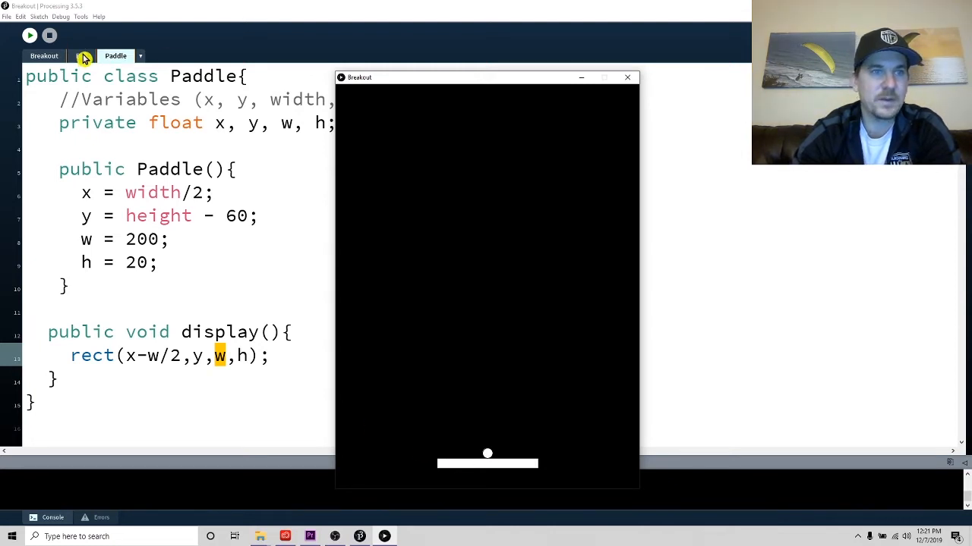
- In Ball.display(), add fill(255,0,0); above the ellipse call
{"action": "left_click", "coordinate": [82, 55]}
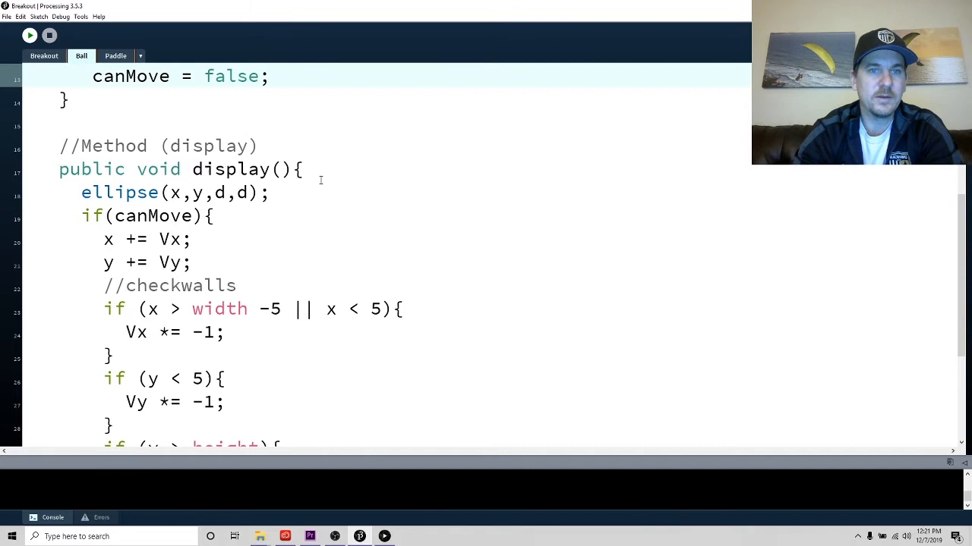
{"action": "type", "text": "fill("}
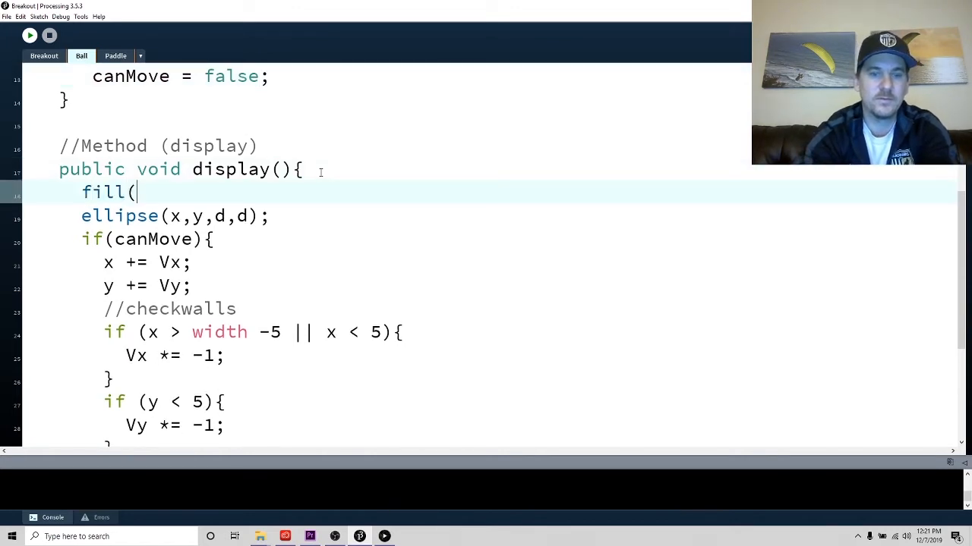
{"action": "type", "text": "0"}
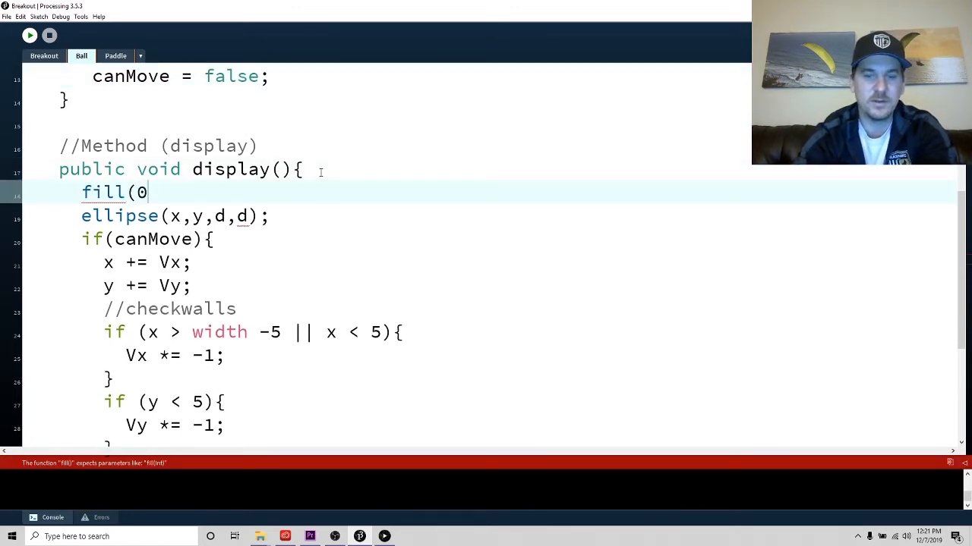
{"action": "key", "text": "Backspace"}
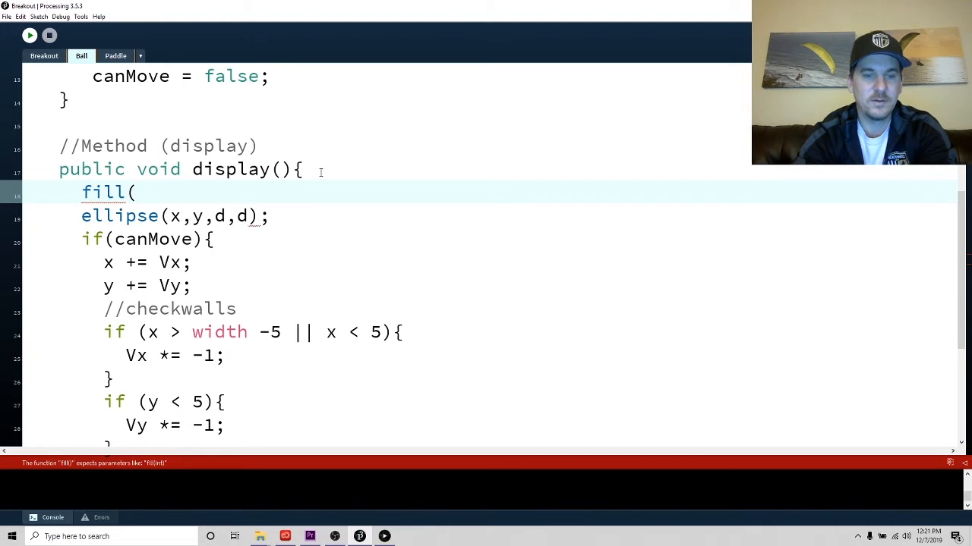
{"action": "type", "text": "255,0,"}
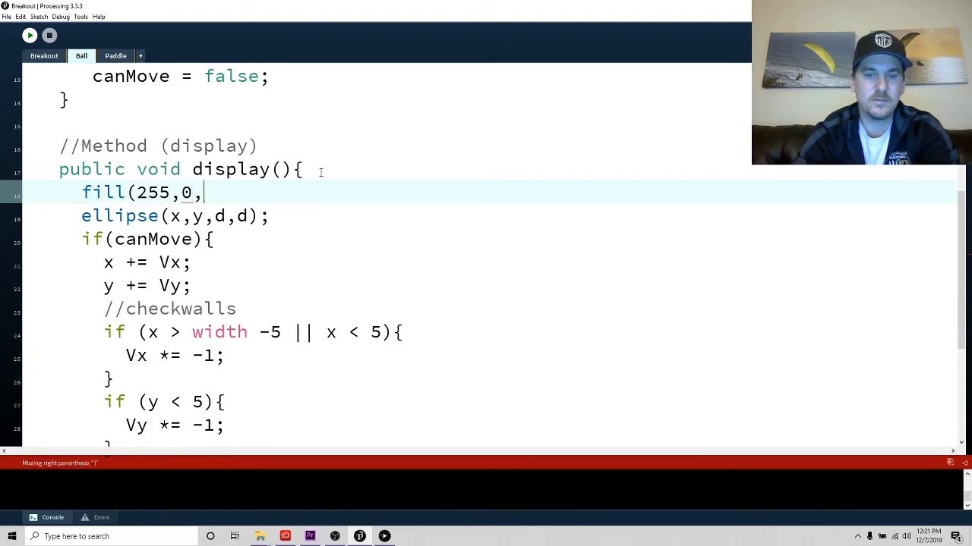
{"action": "type", "text": "0);"}
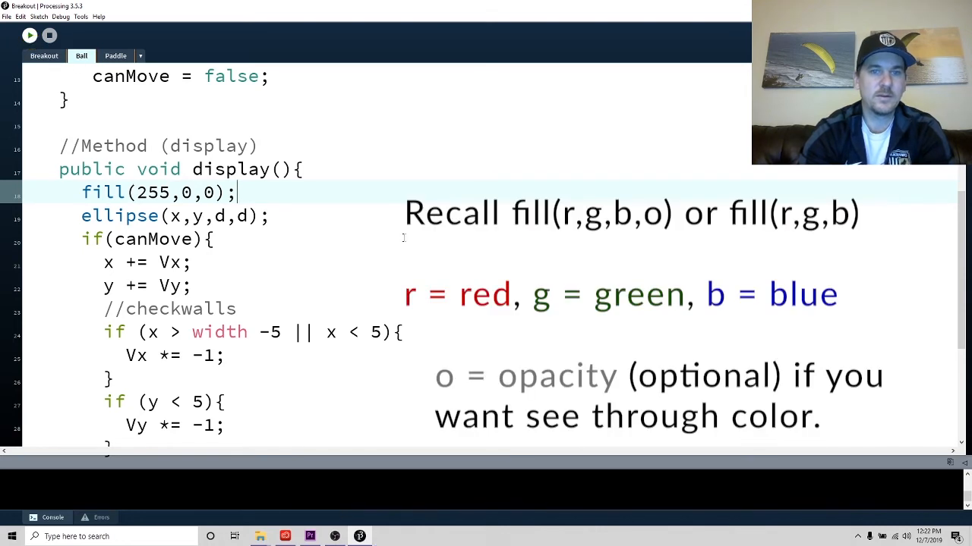
{"action": "left_click", "coordinate": [29, 35]}
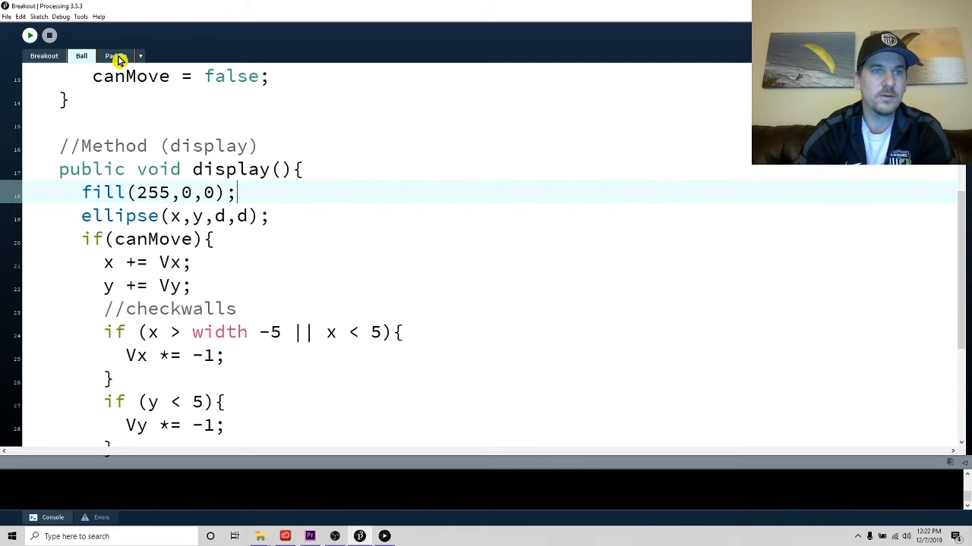
- In Paddle.display(), add fill(0,0,255); and run to see the blue paddle
{"action": "left_click", "coordinate": [115, 55]}
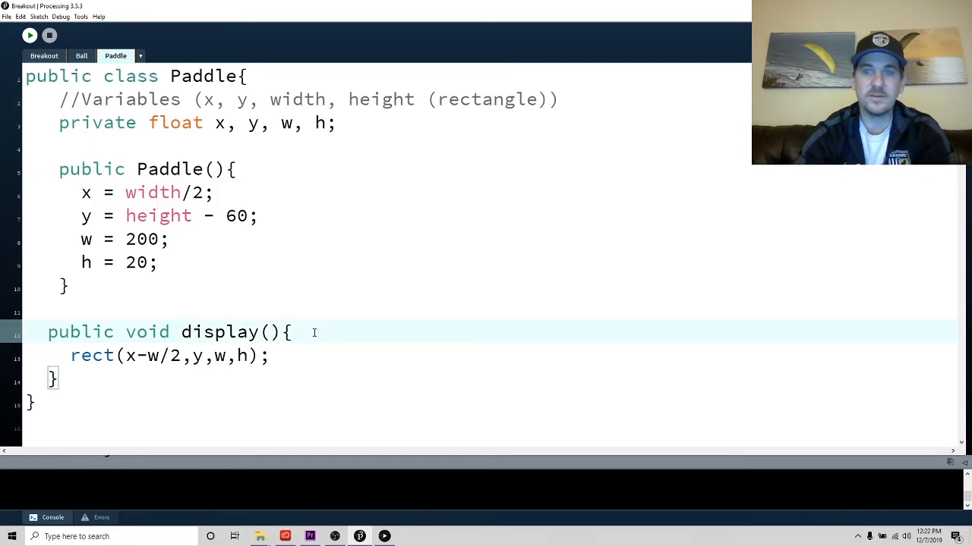
{"action": "type", "text": "fill("}
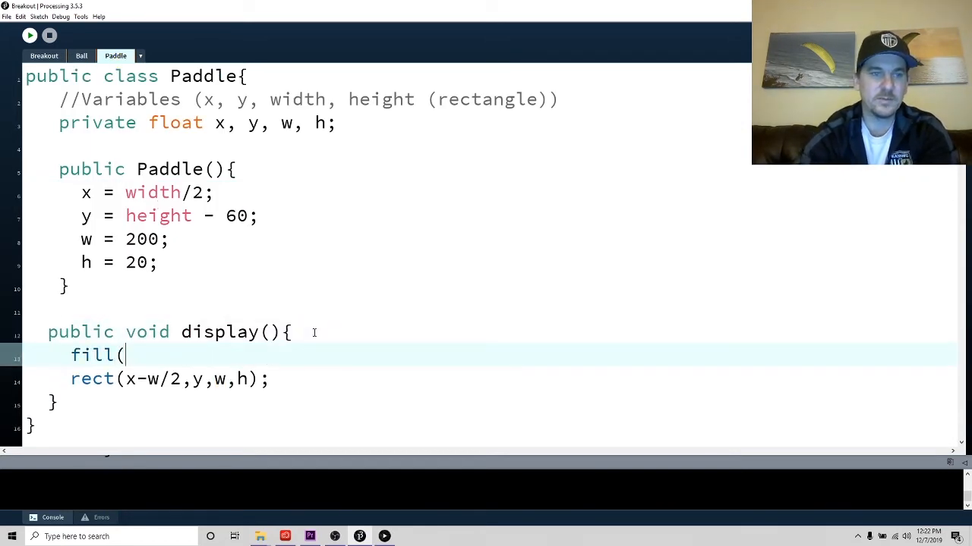
{"action": "type", "text": "0"}
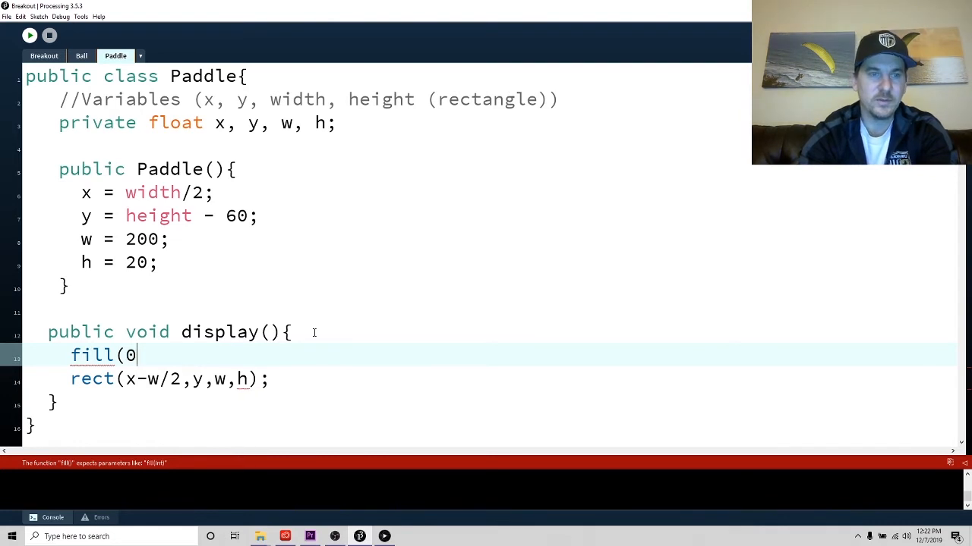
{"action": "type", "text": ",0,255"}
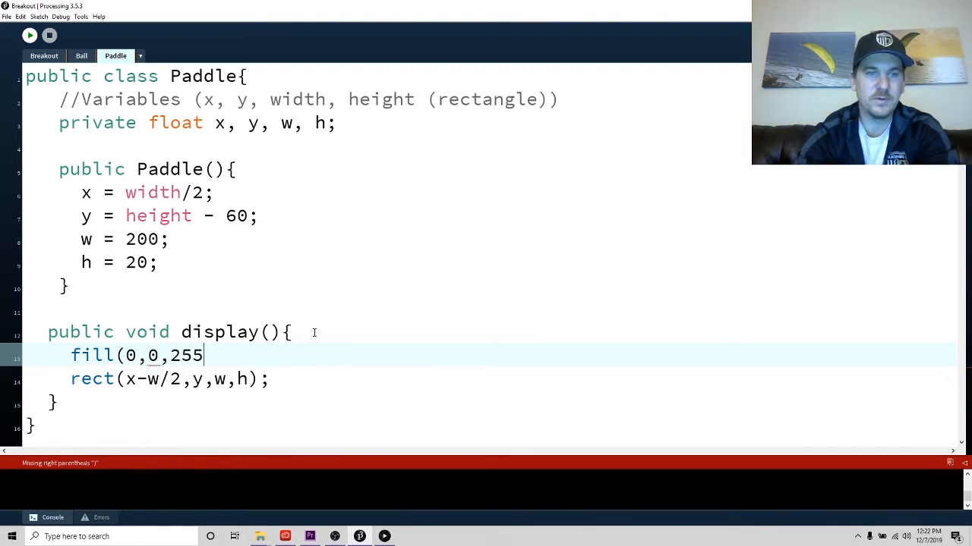
{"action": "type", "text": ");"}
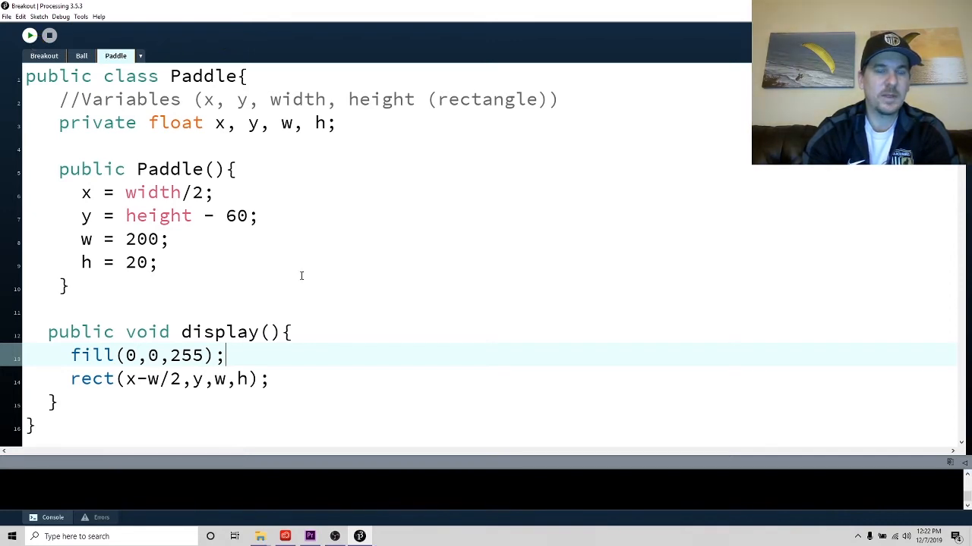
{"action": "left_click", "coordinate": [30, 35]}
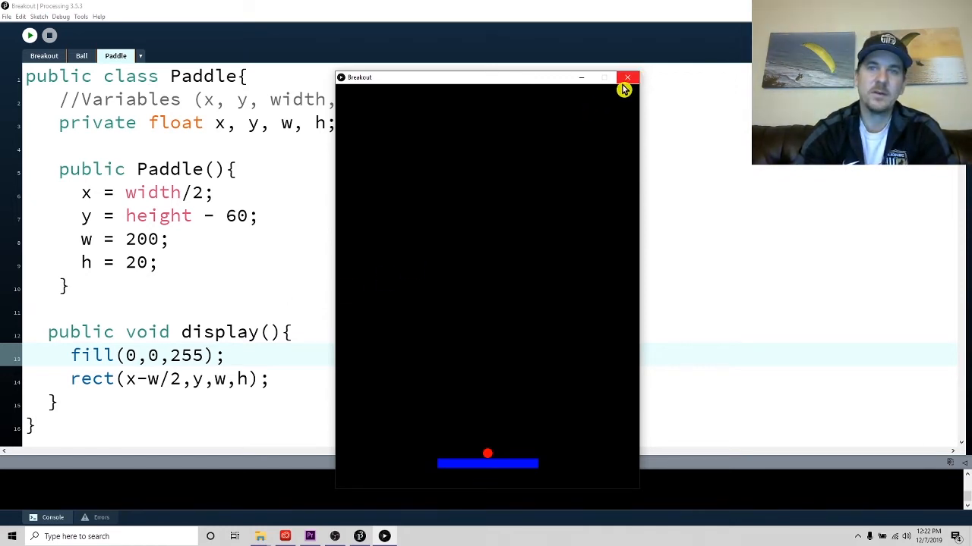
{"action": "mouse_move", "coordinate": [624, 89]}
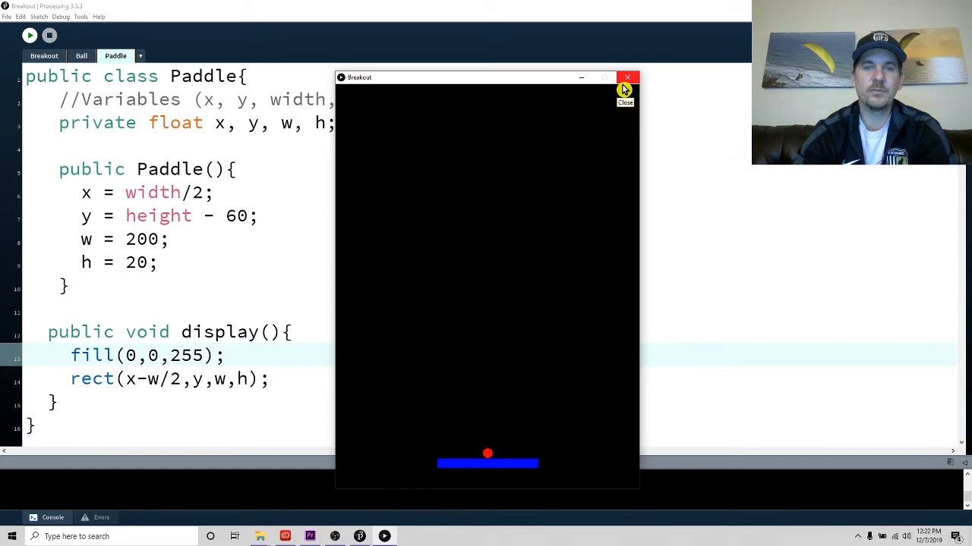
{"action": "mouse_move", "coordinate": [463, 460]}
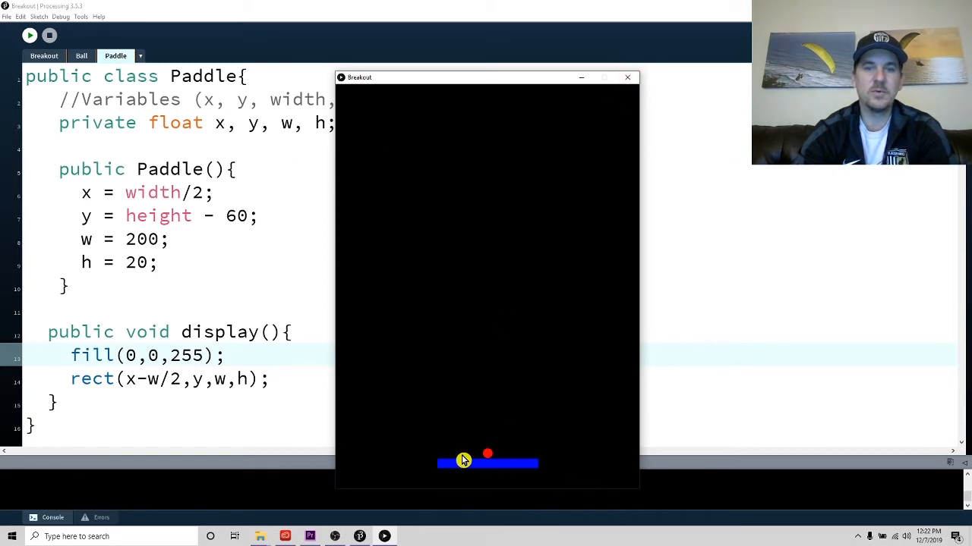
{"action": "mouse_move", "coordinate": [365, 459]}
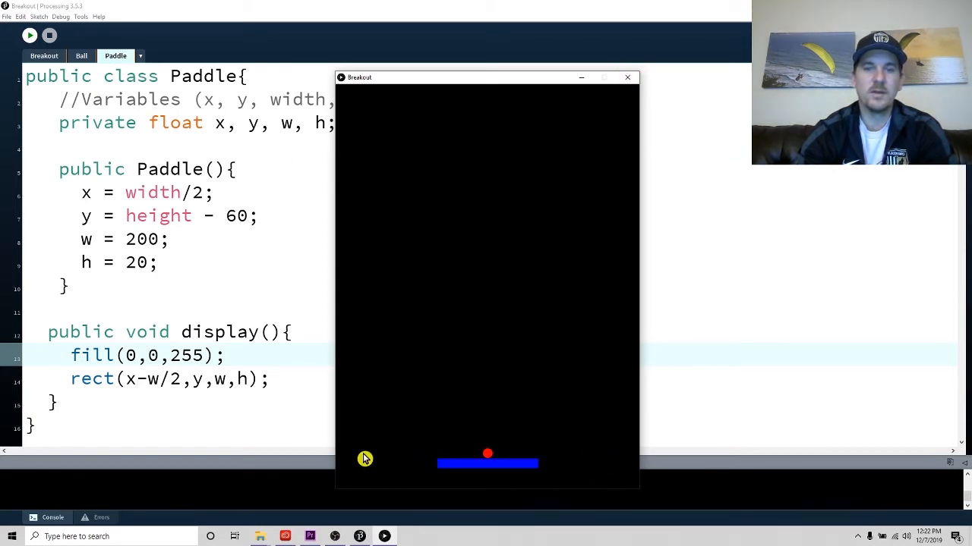
{"action": "mouse_move", "coordinate": [456, 461]}
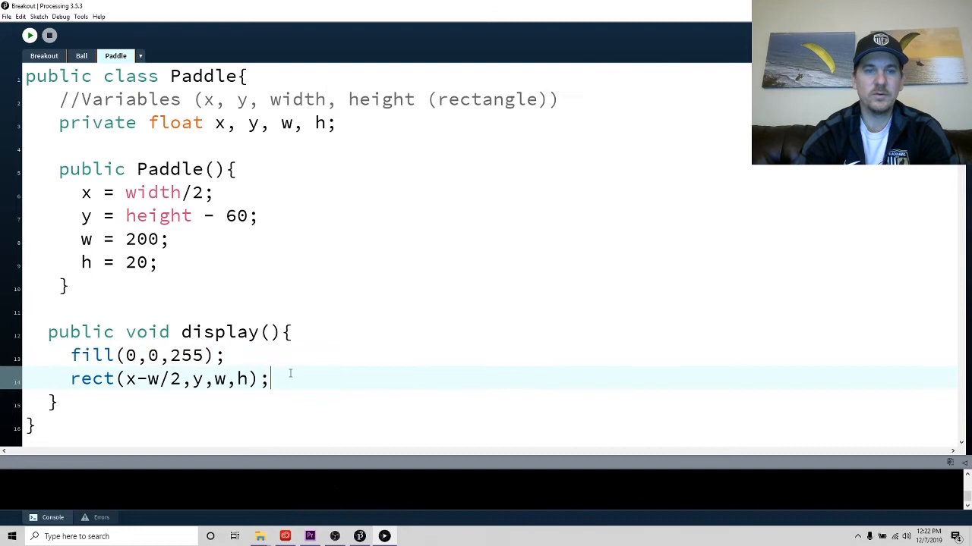
- Add 'x = mouseX;' in Paddle.display() and run to test the paddle following the mouse
{"action": "key", "text": "Return"}
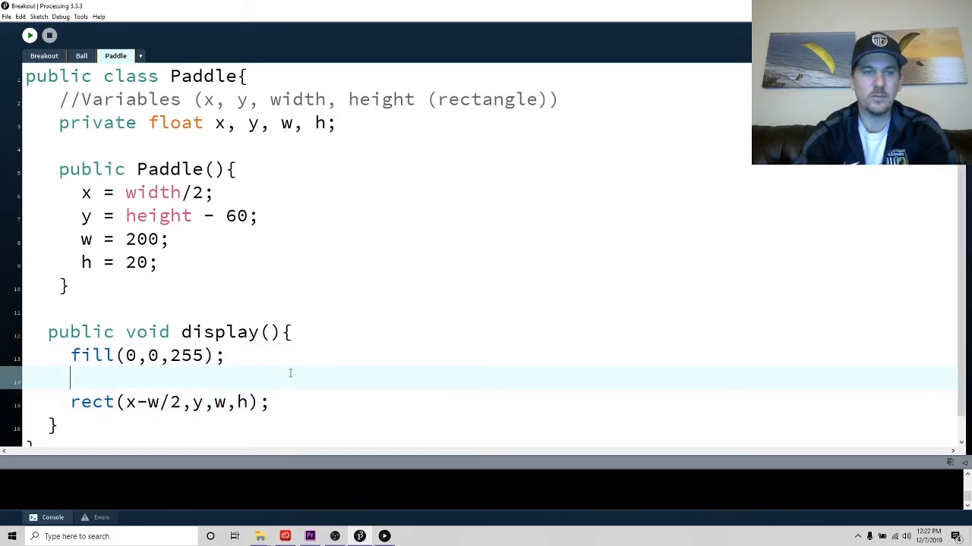
{"action": "type", "text": "x"}
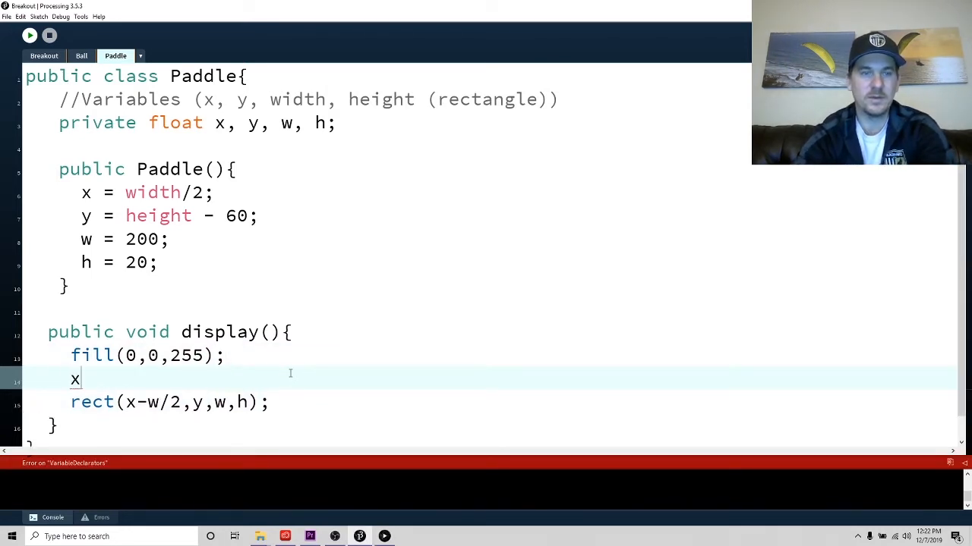
{"action": "type", "text": "= mouseX;"}
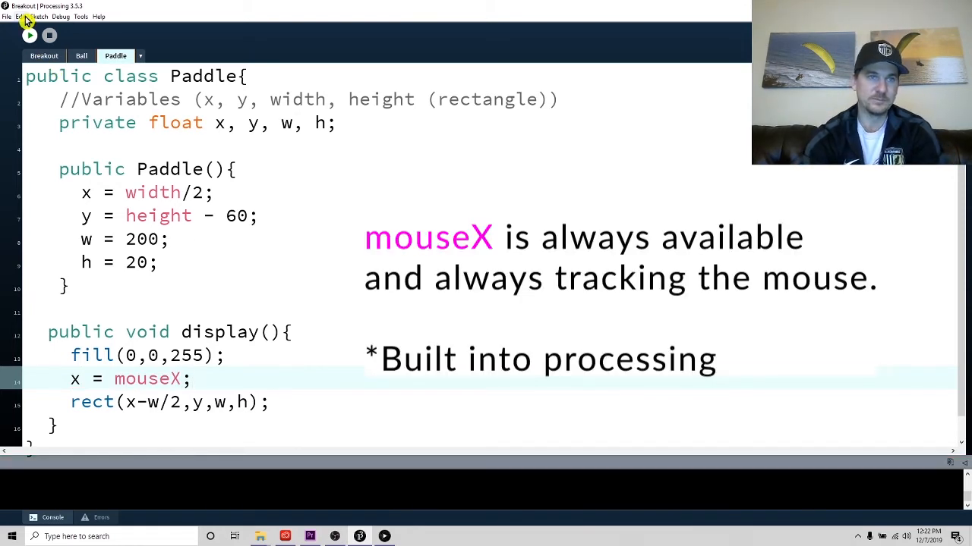
{"action": "left_click", "coordinate": [29, 34]}
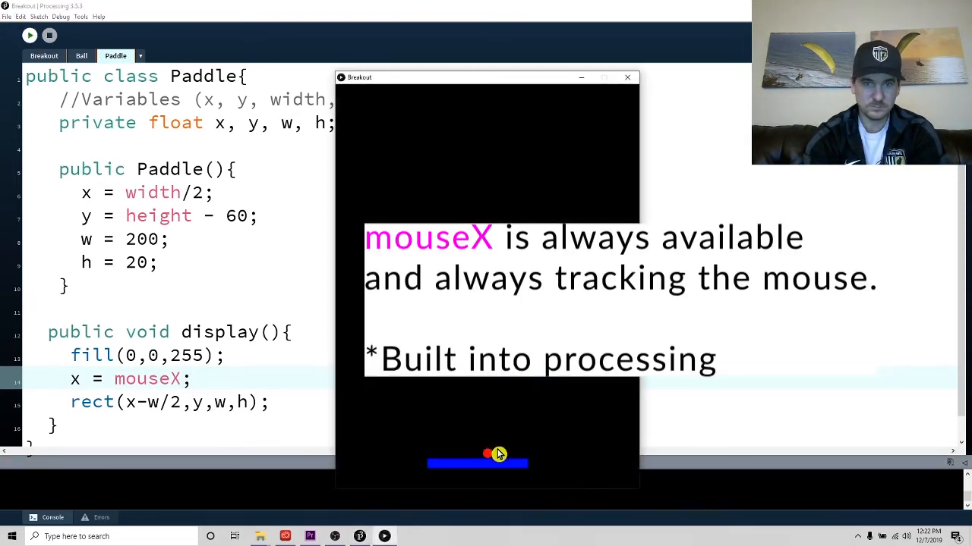
{"action": "mouse_move", "coordinate": [644, 474]}
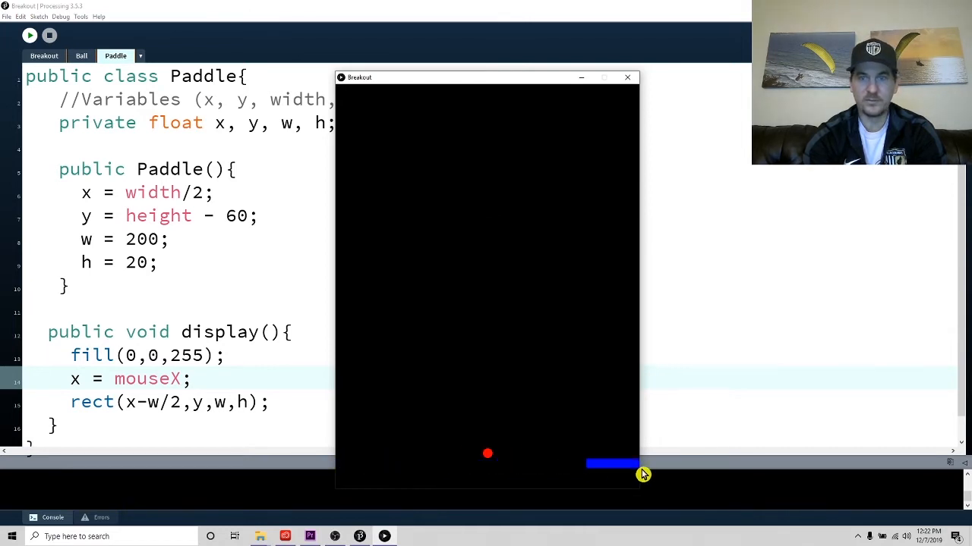
{"action": "mouse_move", "coordinate": [472, 469]}
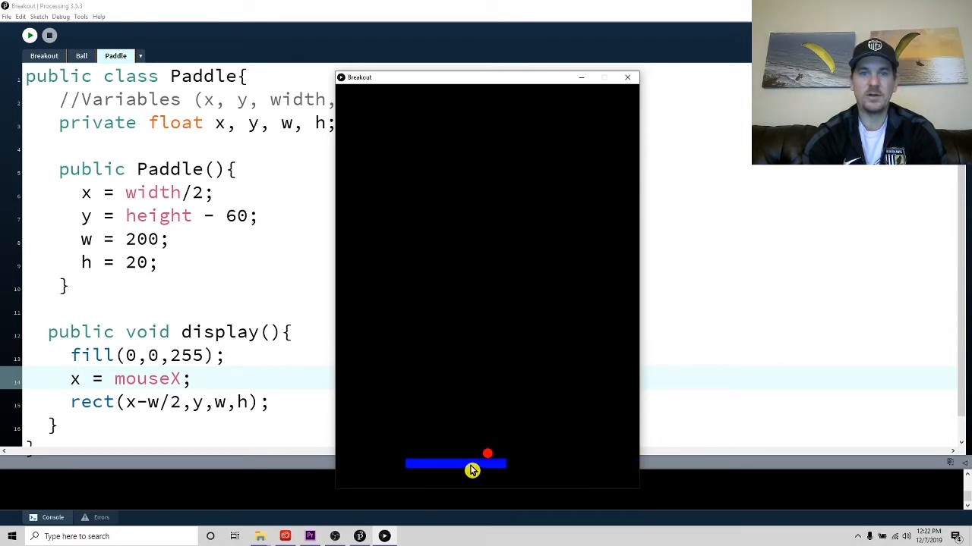
{"action": "mouse_move", "coordinate": [509, 474]}
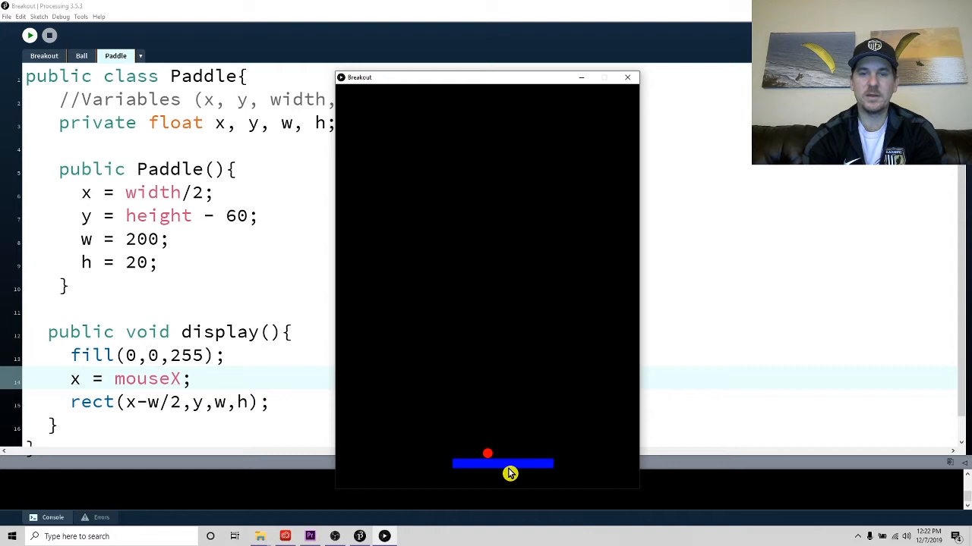
{"action": "mouse_move", "coordinate": [493, 465]}
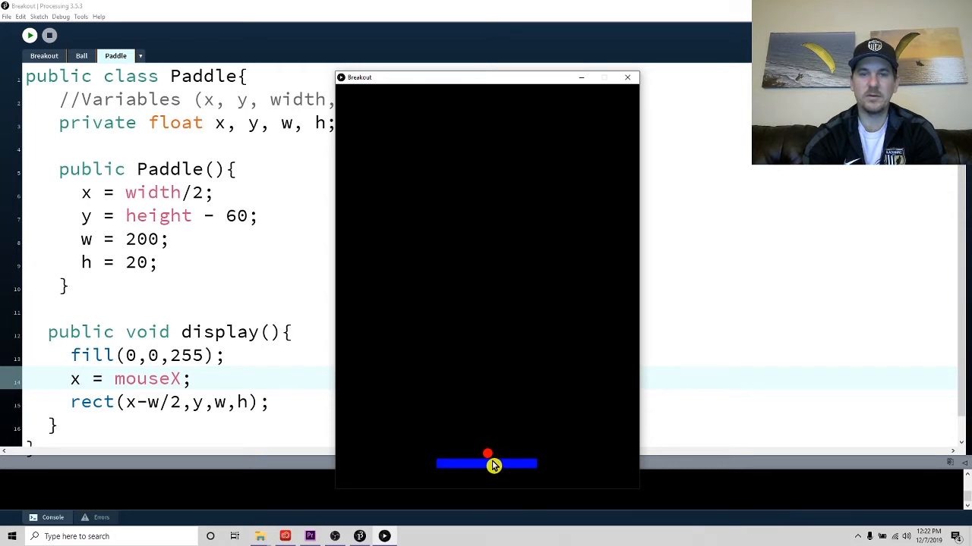
{"action": "mouse_move", "coordinate": [495, 467]}
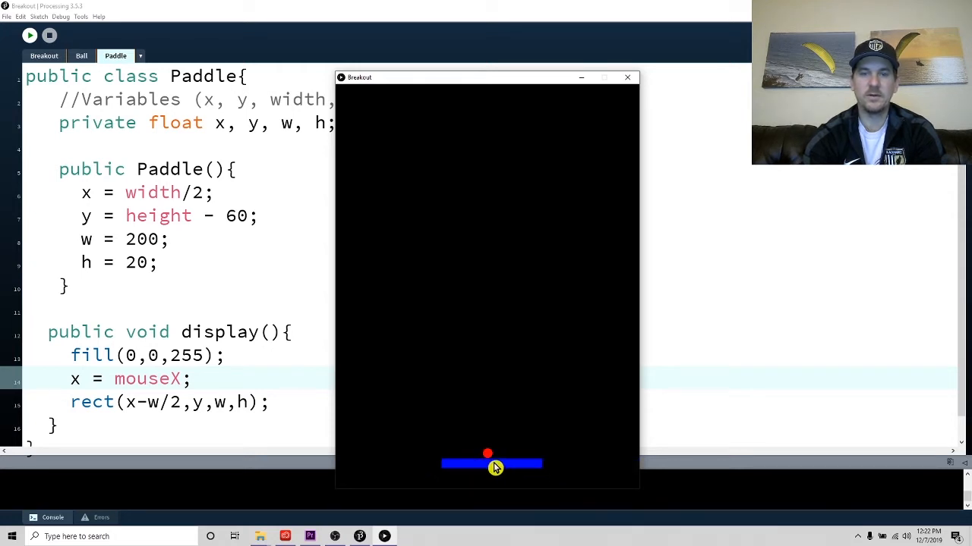
{"action": "mouse_move", "coordinate": [489, 467]}
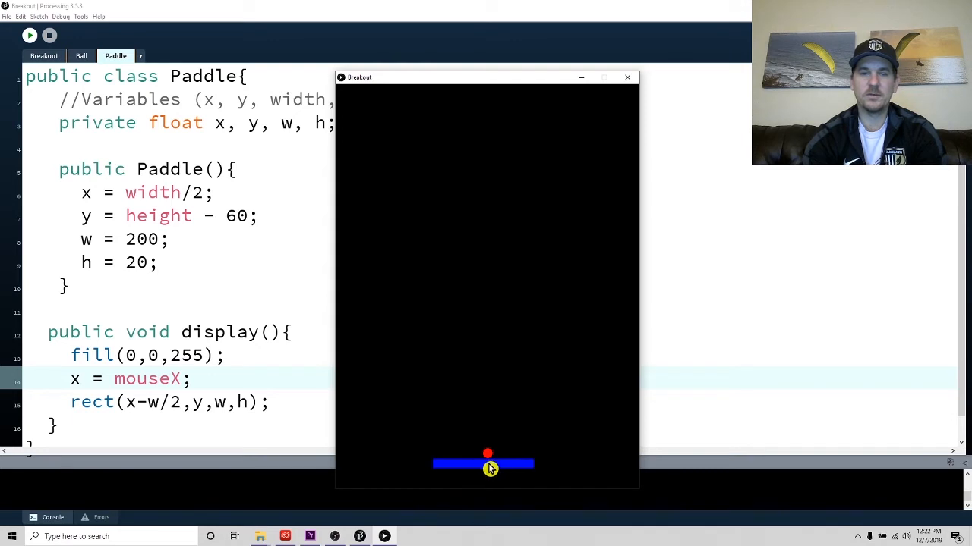
{"action": "mouse_move", "coordinate": [522, 471]}
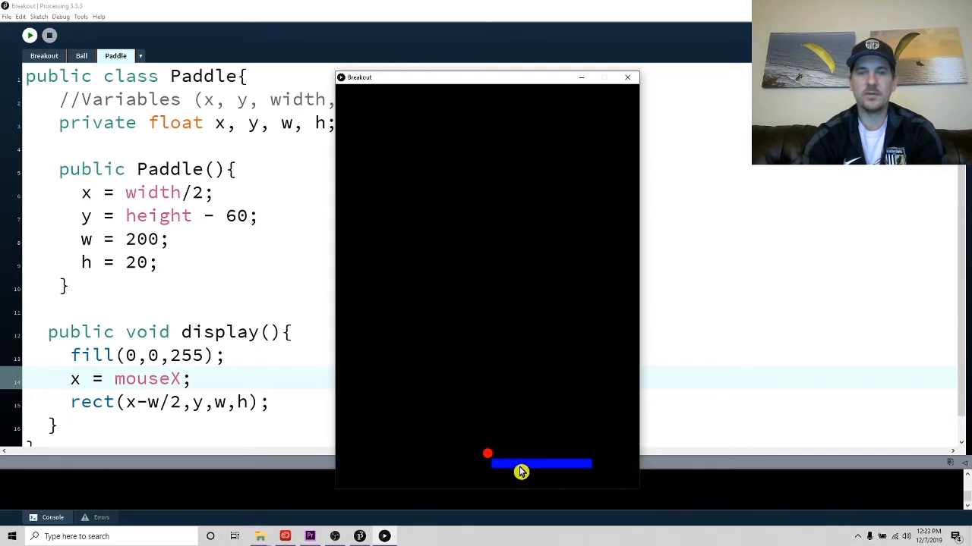
{"action": "mouse_move", "coordinate": [486, 470]}
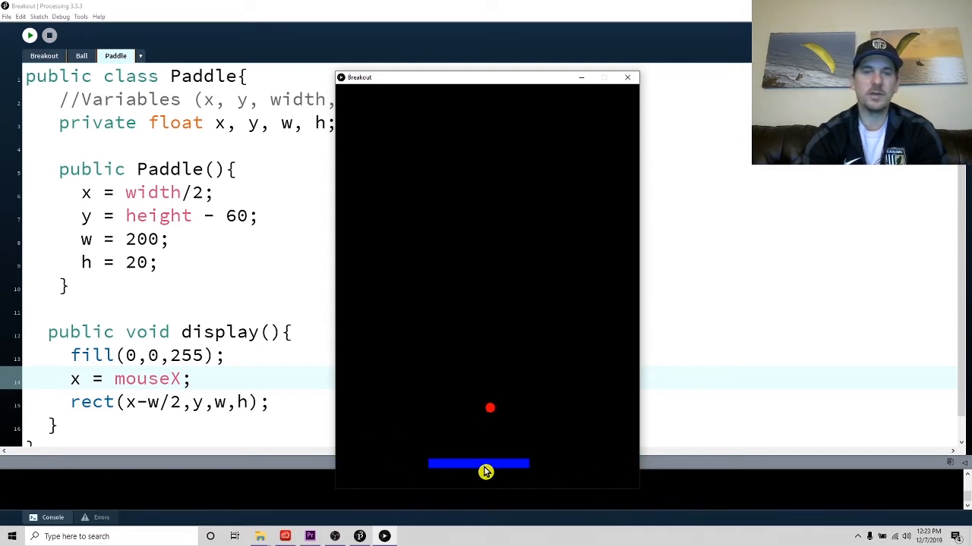
{"action": "mouse_move", "coordinate": [459, 469]}
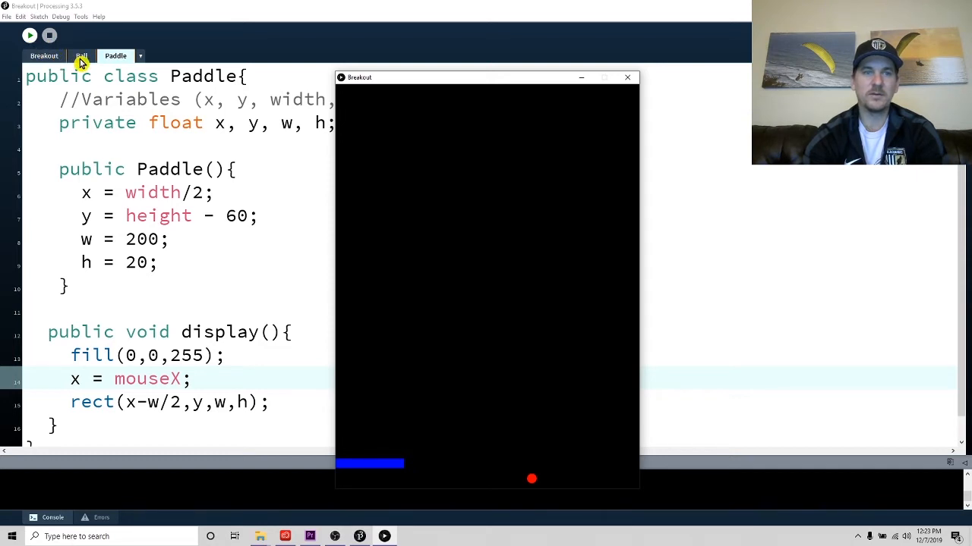
- In Ball, add an else branch after canMove setting x = mouseX, then run to test
{"action": "left_click", "coordinate": [82, 54]}
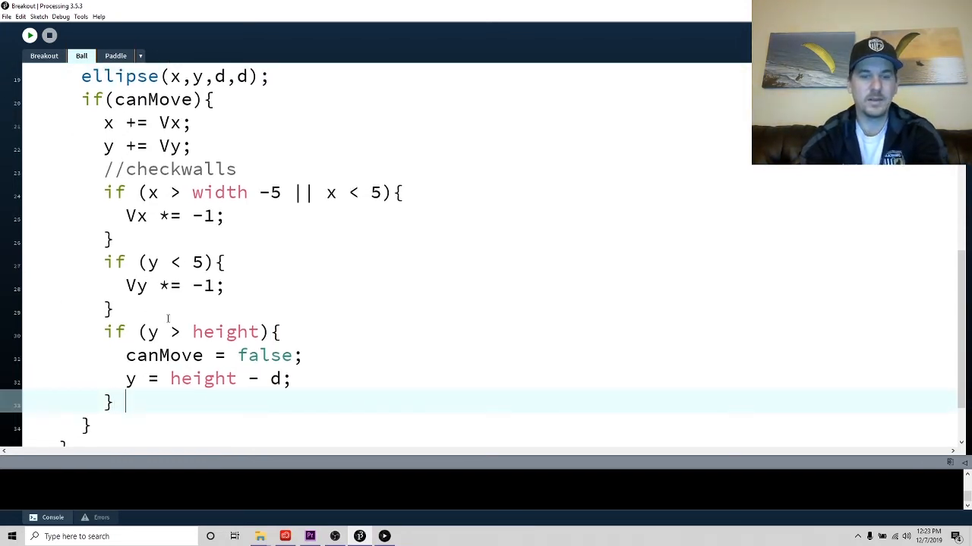
{"action": "type", "text": "else"}
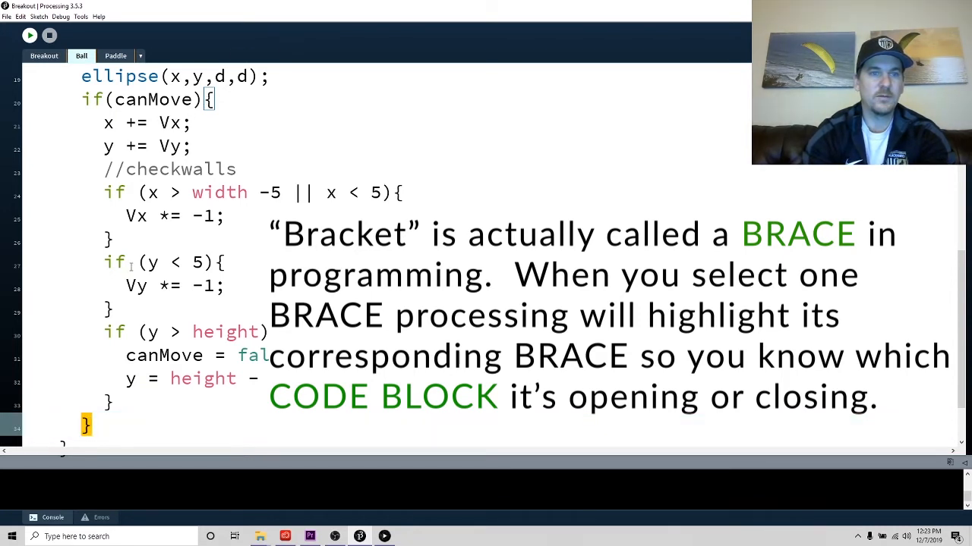
{"action": "type", "text": "else {"}
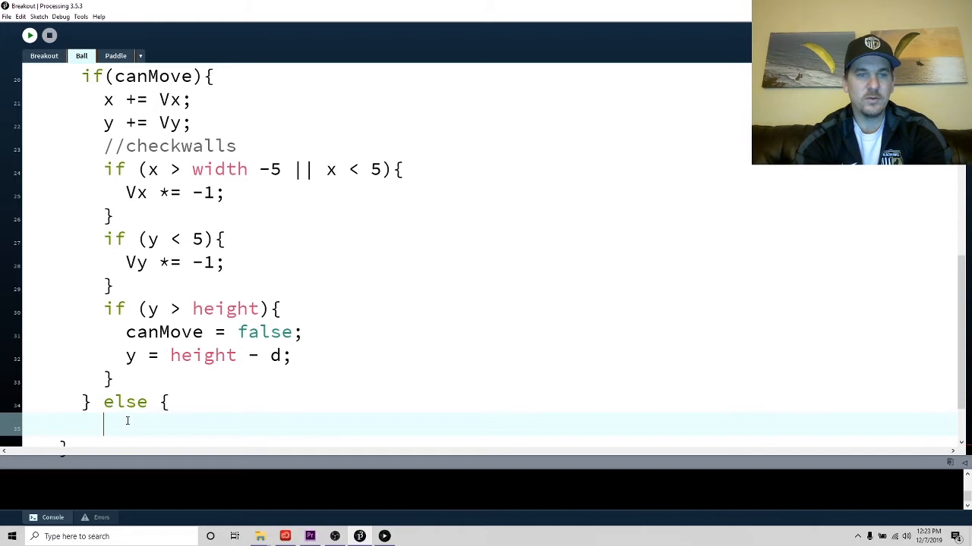
{"action": "type", "text": "x"}
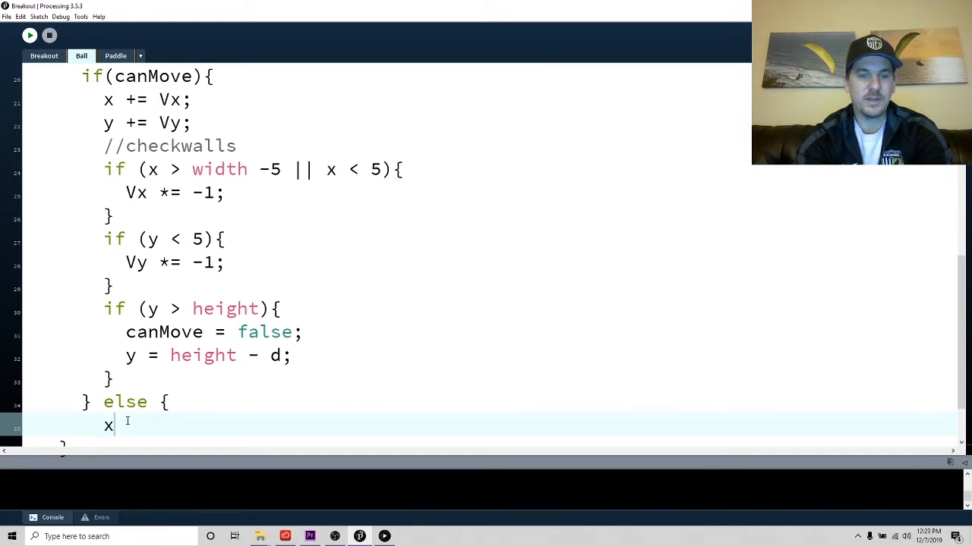
{"action": "type", "text": "="}
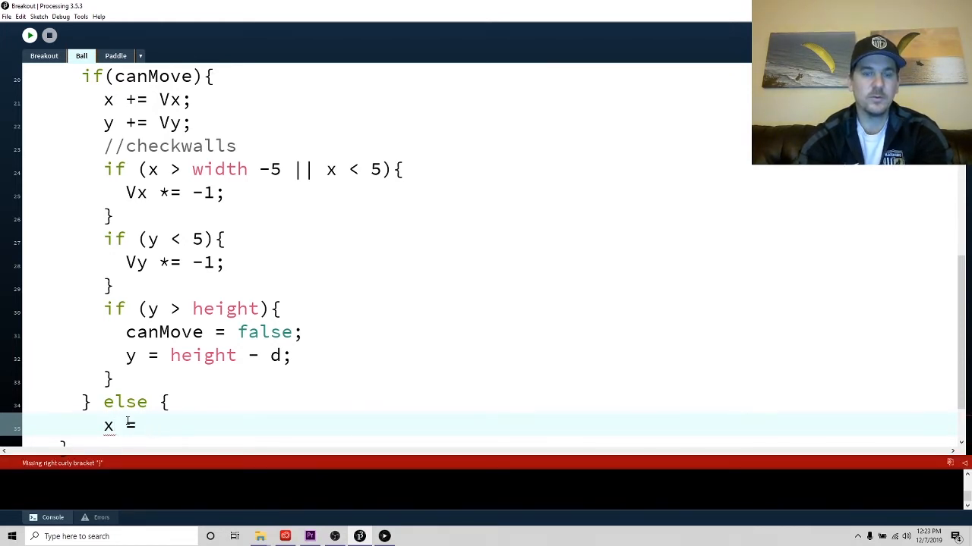
{"action": "type", "text": "mouseX;"}
{"action": "type", "text": "}"}
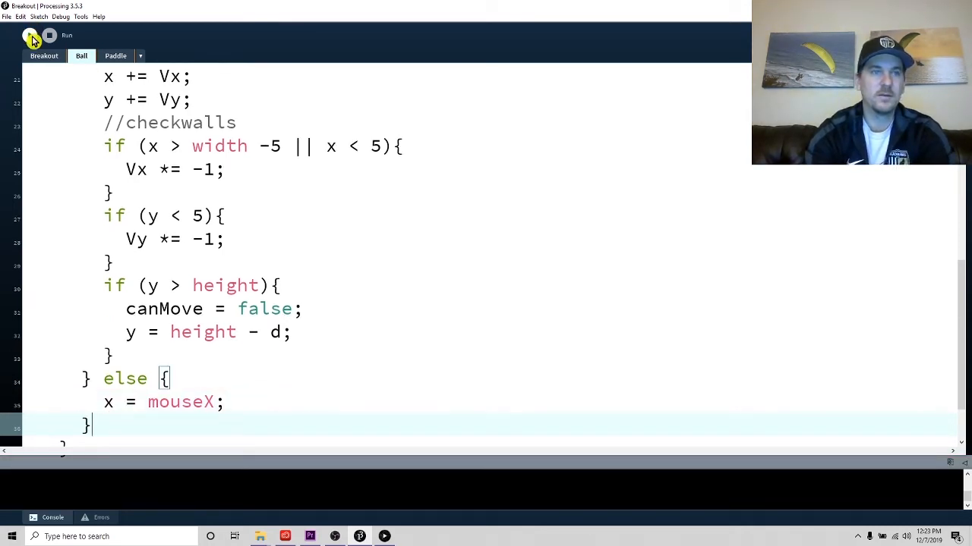
{"action": "left_click", "coordinate": [30, 35]}
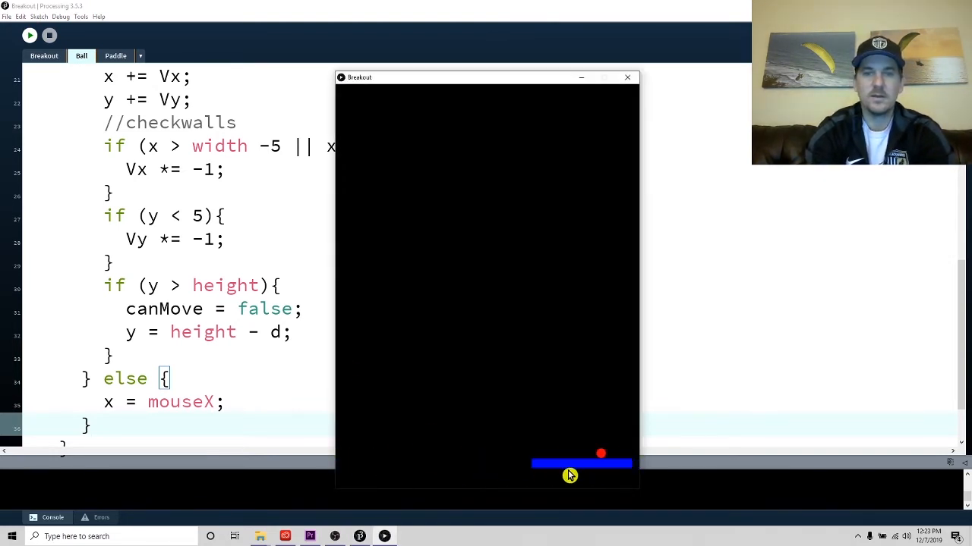
{"action": "mouse_move", "coordinate": [447, 488]}
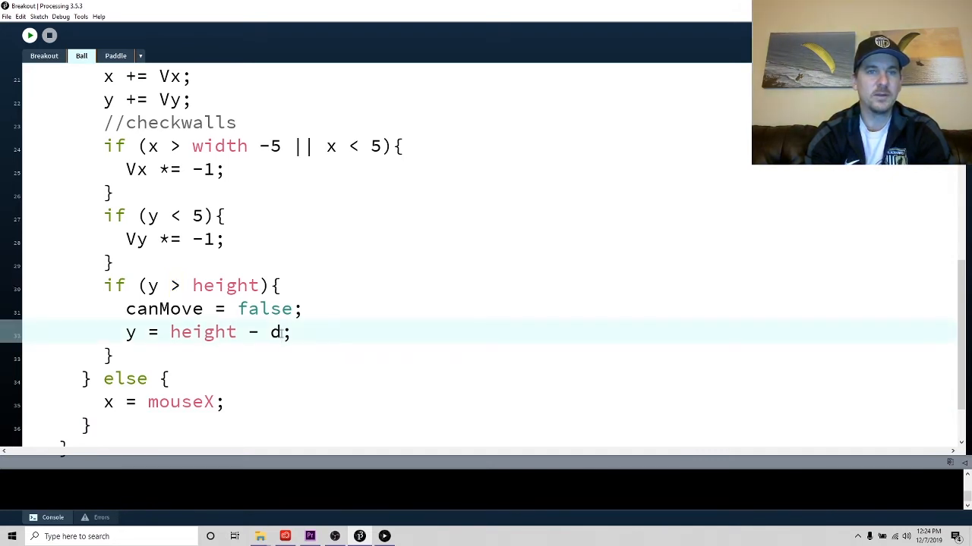
- Set the ball's reset height offset to 70 and run the sketch to check it
{"action": "scroll", "scroll_direction": "up", "scroll_amount": 3}
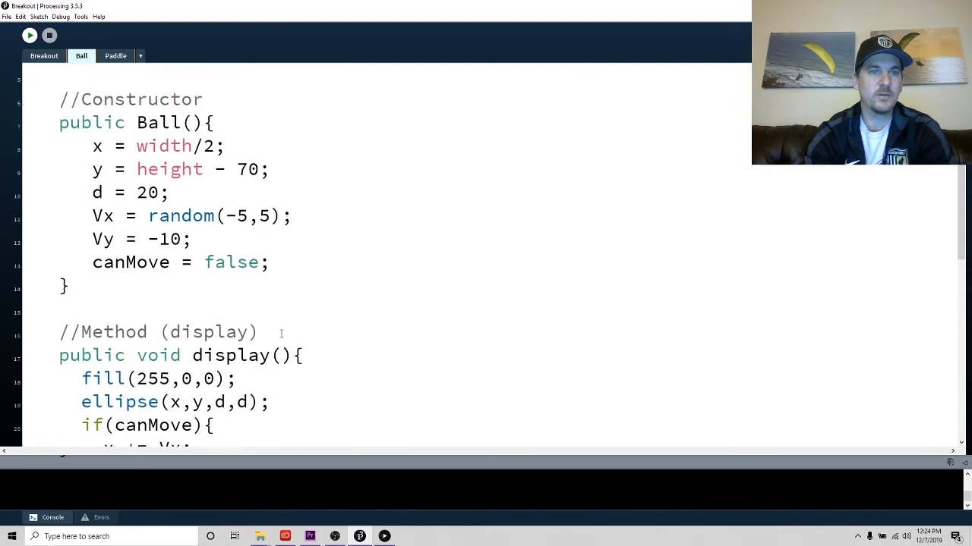
{"action": "scroll", "scroll_direction": "up", "scroll_amount": 3}
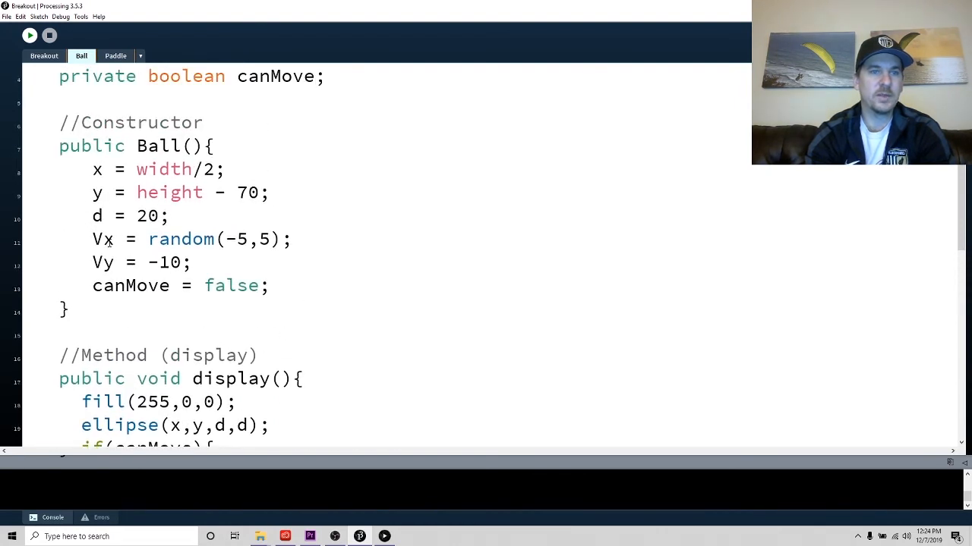
{"action": "scroll", "scroll_direction": "down", "scroll_amount": 3}
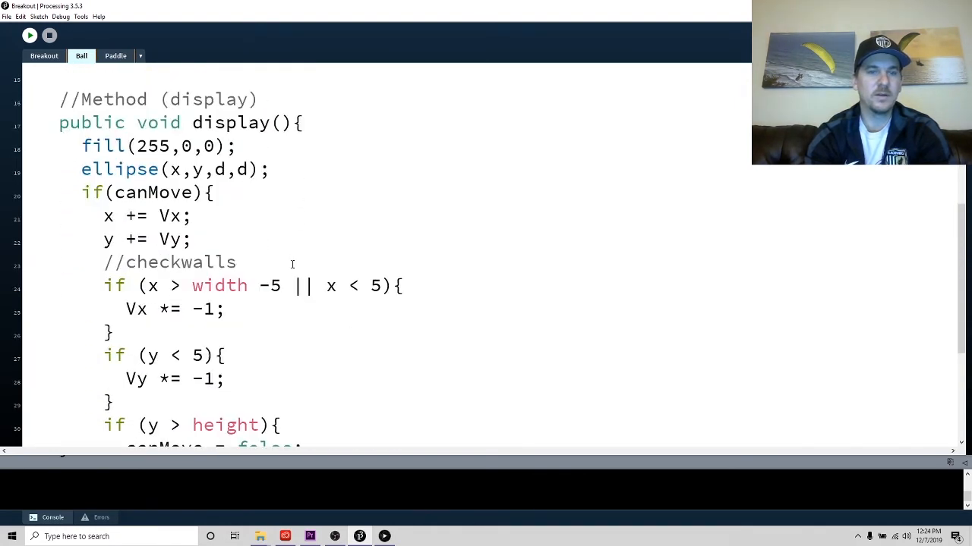
{"action": "scroll", "scroll_direction": "down", "scroll_amount": 3}
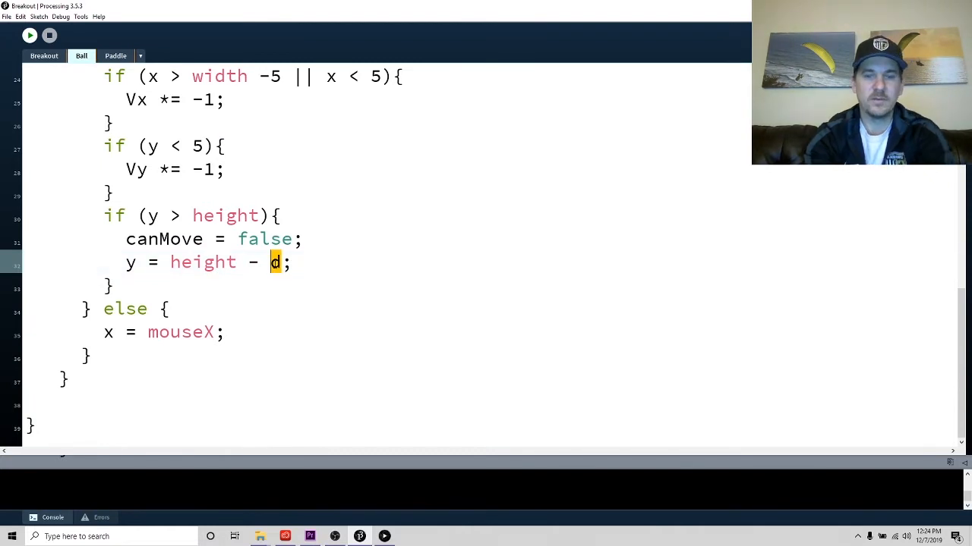
{"action": "type", "text": "70"}
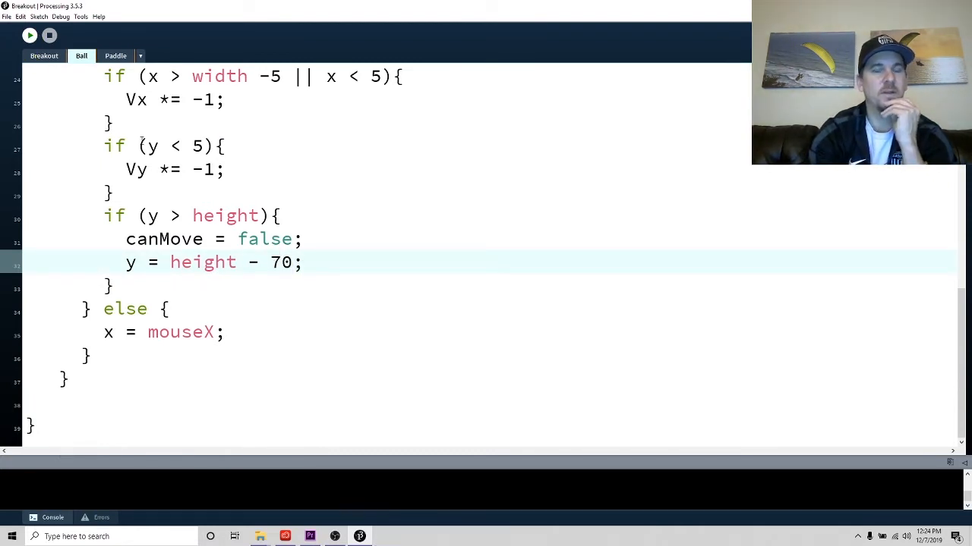
{"action": "left_click", "coordinate": [29, 35]}
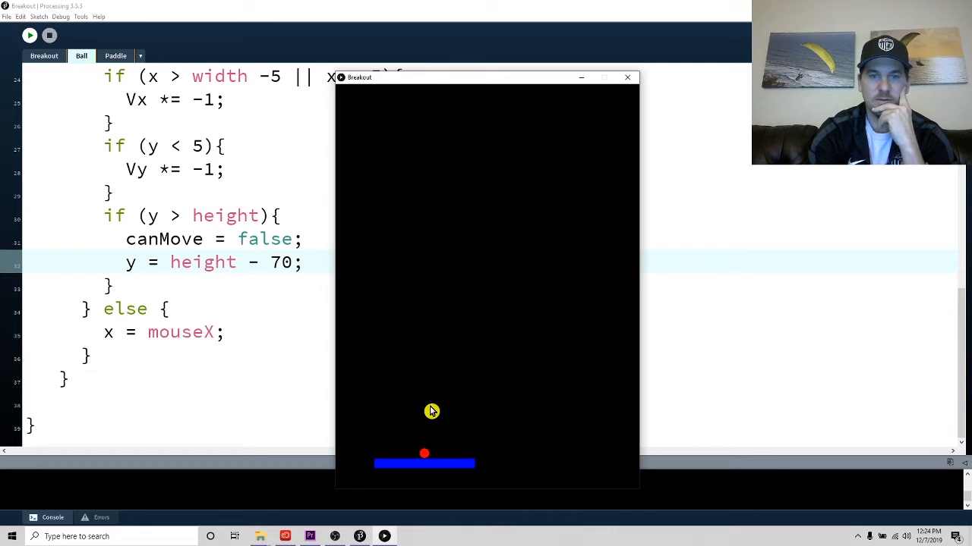
{"action": "left_click", "coordinate": [628, 76]}
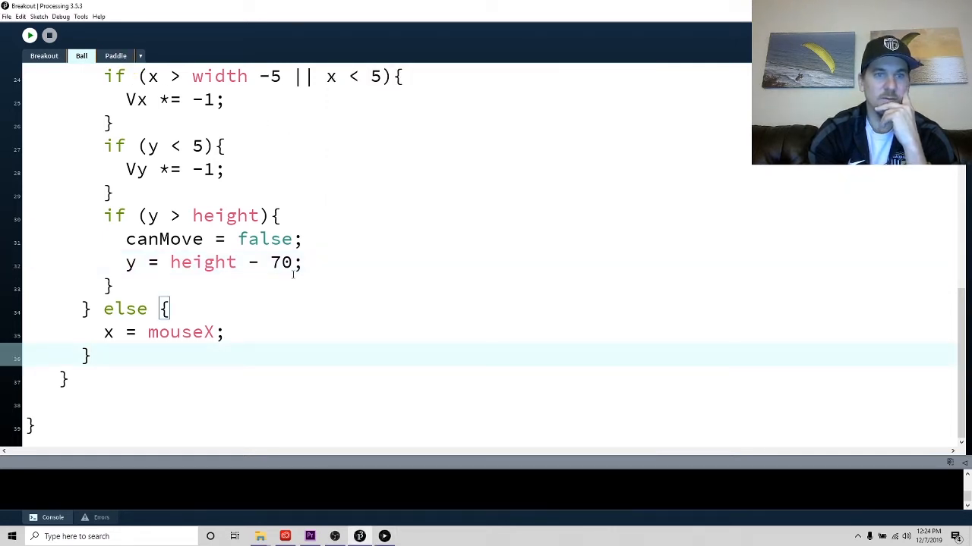
- Add 'Vy = -5;' in the y > height block and run to test the ball reset
{"action": "type", "text": "v"}
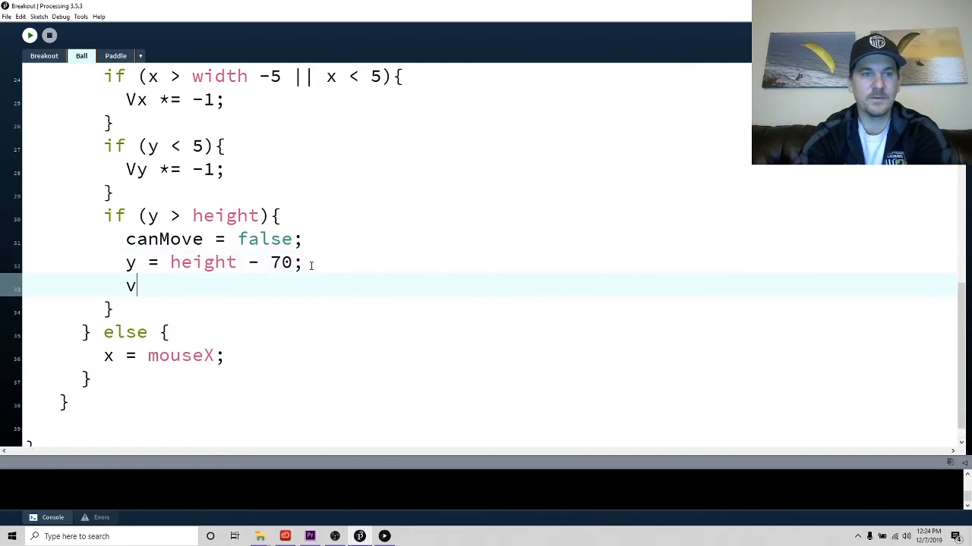
{"action": "type", "text": "y"}
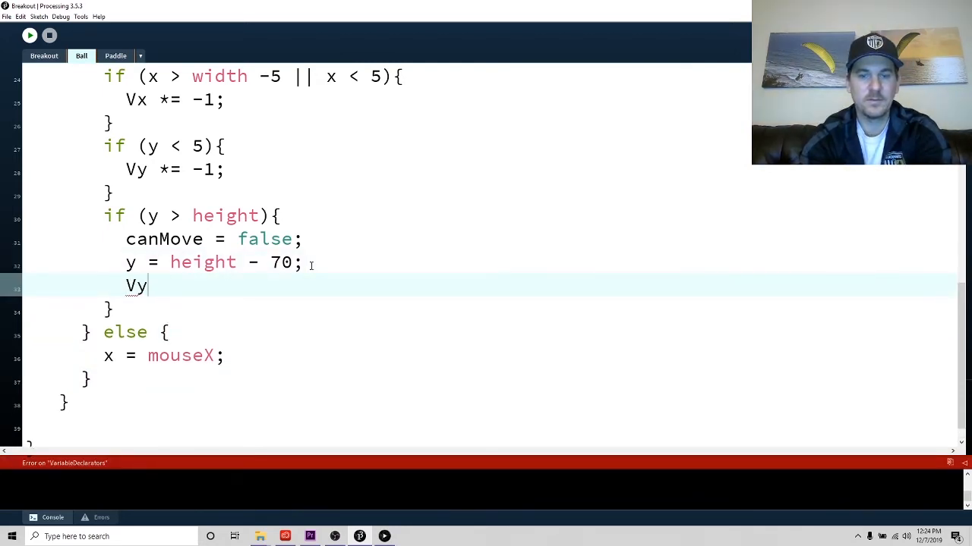
{"action": "type", "text": "= 5;"}
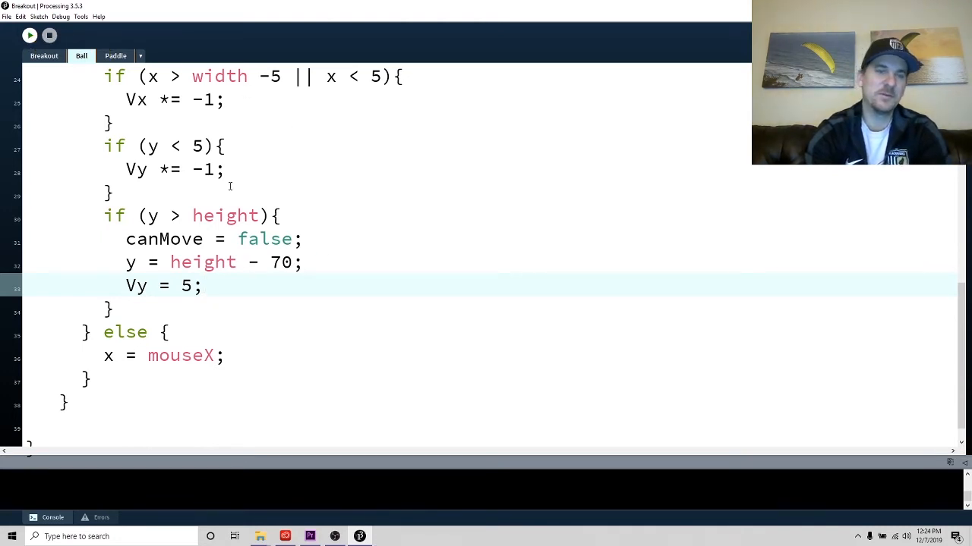
{"action": "left_click", "coordinate": [29, 35]}
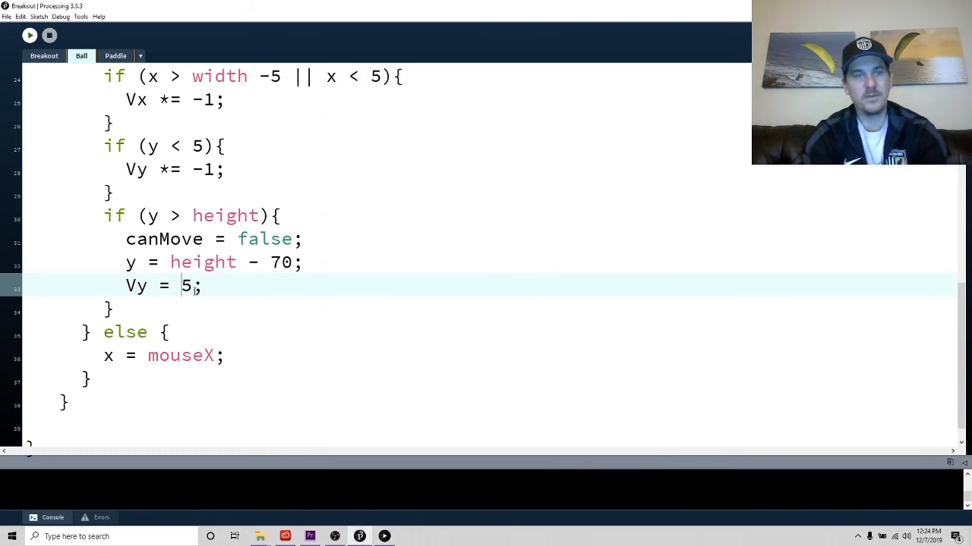
{"action": "type", "text": "-"}
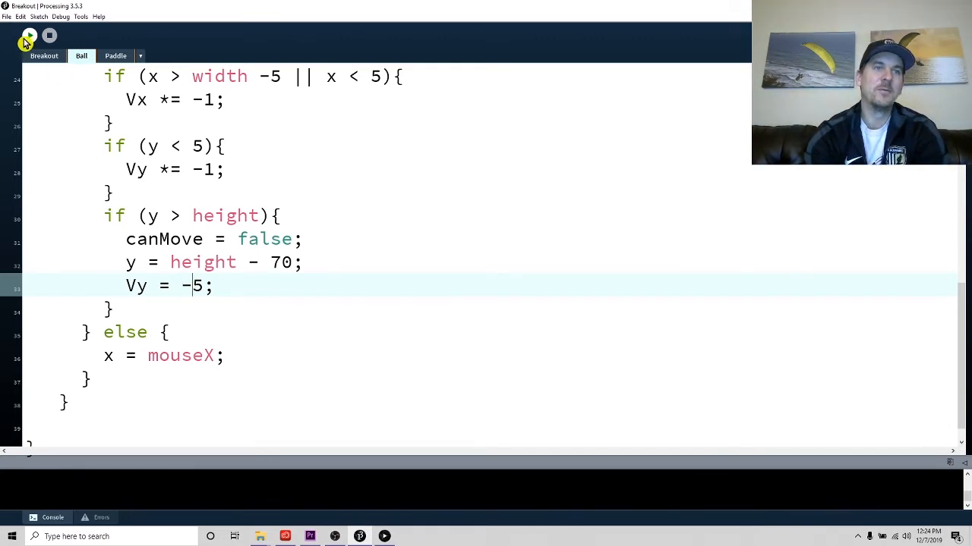
{"action": "left_click", "coordinate": [29, 35]}
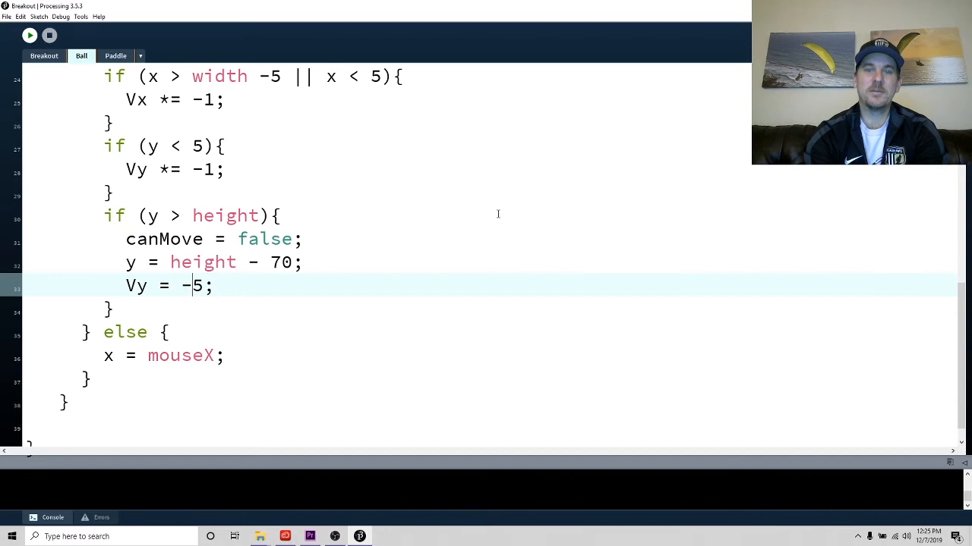
{"action": "left_click", "coordinate": [29, 35]}
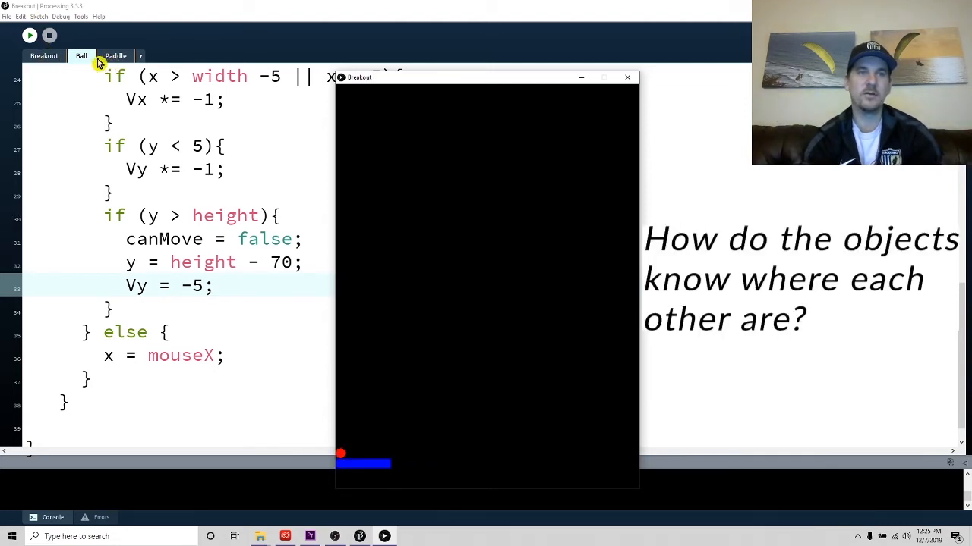
{"action": "mouse_move", "coordinate": [457, 343]}
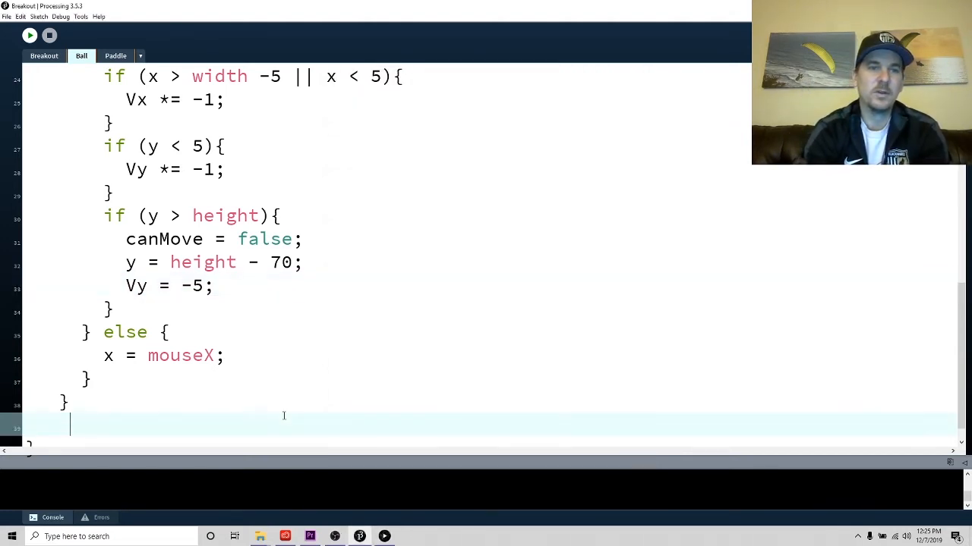
{"action": "scroll", "scroll_direction": "up", "scroll_amount": 3}
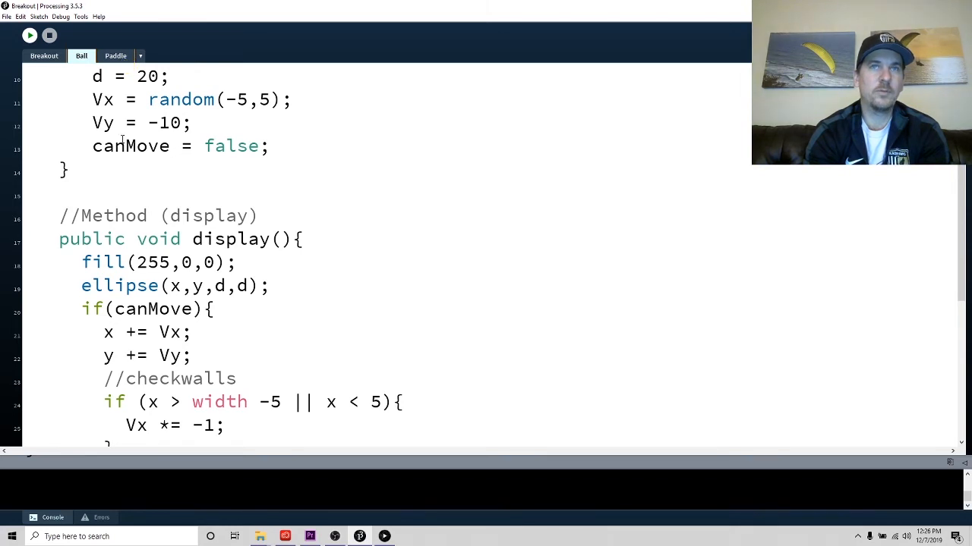
{"action": "scroll", "scroll_direction": "up", "scroll_amount": 3}
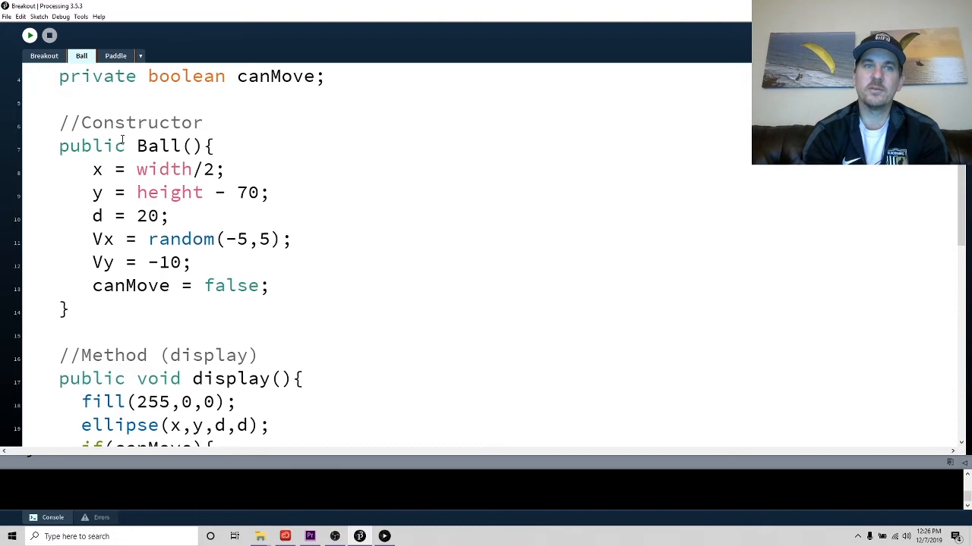
{"action": "scroll", "scroll_direction": "down", "scroll_amount": 3}
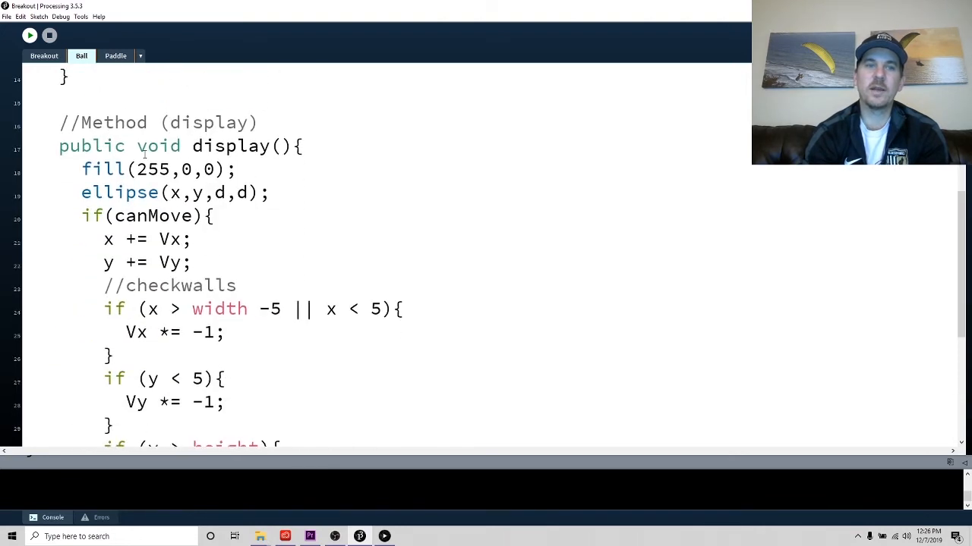
{"action": "scroll", "scroll_direction": "up", "scroll_amount": 3}
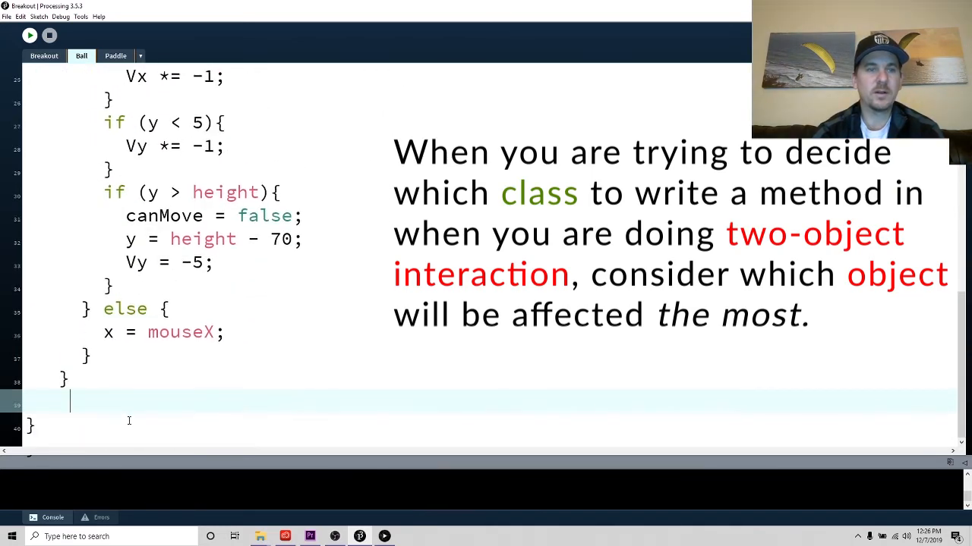
- Add public void checkPaddle() with if(hitPaddle){ Vy *= -1; } and select the hitPaddle placeholder
{"action": "type", "text": "p"}
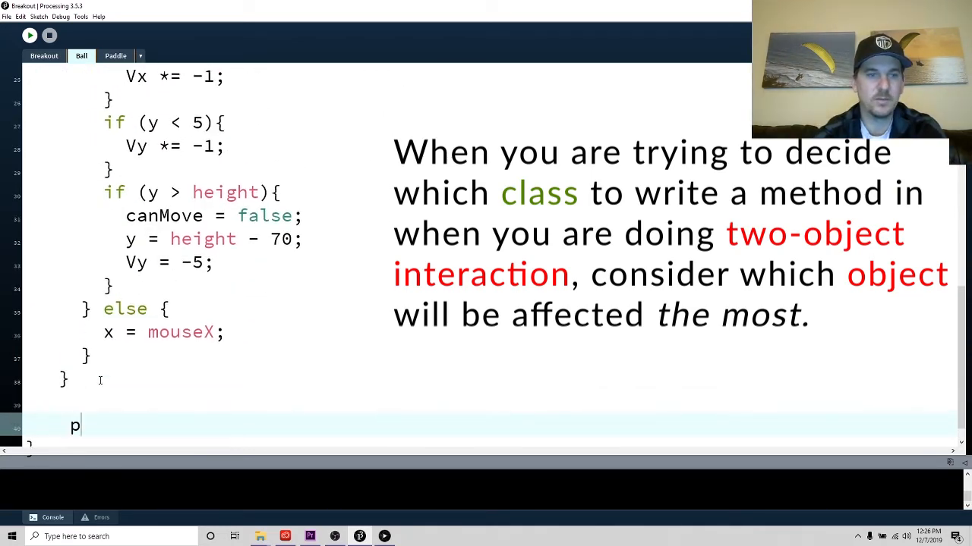
{"action": "type", "text": "ublic"}
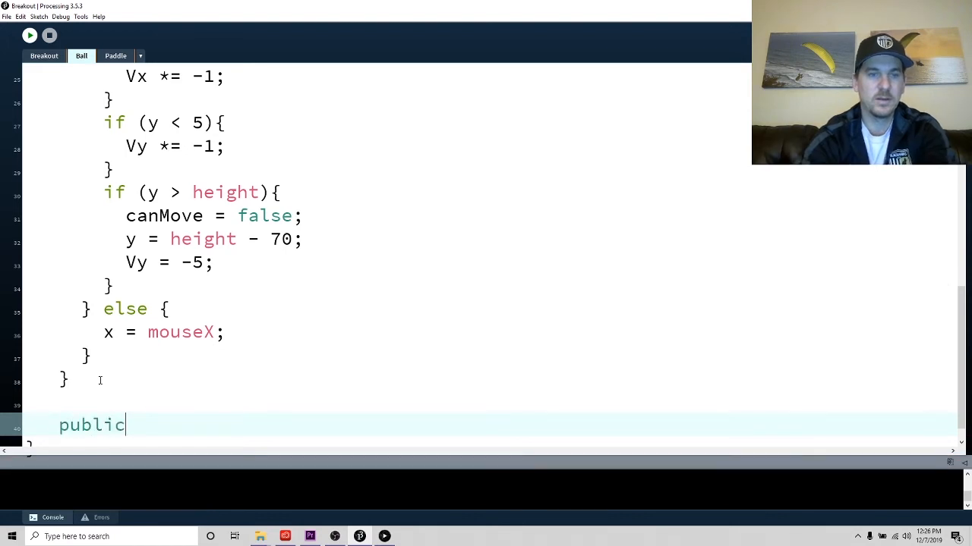
{"action": "type", "text": "void chec"}
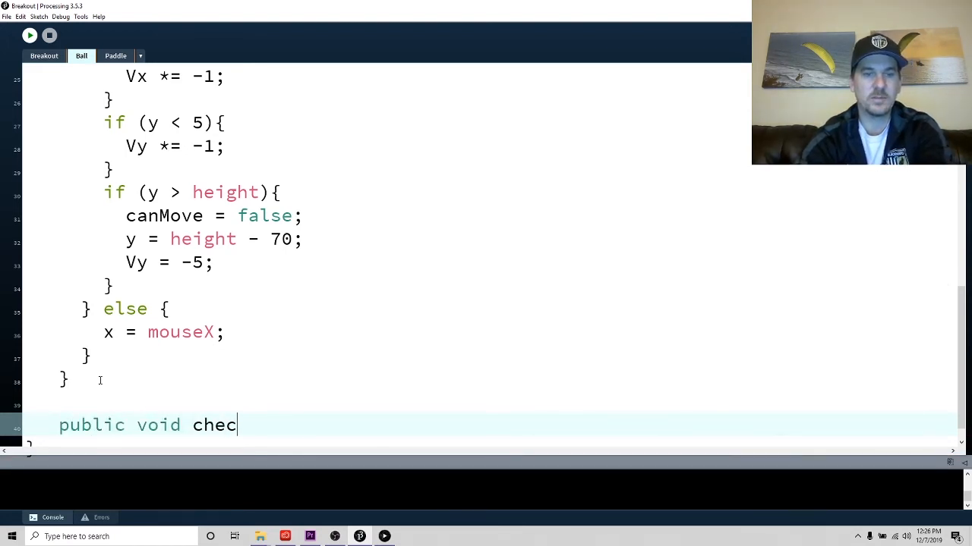
{"action": "type", "text": "kPaddle();"}
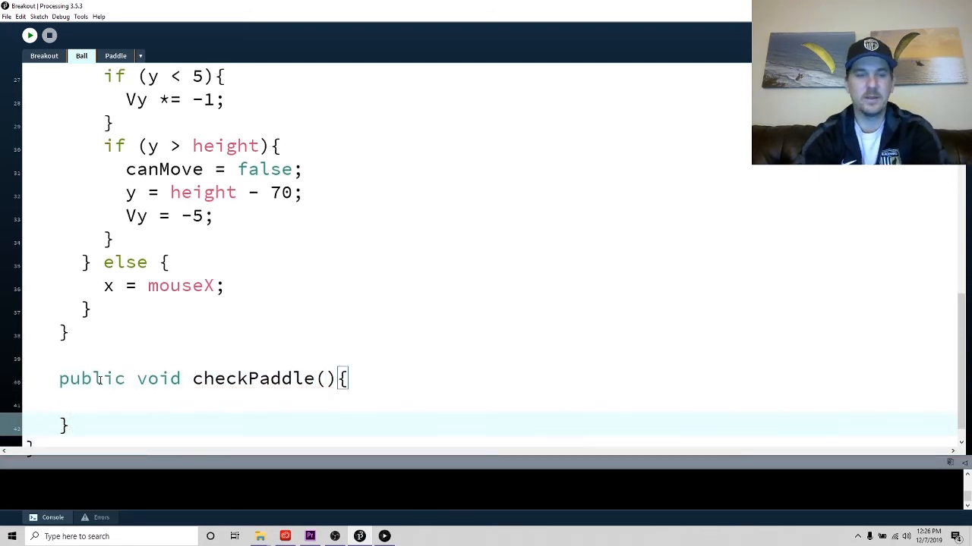
{"action": "type", "text": "if("}
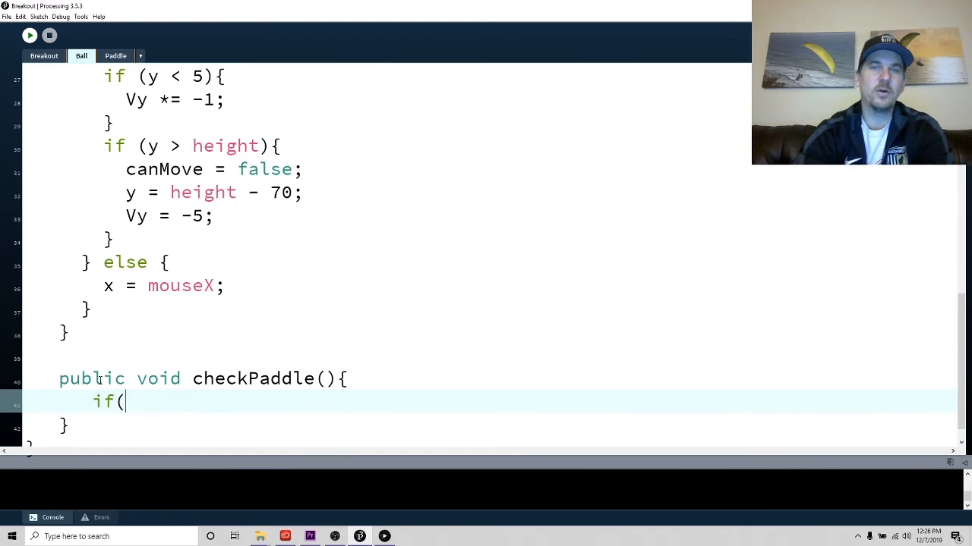
{"action": "type", "text": "hit"}
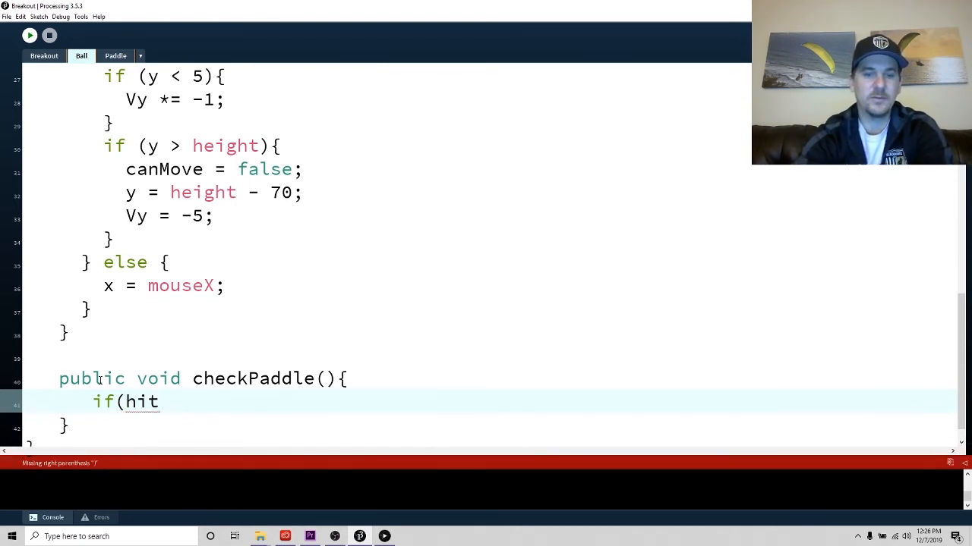
{"action": "type", "text": "Paddle_"}
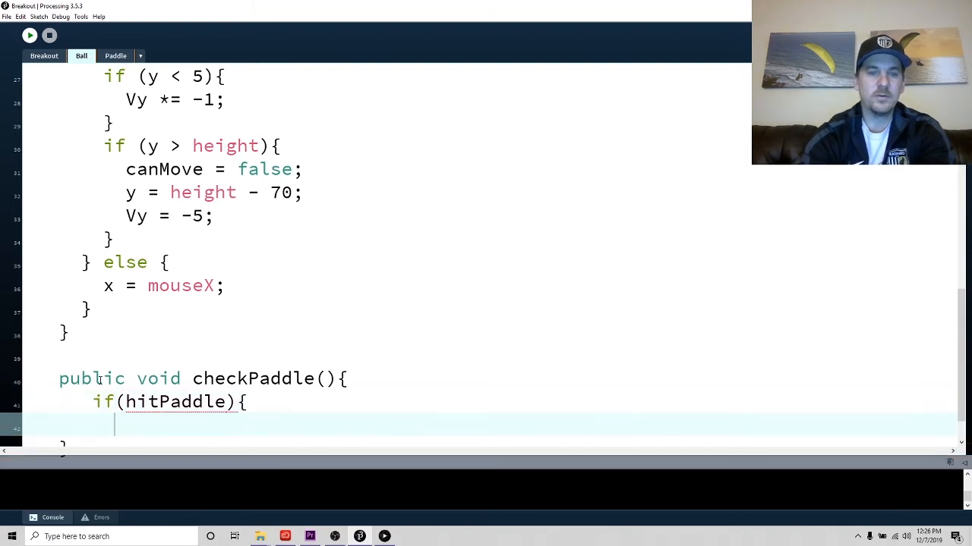
{"action": "type", "text": "Vy"}
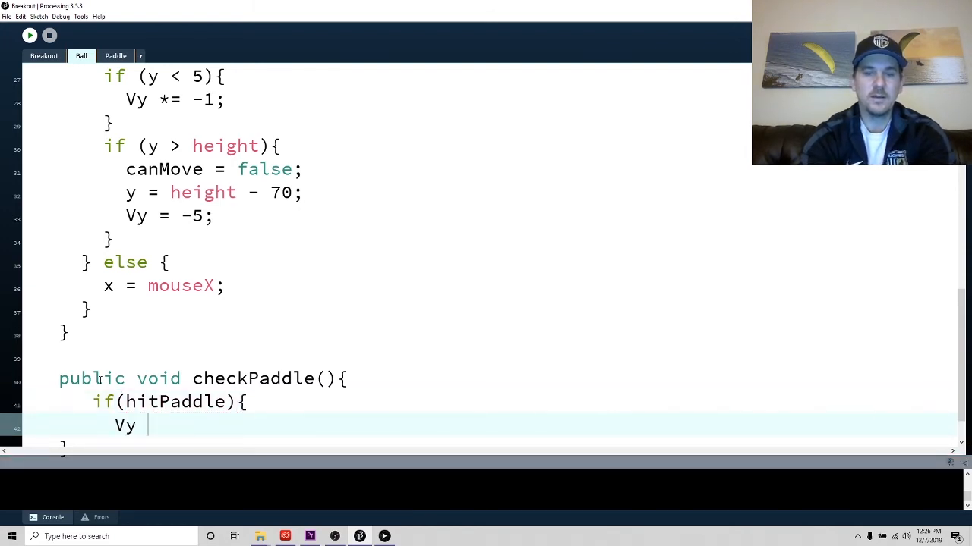
{"action": "type", "text": "*=-`1"}
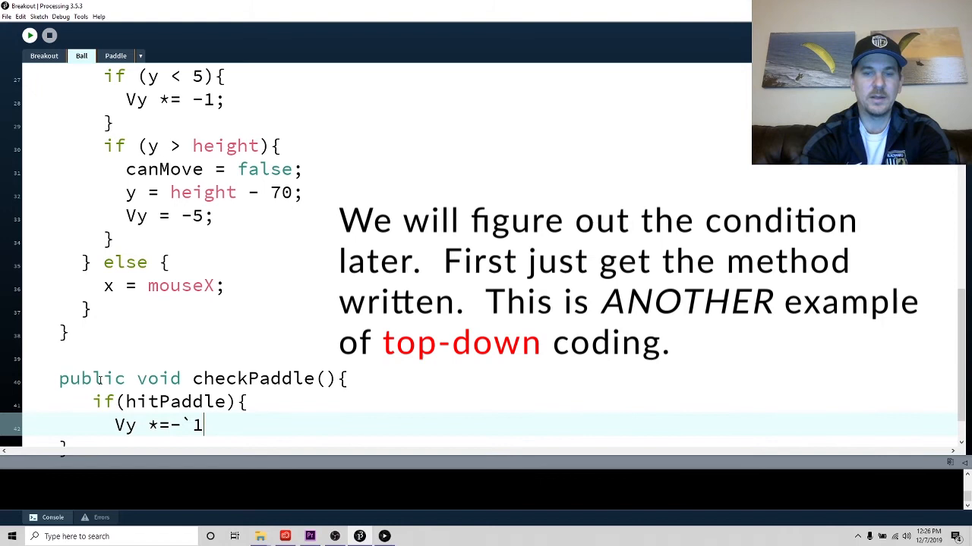
{"action": "type", "text": "1;"}
{"action": "type", "text": "}"}
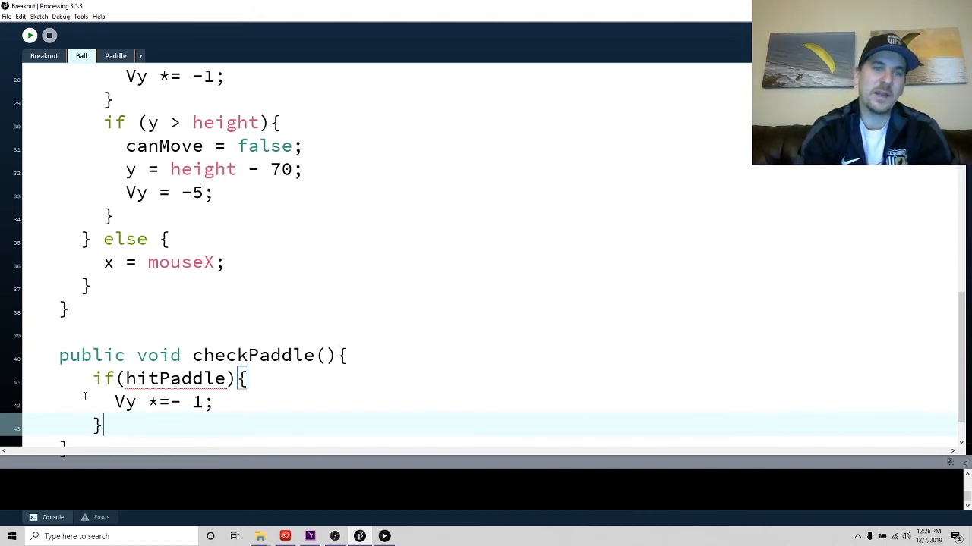
{"action": "double_click", "coordinate": [175, 379]}
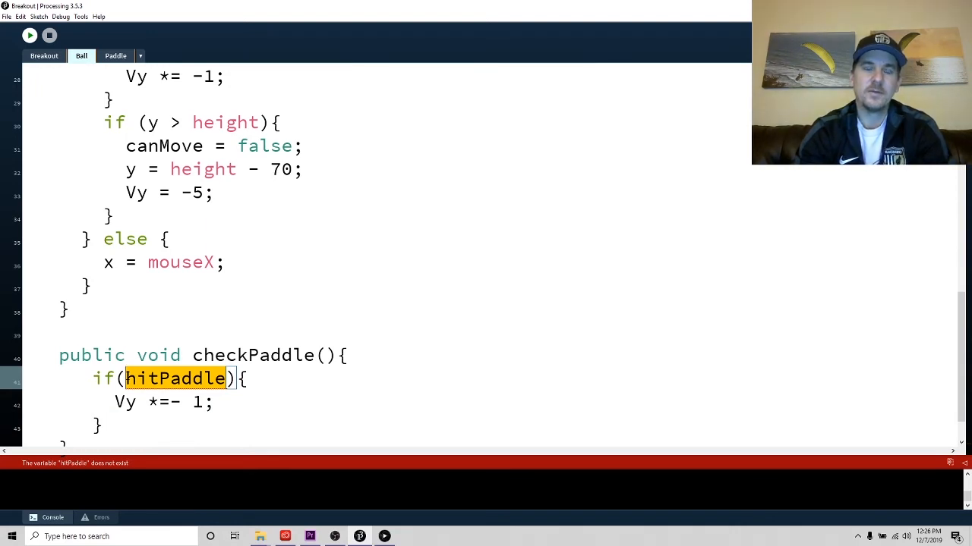
- Replace hitPaddle with the condition x > padX - 50
{"action": "type", "text": "x){"}
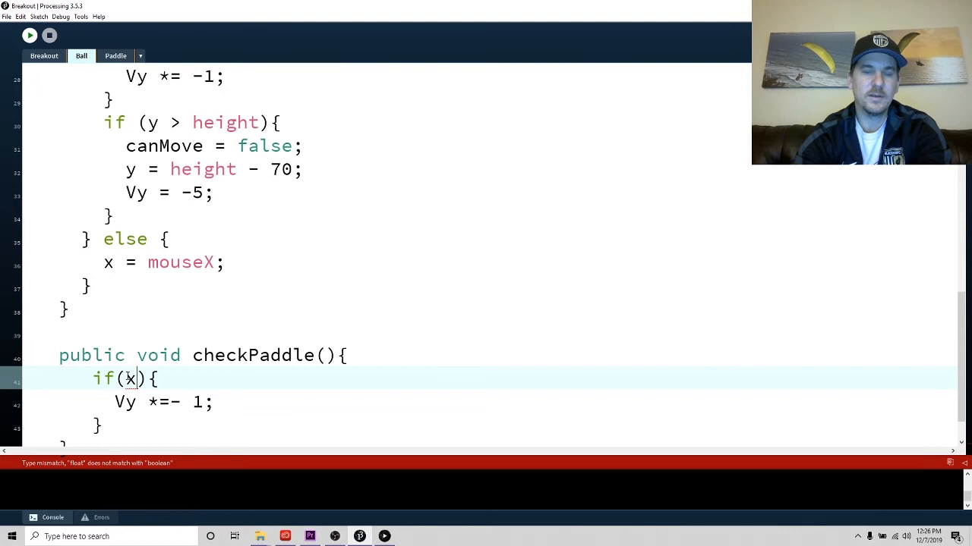
{"action": "type", "text": "> padX"}
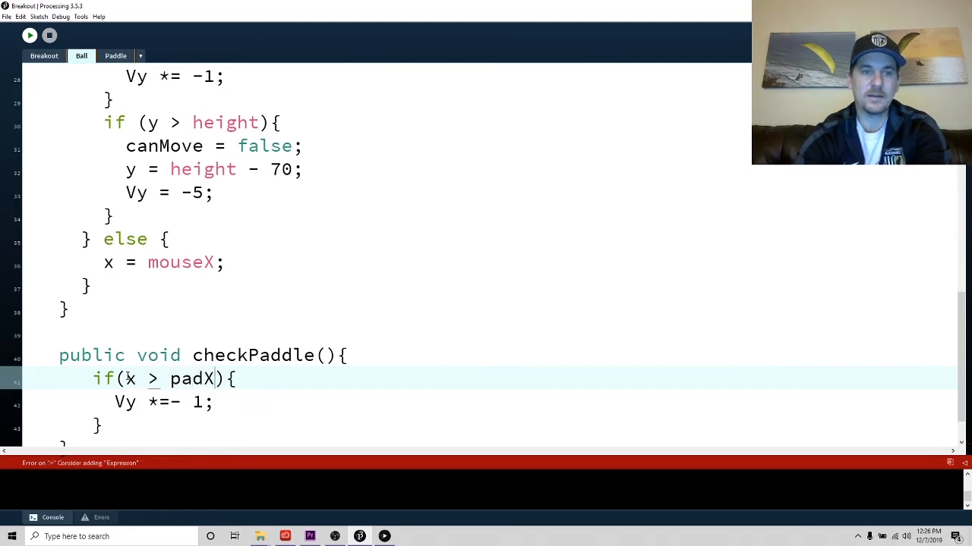
{"action": "type", "text": "-"}
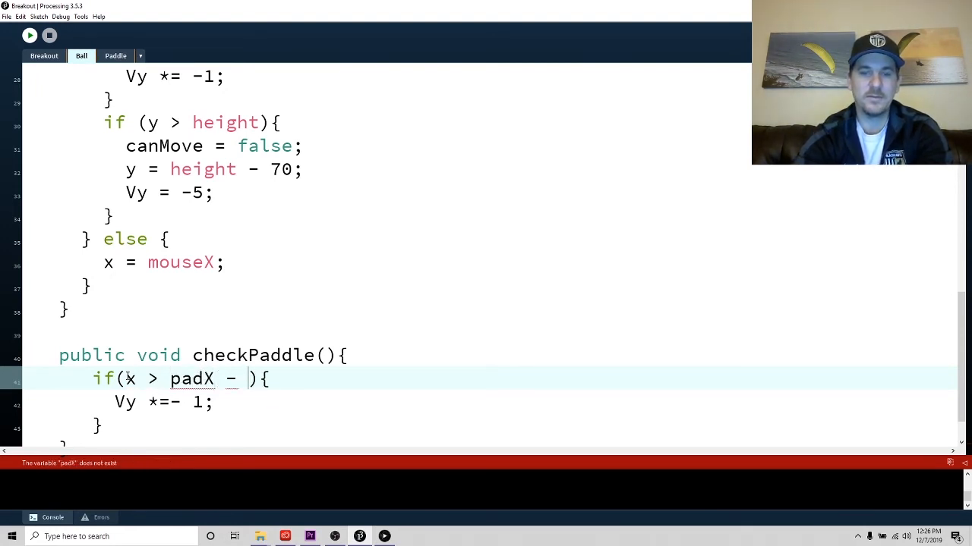
{"action": "type", "text": "50"}
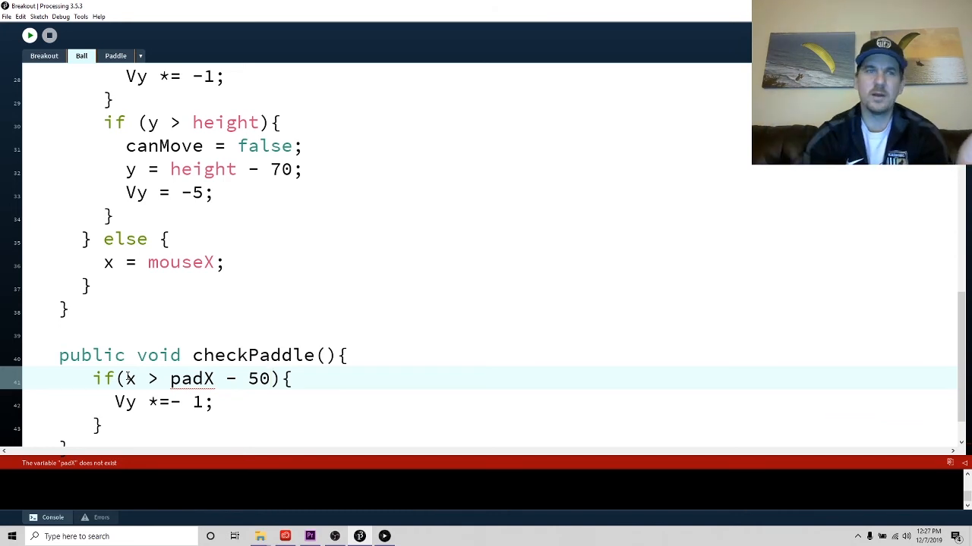
- After checking the Paddle class, correct padX to pad.x in the condition
{"action": "left_click", "coordinate": [115, 54]}
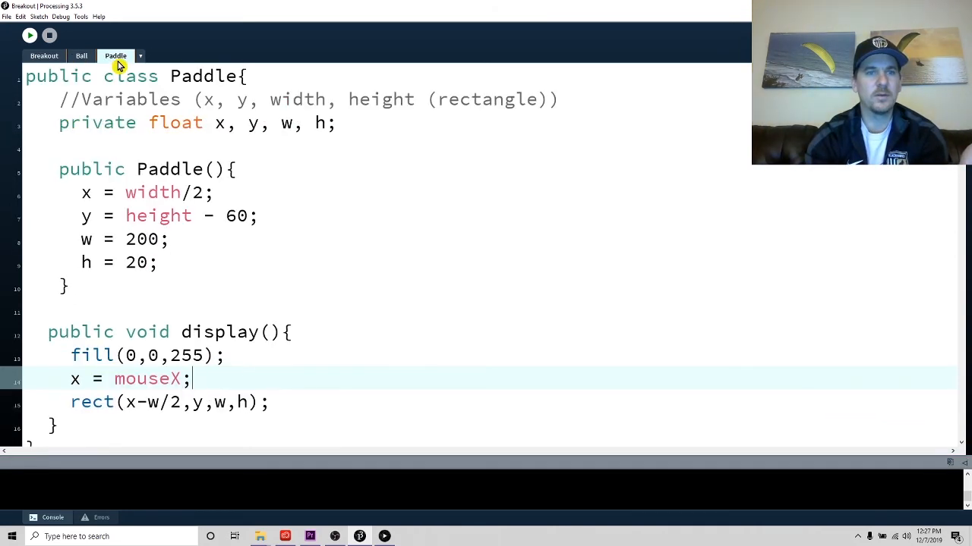
{"action": "left_click", "coordinate": [82, 54]}
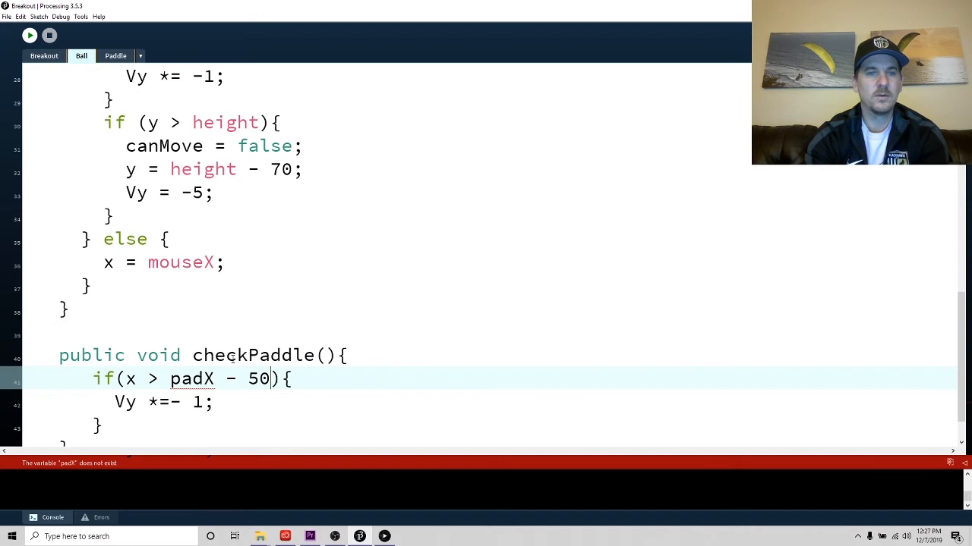
{"action": "key", "text": "Backspace"}
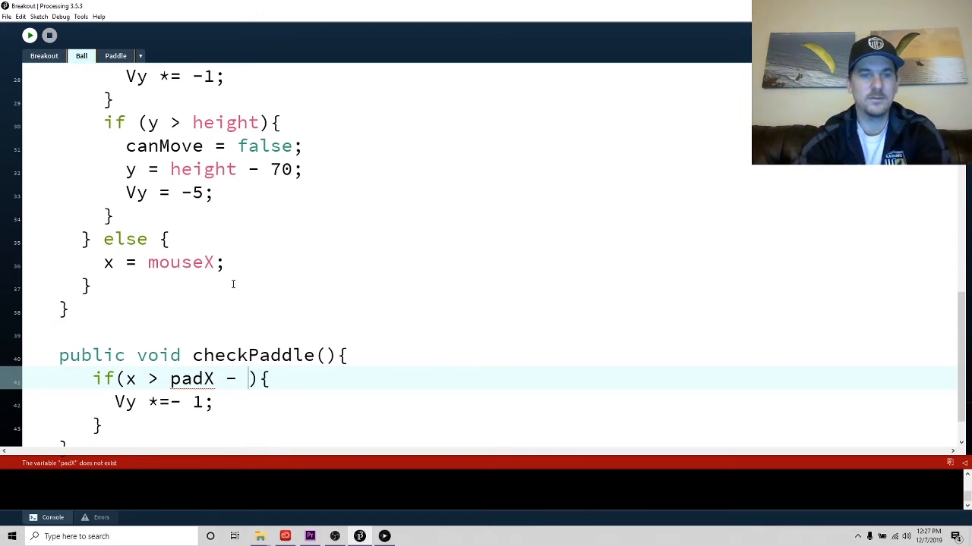
{"action": "type", "text": "pa"}
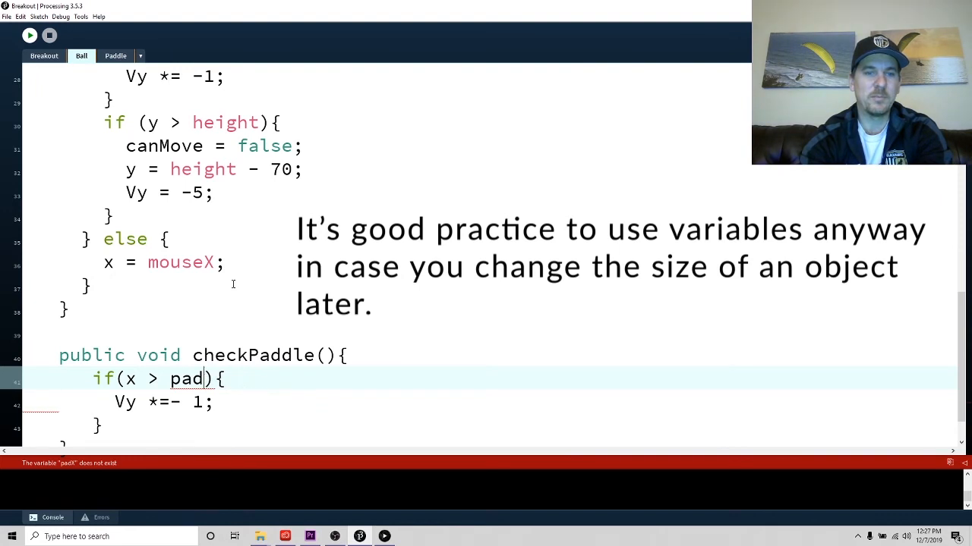
{"action": "type", "text": ".x"}
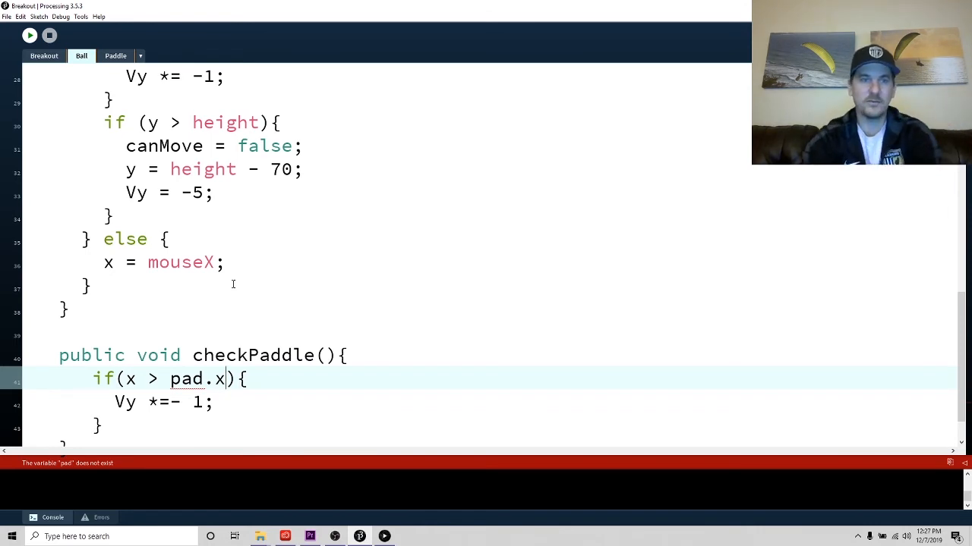
- Extend the condition to x > pad.x - pad.w/2 for the paddle's left edge
{"action": "type", "text": "- pa"}
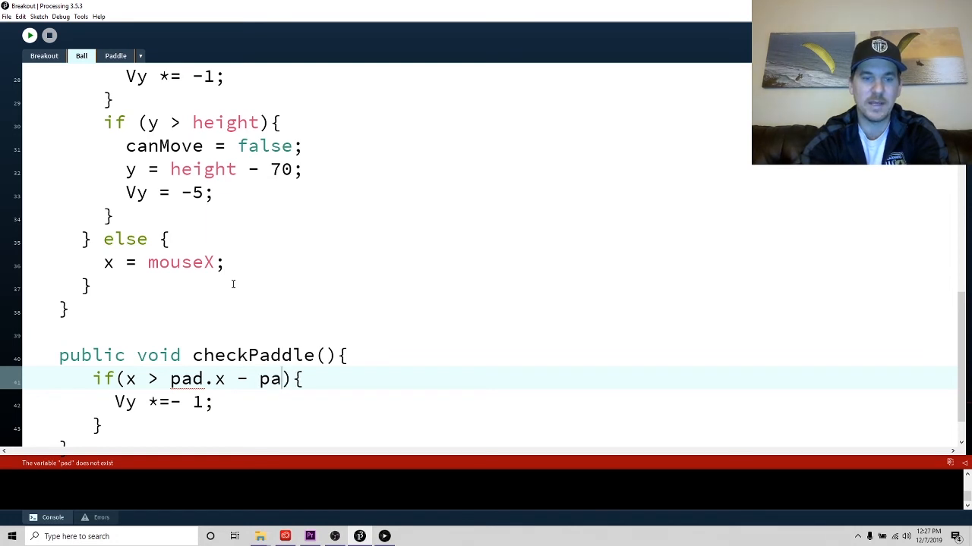
{"action": "type", "text": "d.w"}
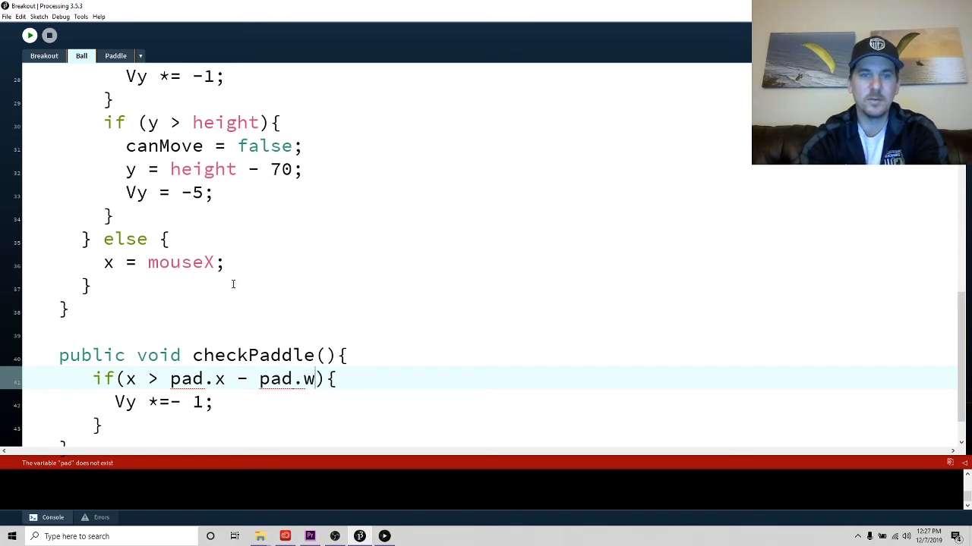
{"action": "type", "text": "/2"}
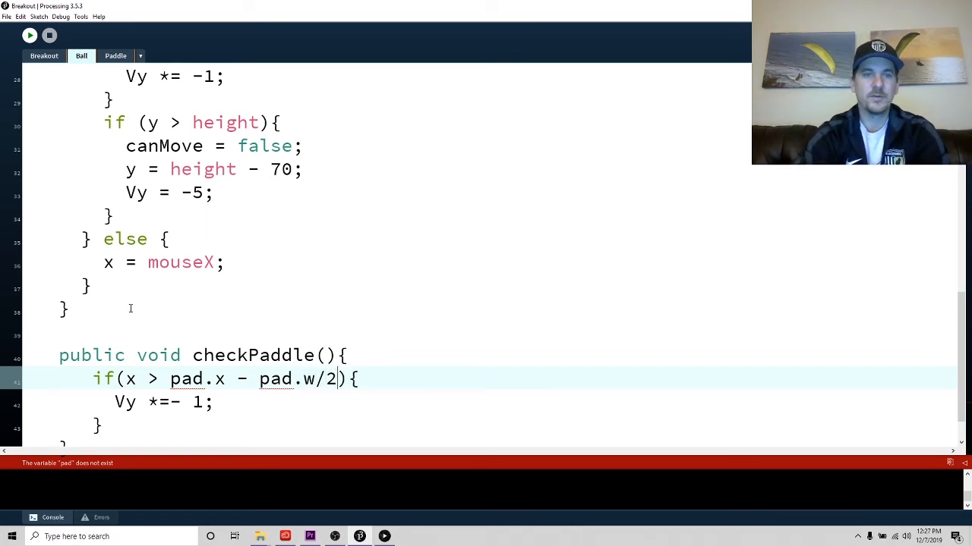
{"action": "double_click", "coordinate": [306, 379]}
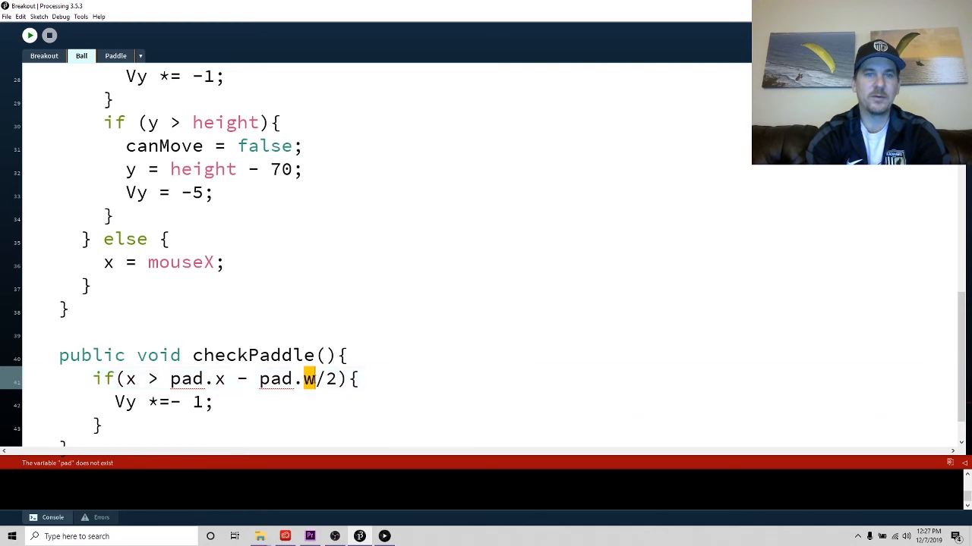
- Verify the w width variable in the Paddle class and return to checkPaddle's parameter list
{"action": "left_click", "coordinate": [115, 55]}
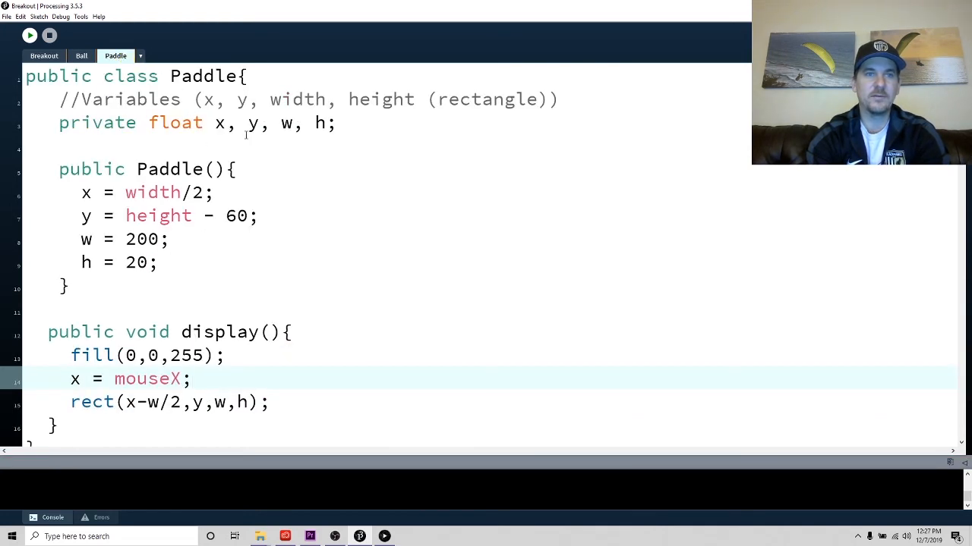
{"action": "double_click", "coordinate": [285, 121]}
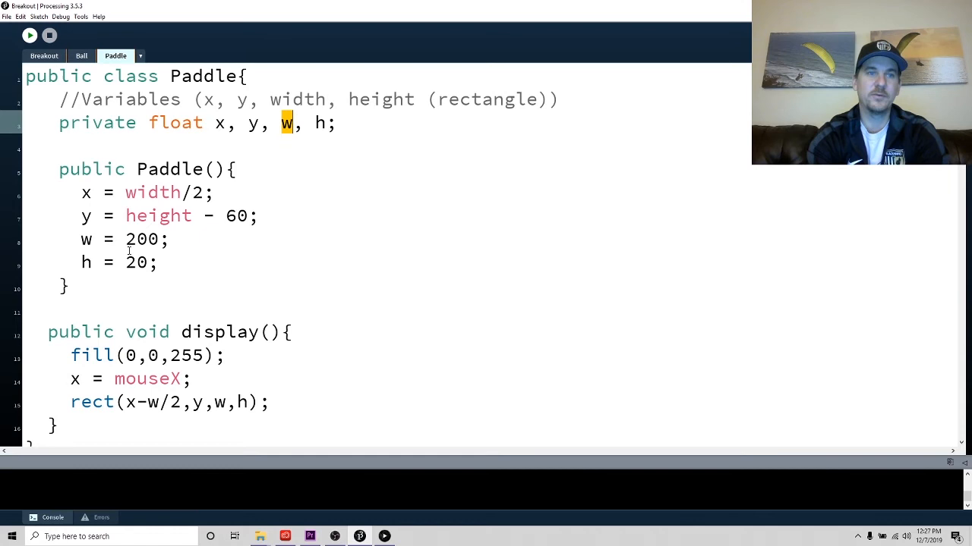
{"action": "left_click", "coordinate": [82, 55]}
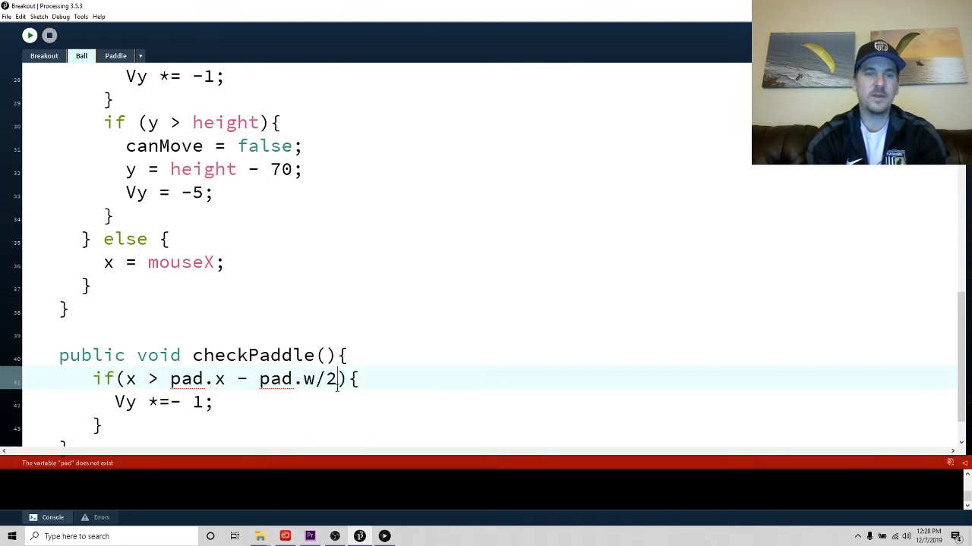
{"action": "left_click", "coordinate": [328, 355]}
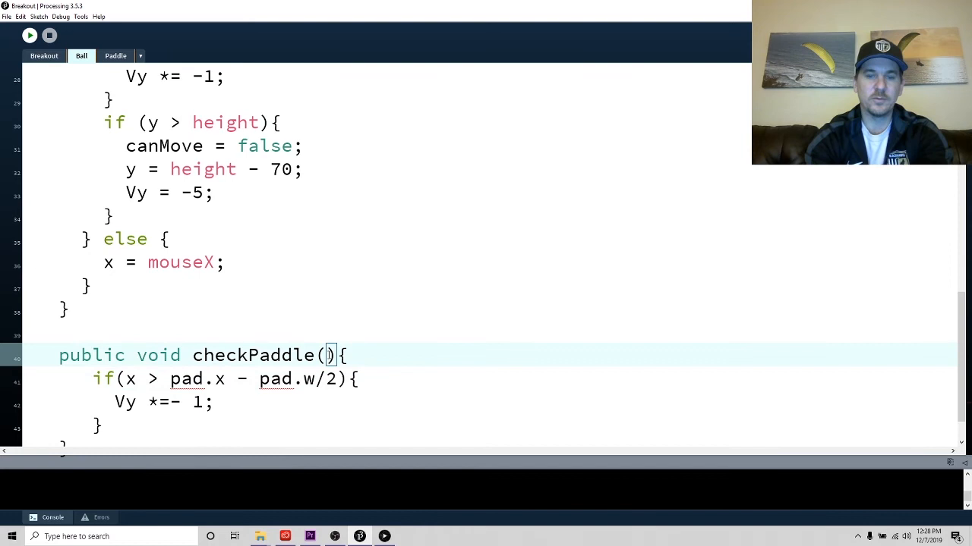
- Give checkPaddle a Paddle pad parameter and switch to the Breakout sketch
{"action": "type", "text": "Paddle"}
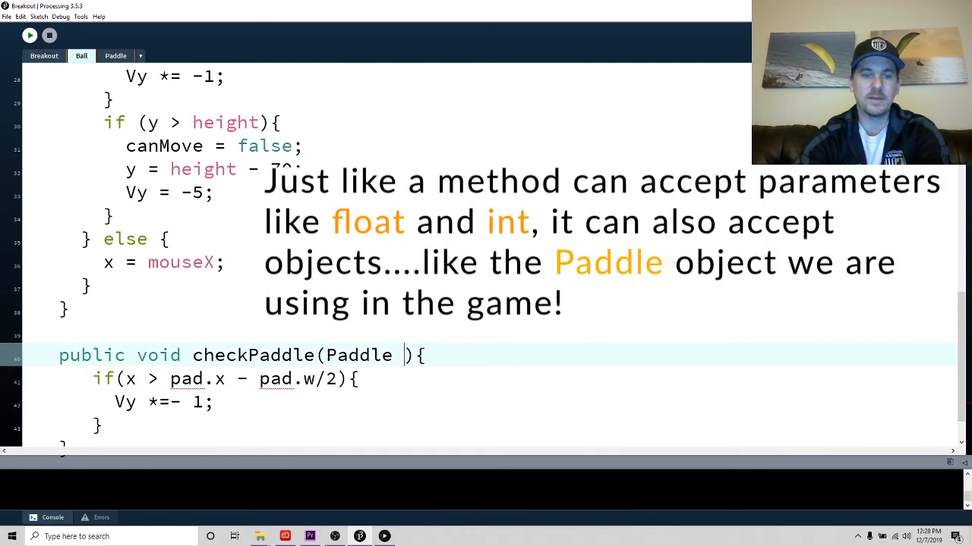
{"action": "type", "text": "pad"}
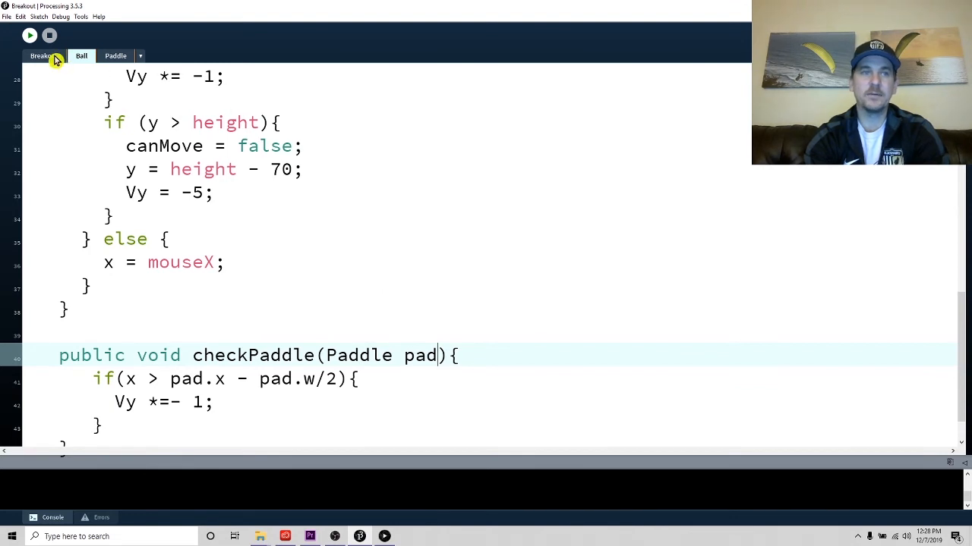
{"action": "left_click", "coordinate": [42, 54]}
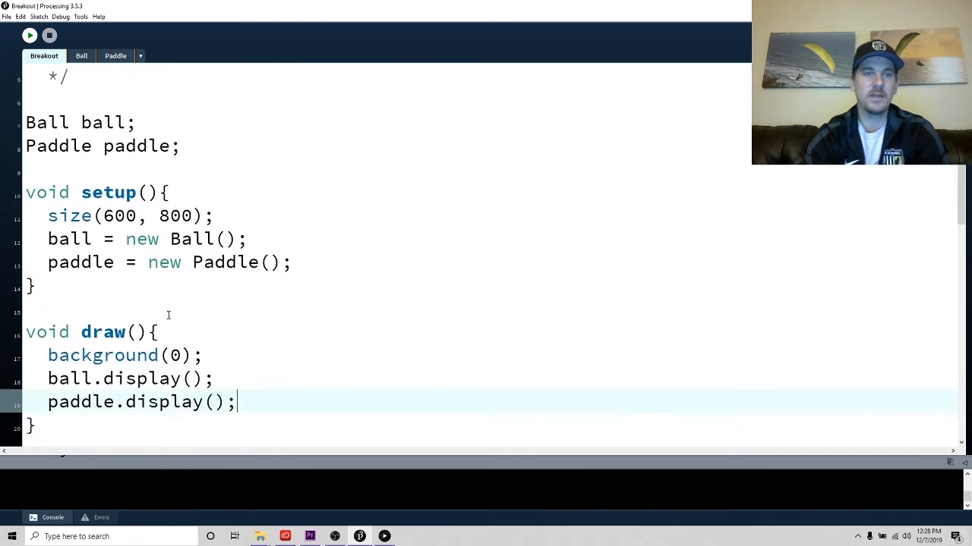
- Add ball.checkPaddle(paddle); in draw() after ball.display();
{"action": "scroll", "scroll_direction": "down", "scroll_amount": 3}
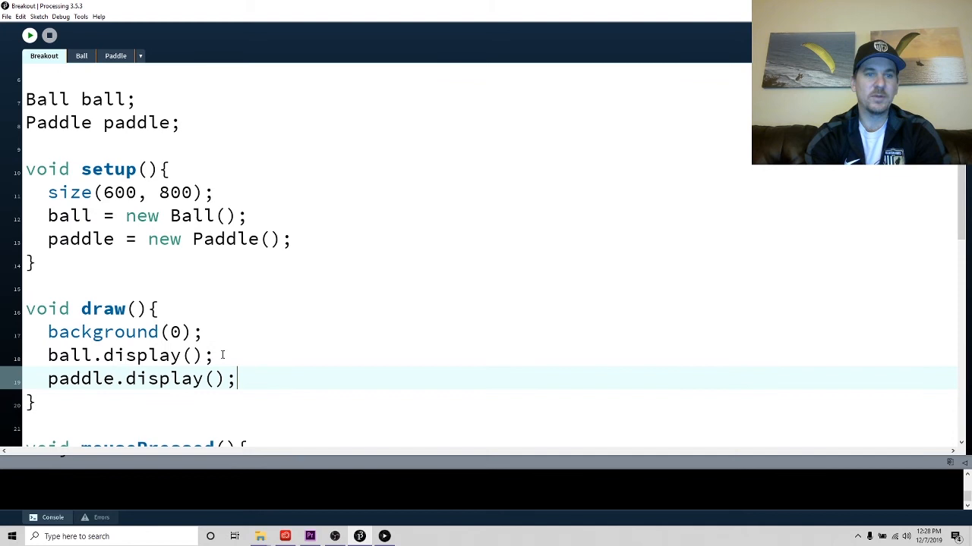
{"action": "type", "text": "ab"}
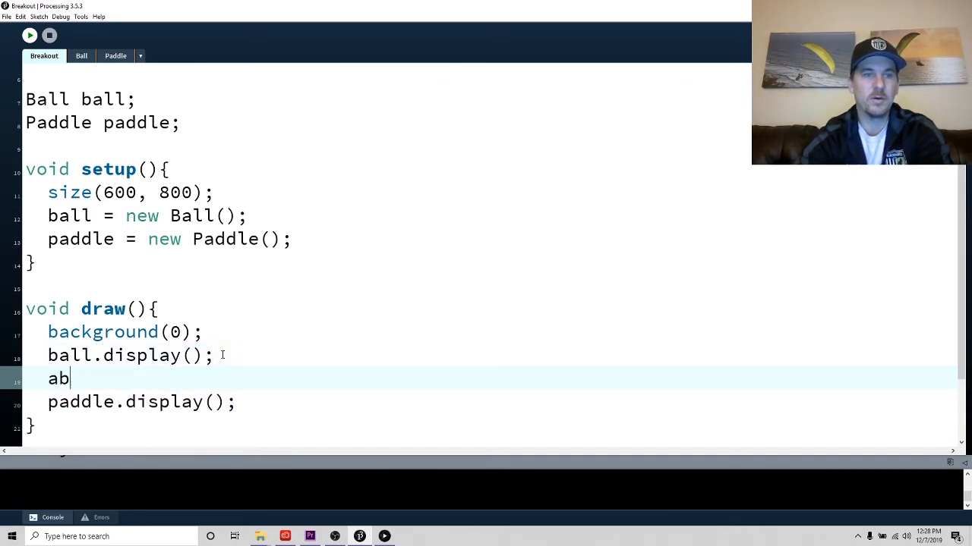
{"action": "type", "text": "ball.ch"}
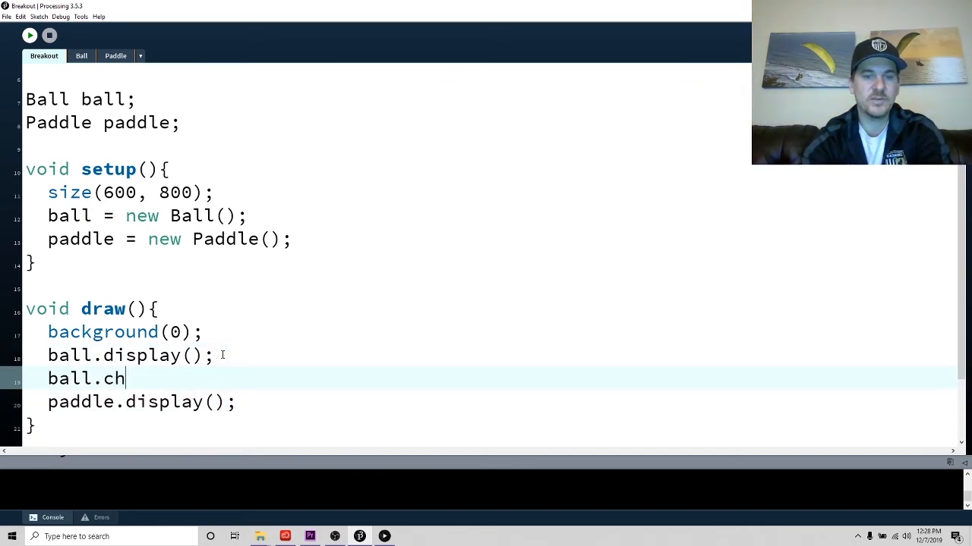
{"action": "type", "text": "eckPaddle("}
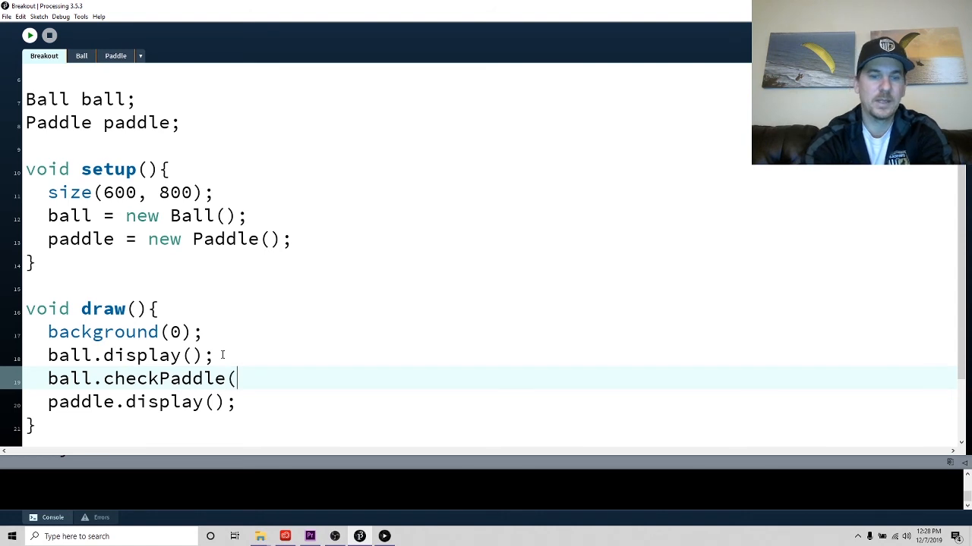
{"action": "type", "text": "padd"}
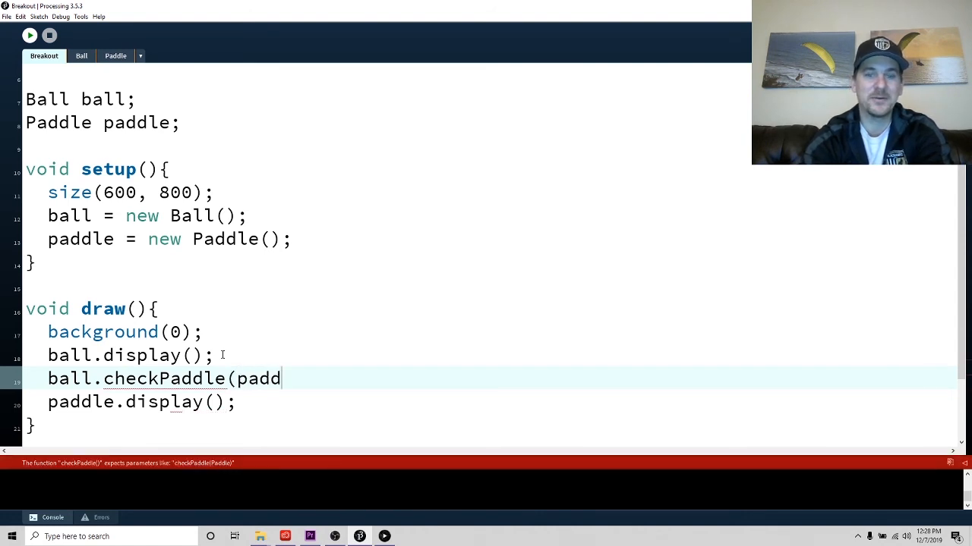
{"action": "type", "text": "le);"}
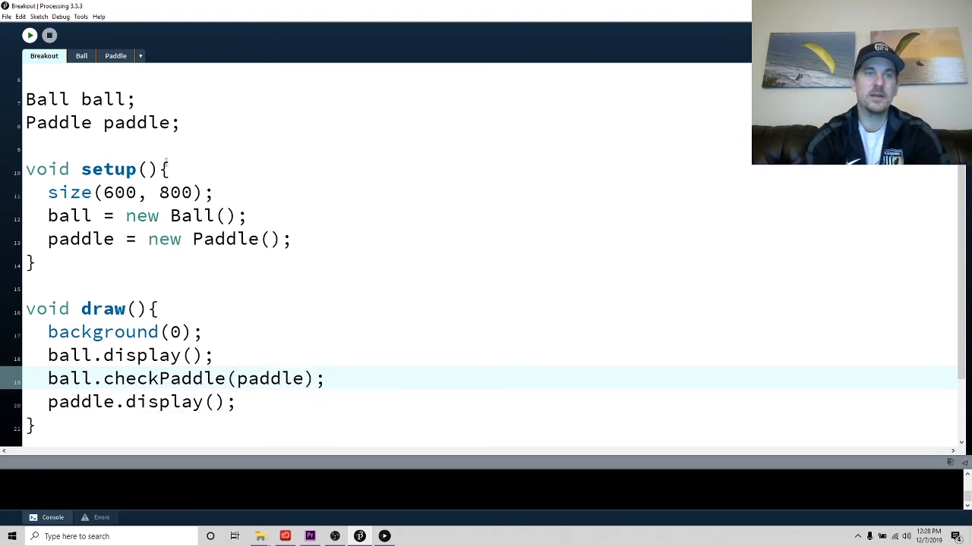
- Review the paddle argument and run the sketch to test the bounce
{"action": "double_click", "coordinate": [131, 121]}
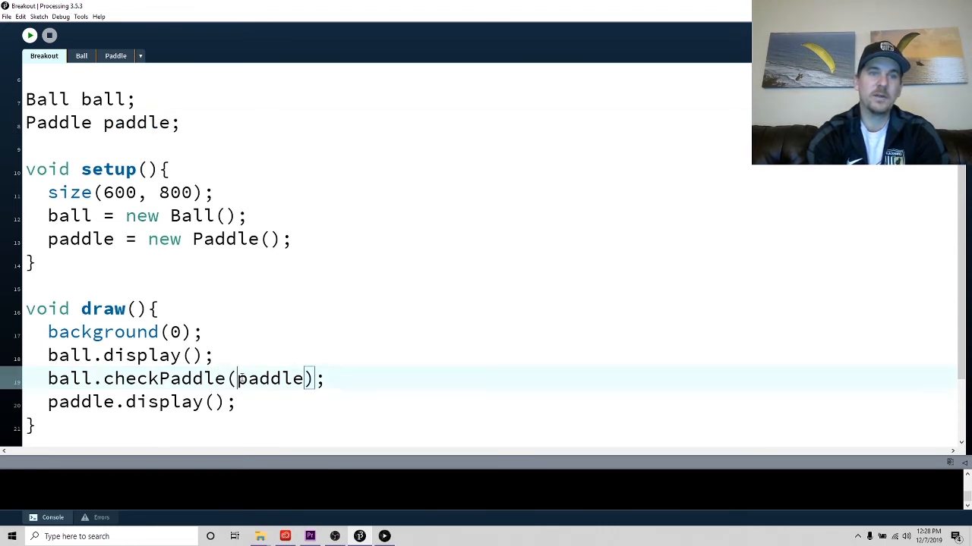
{"action": "double_click", "coordinate": [270, 380]}
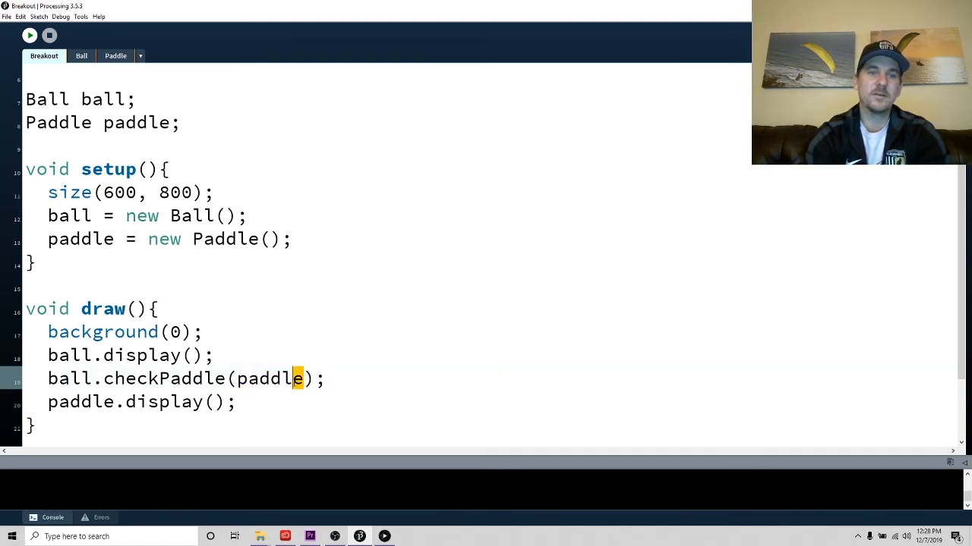
{"action": "double_click", "coordinate": [271, 380]}
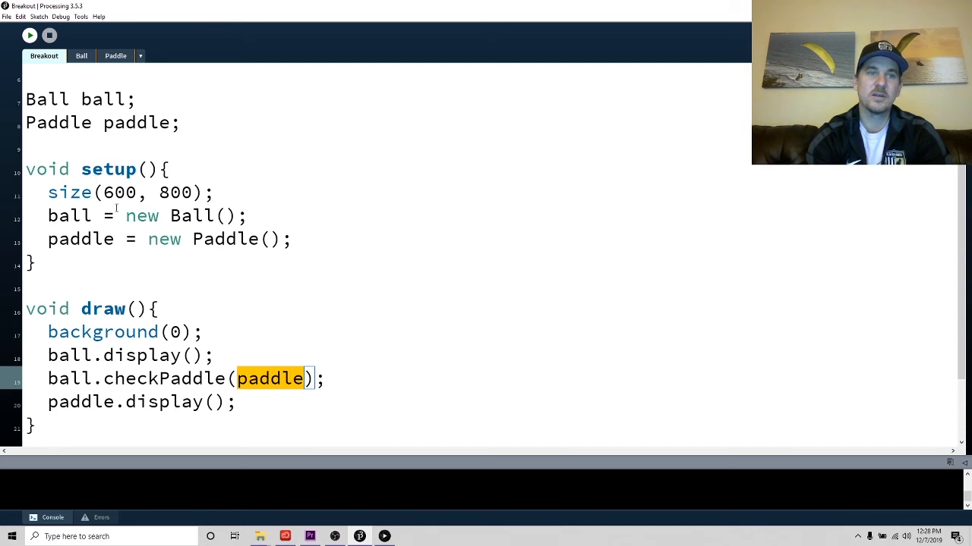
{"action": "left_click", "coordinate": [31, 35]}
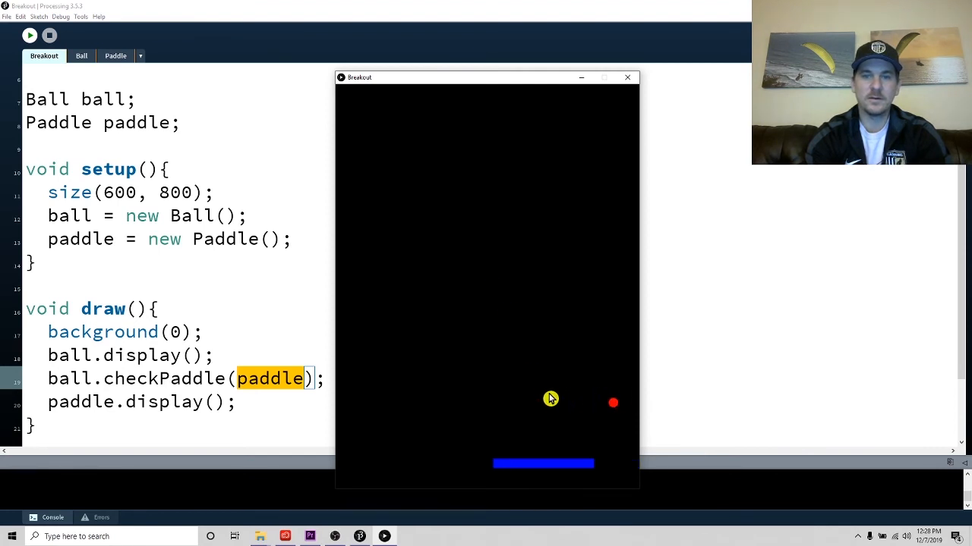
{"action": "mouse_move", "coordinate": [474, 393]}
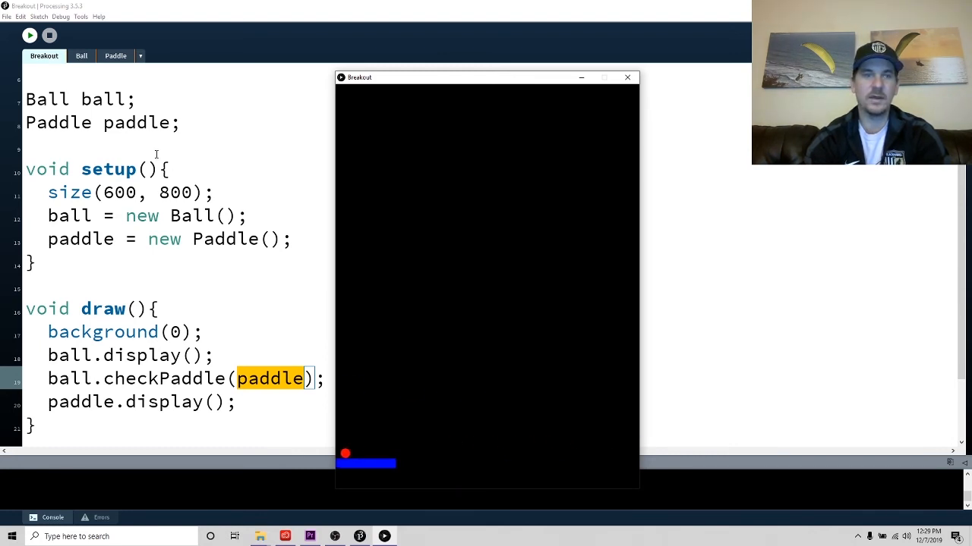
{"action": "mouse_move", "coordinate": [492, 478]}
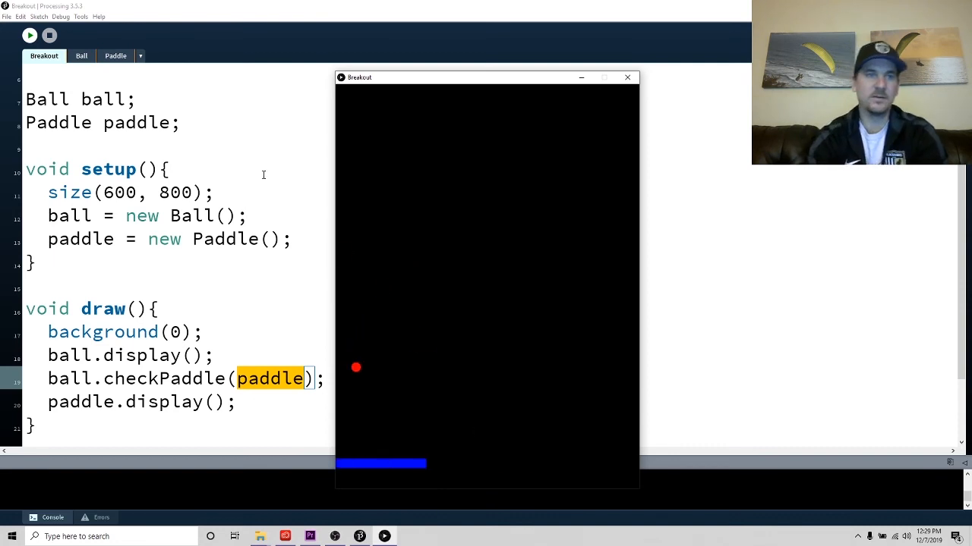
- Stop the test run and return to the Ball class code
{"action": "left_click", "coordinate": [82, 54]}
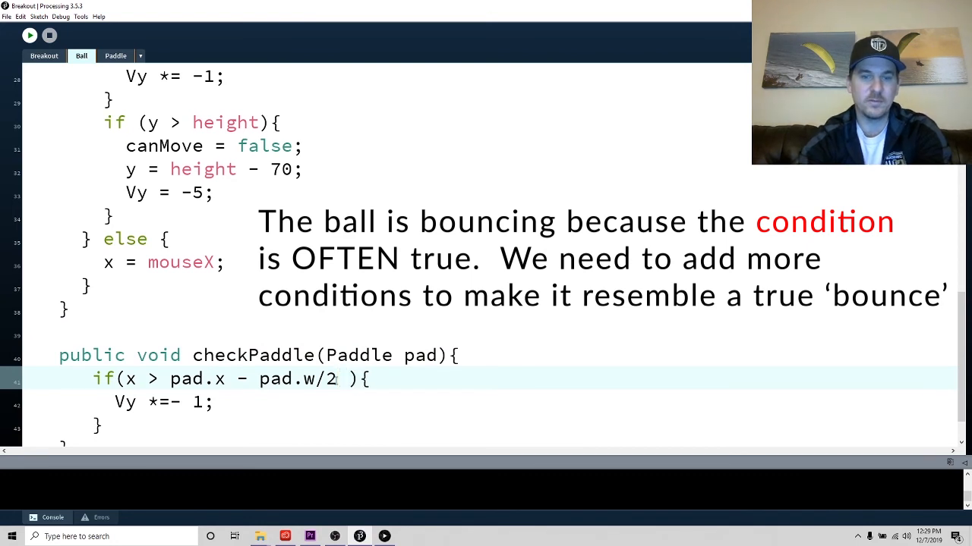
- Append && x < pad.x + pad.w/2 to the condition and run the sketch
{"action": "type", "text": "&& x <"}
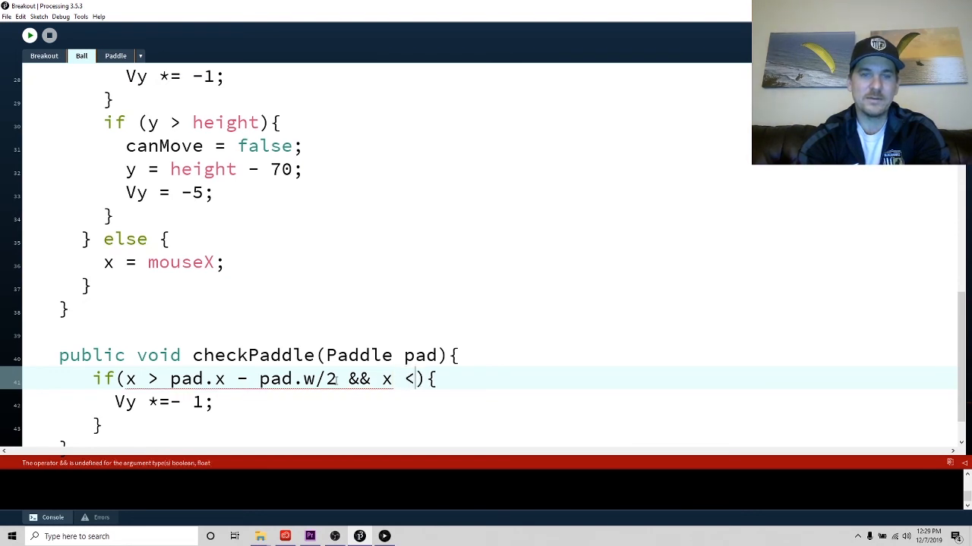
{"action": "type", "text": "pad.x"}
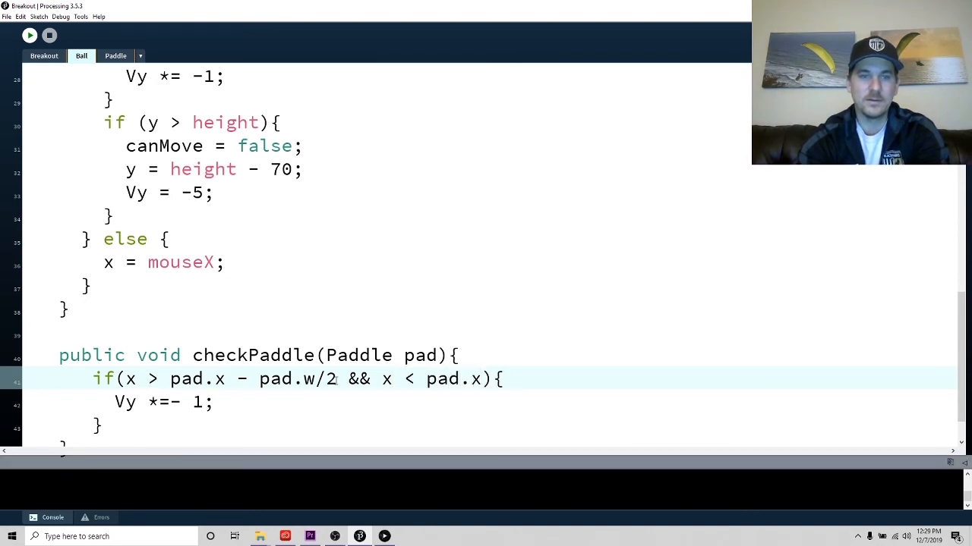
{"action": "type", "text": "+ pad.w/2"}
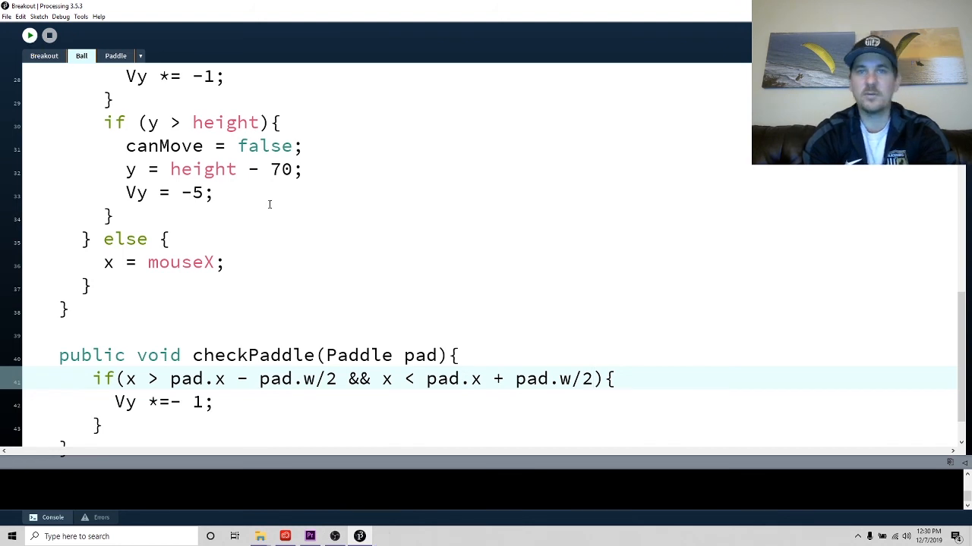
{"action": "left_click", "coordinate": [30, 35]}
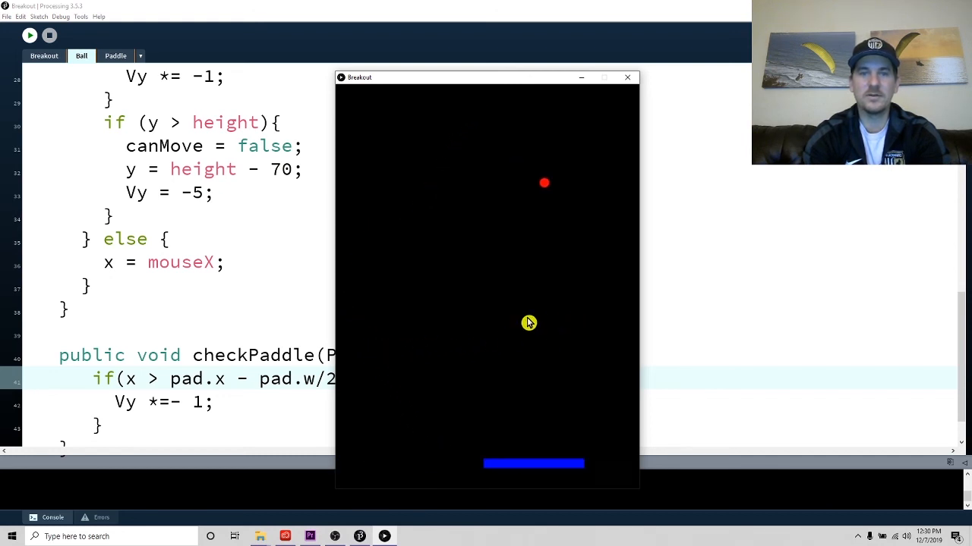
{"action": "mouse_move", "coordinate": [602, 321]}
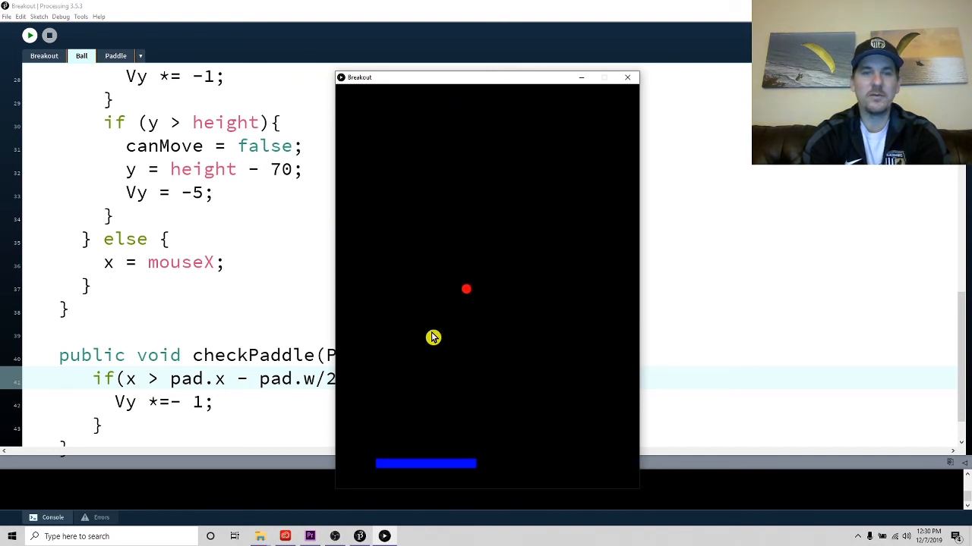
{"action": "mouse_move", "coordinate": [600, 337]}
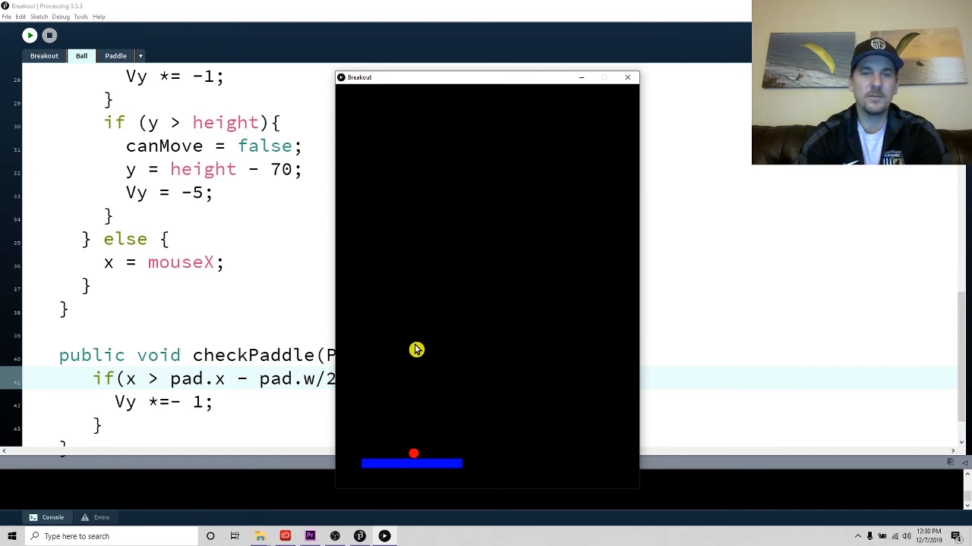
{"action": "mouse_move", "coordinate": [532, 319]}
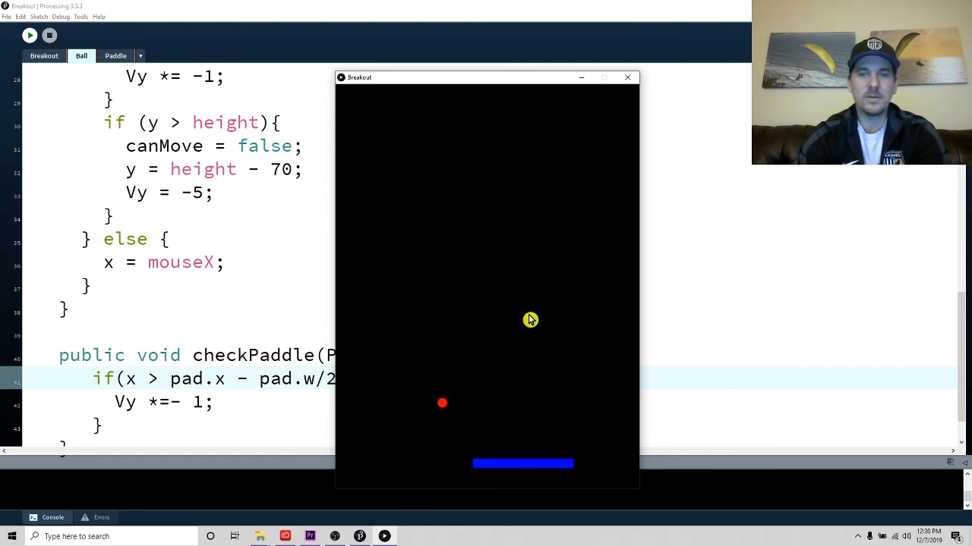
{"action": "mouse_move", "coordinate": [364, 304]}
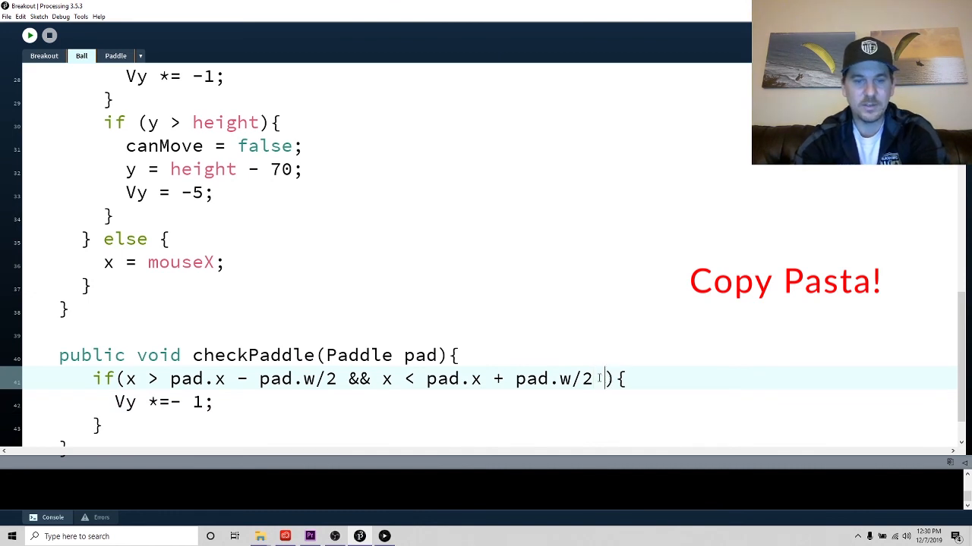
- Append && y > pad.y to the checkPaddle condition
{"action": "type", "text": "&&"}
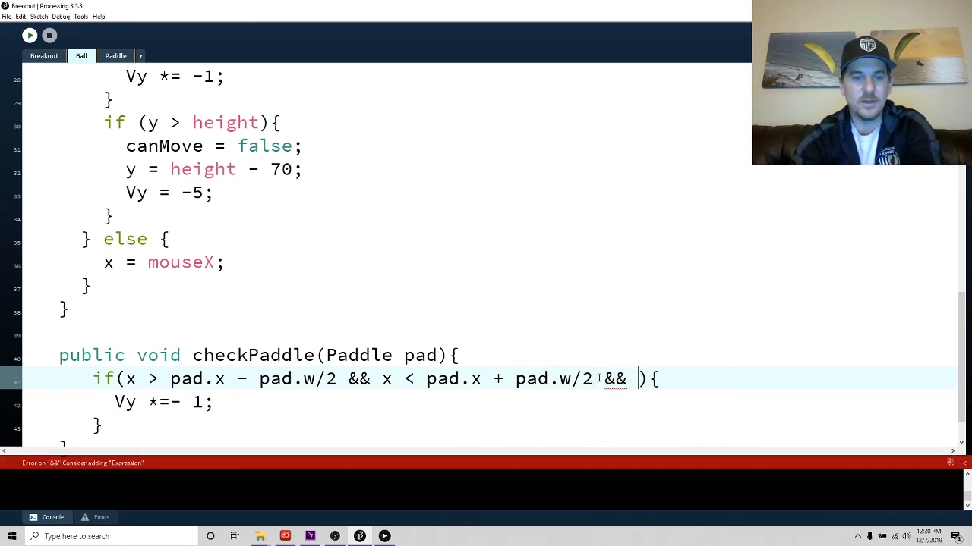
{"action": "type", "text": "y"}
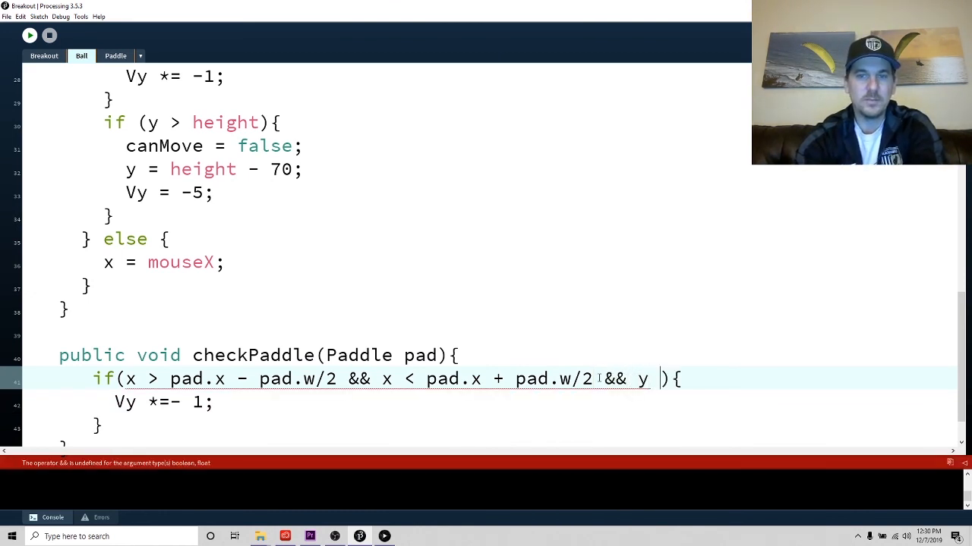
{"action": "type", "text": ">"}
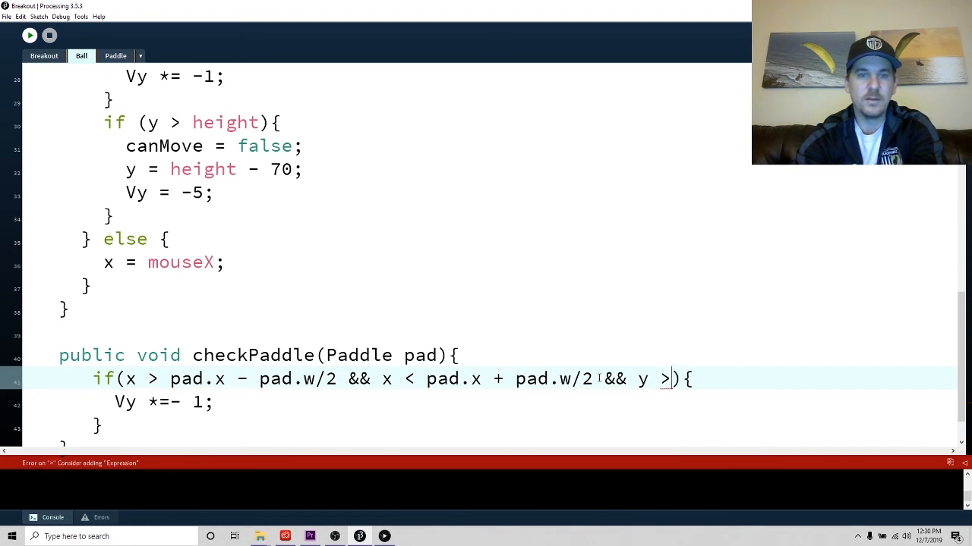
{"action": "type", "text": "pad."}
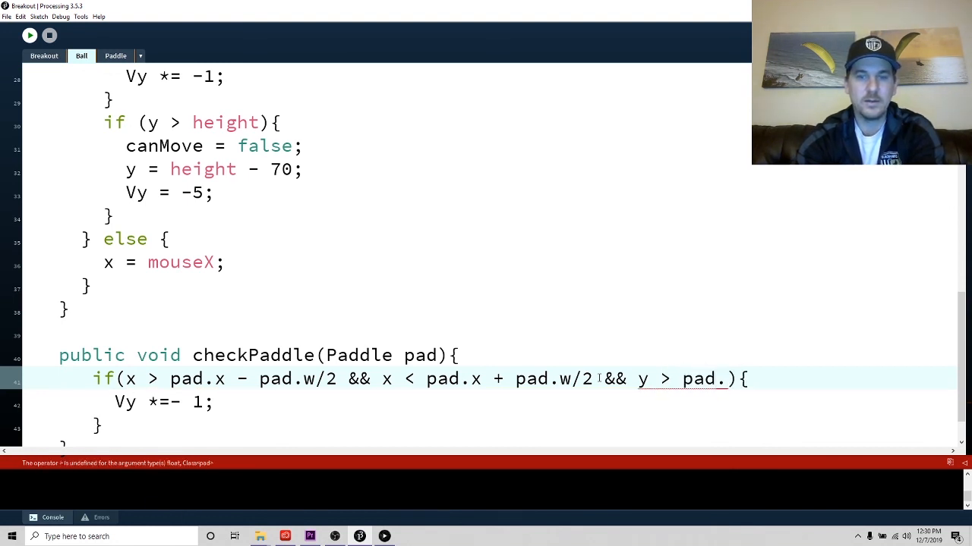
{"action": "type", "text": "y"}
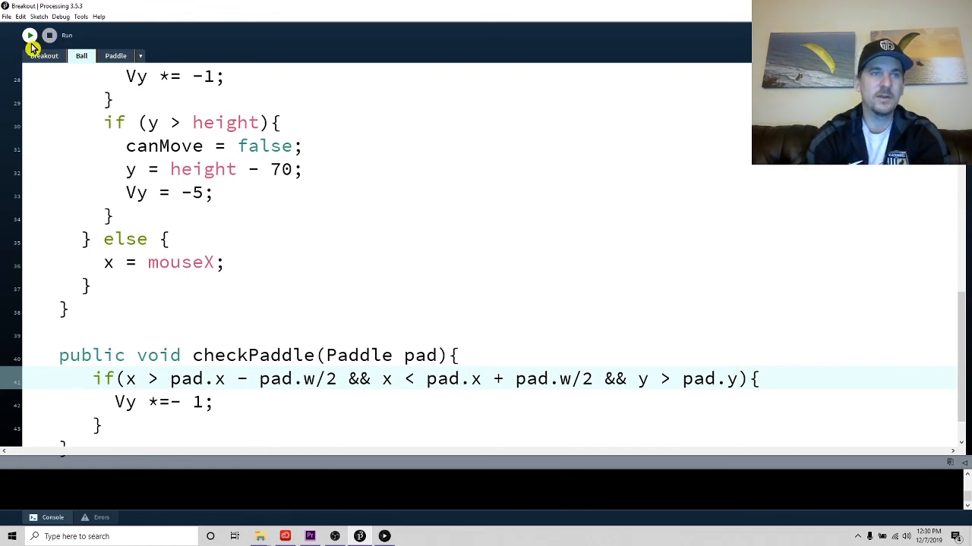
{"action": "left_click", "coordinate": [30, 36]}
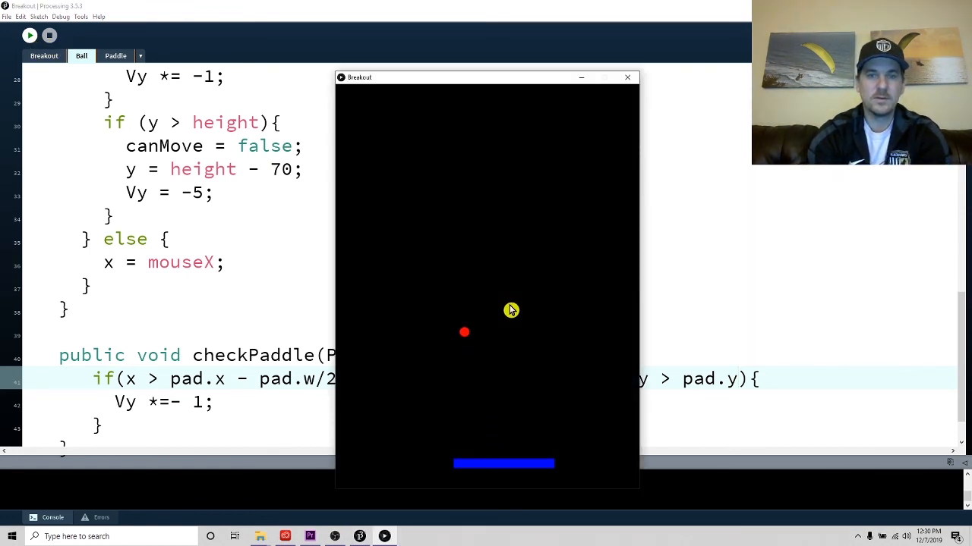
{"action": "mouse_move", "coordinate": [432, 325]}
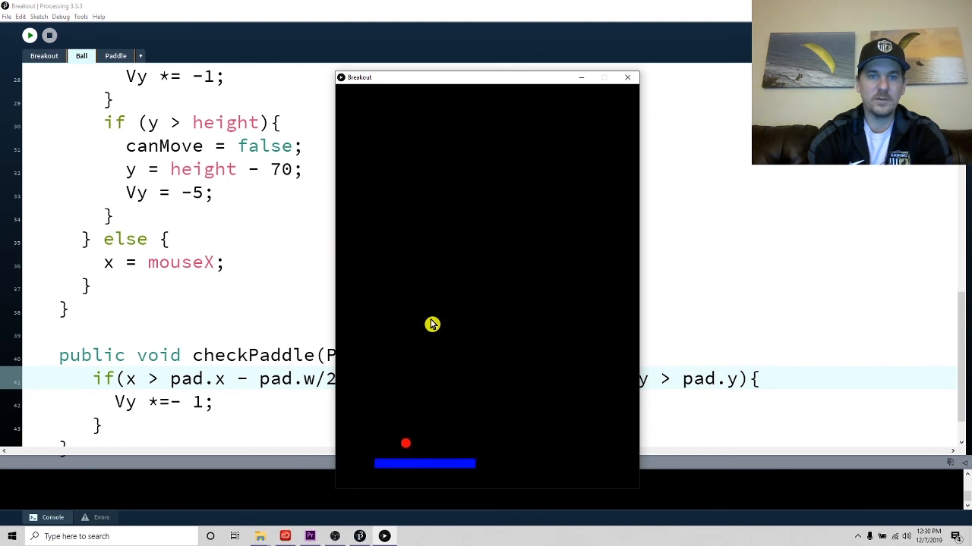
{"action": "mouse_move", "coordinate": [606, 304]}
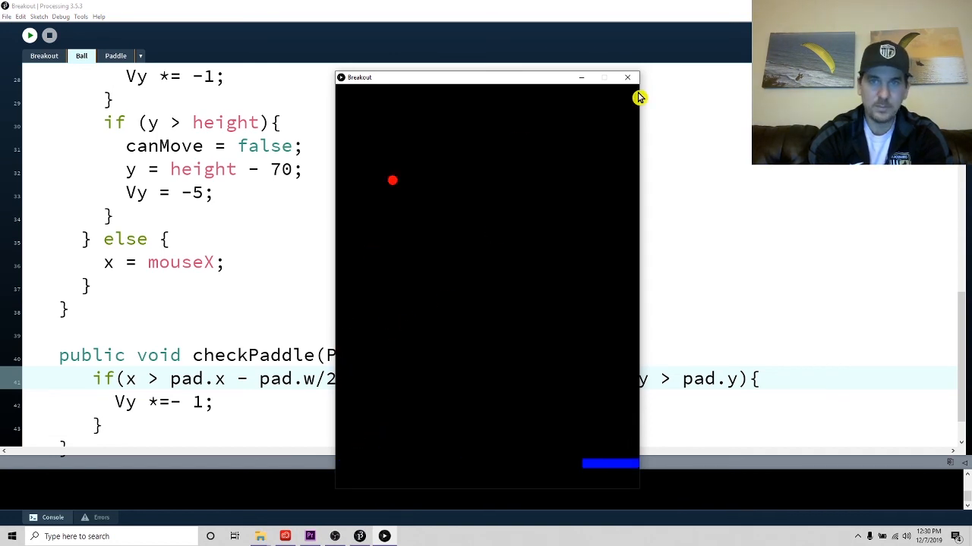
{"action": "left_click", "coordinate": [627, 76]}
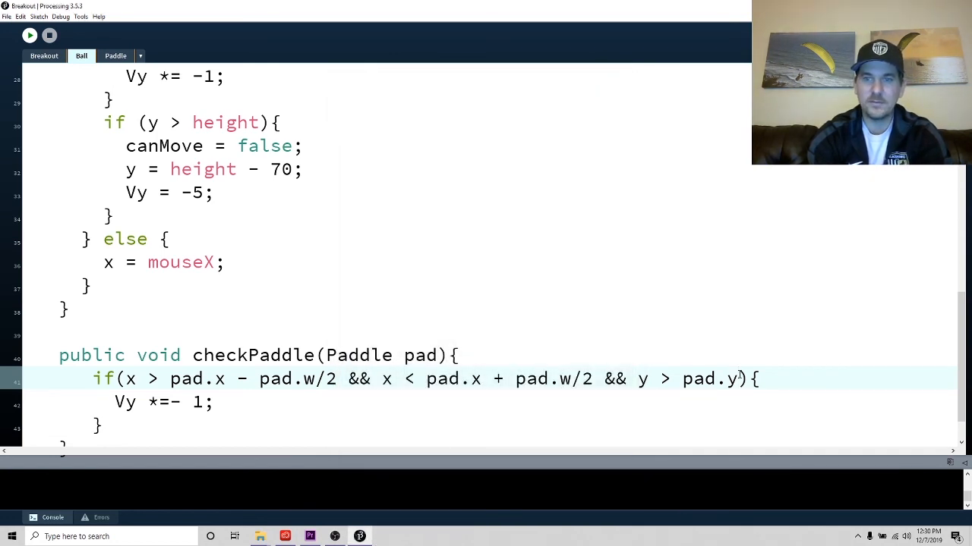
- Make the y bounds y > pad.y-d && y < pad.y+d
{"action": "type", "text": "-d"}
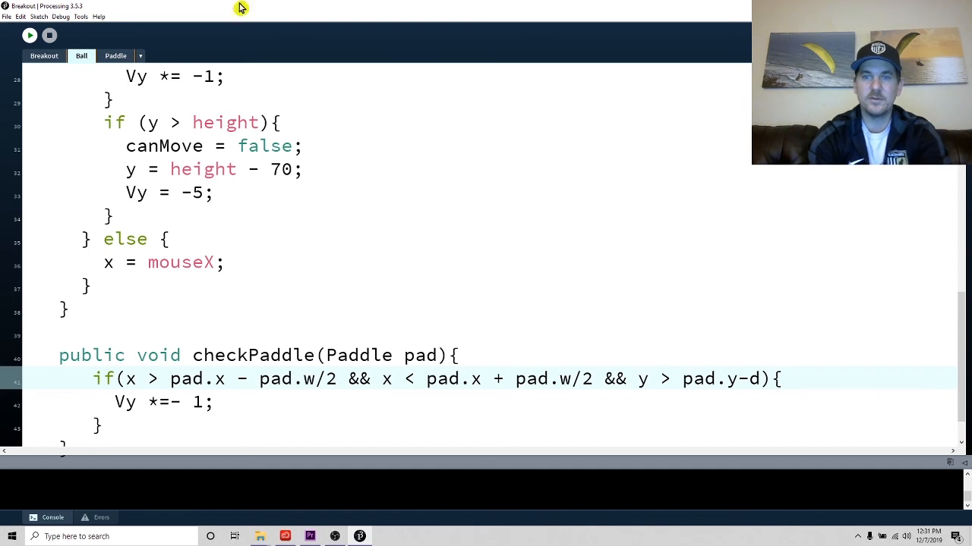
{"action": "left_click", "coordinate": [30, 35]}
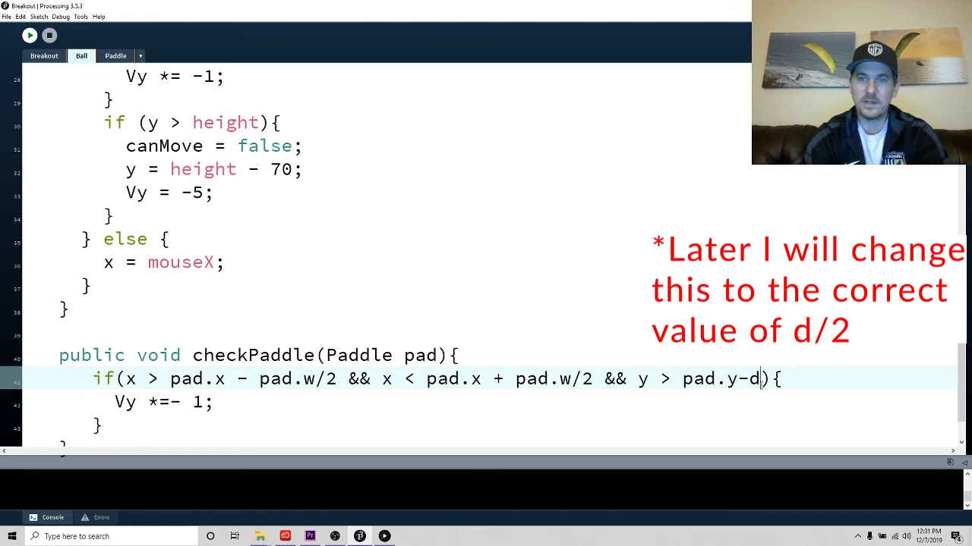
{"action": "type", "text": "&& y <"}
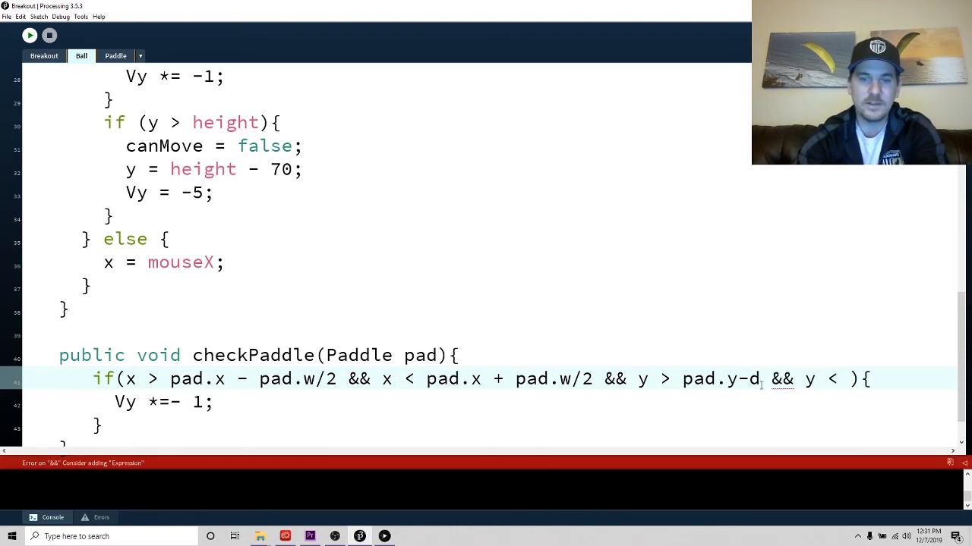
{"action": "type", "text": "pad."}
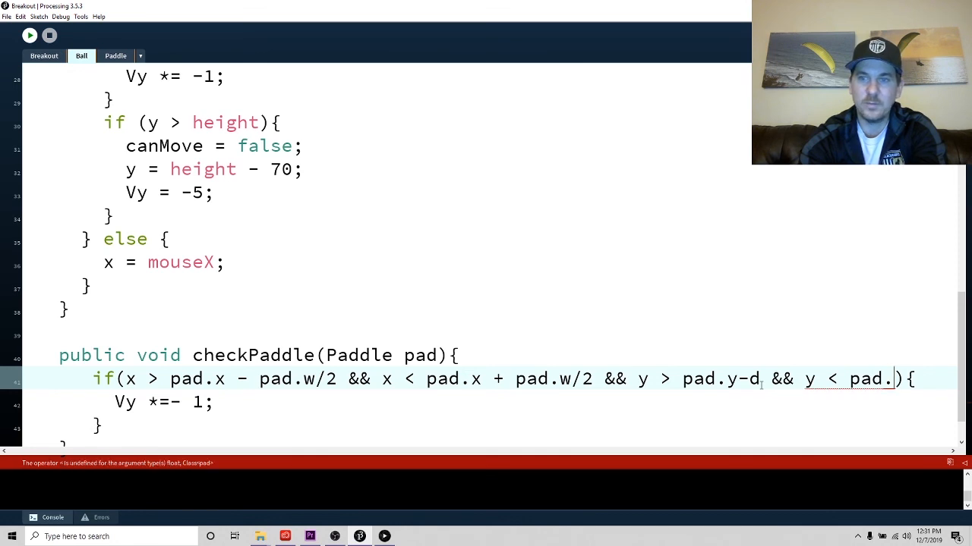
{"action": "type", "text": "+d"}
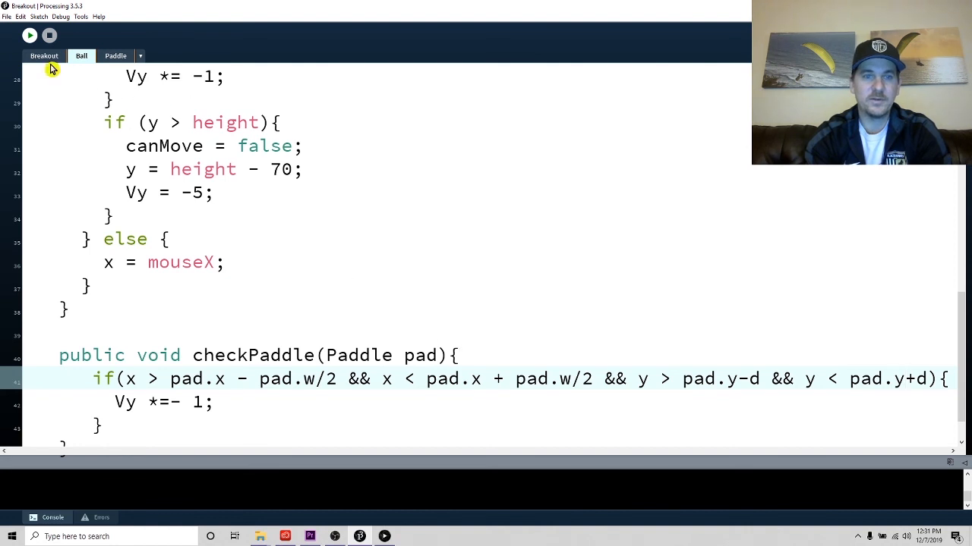
{"action": "mouse_move", "coordinate": [42, 12]}
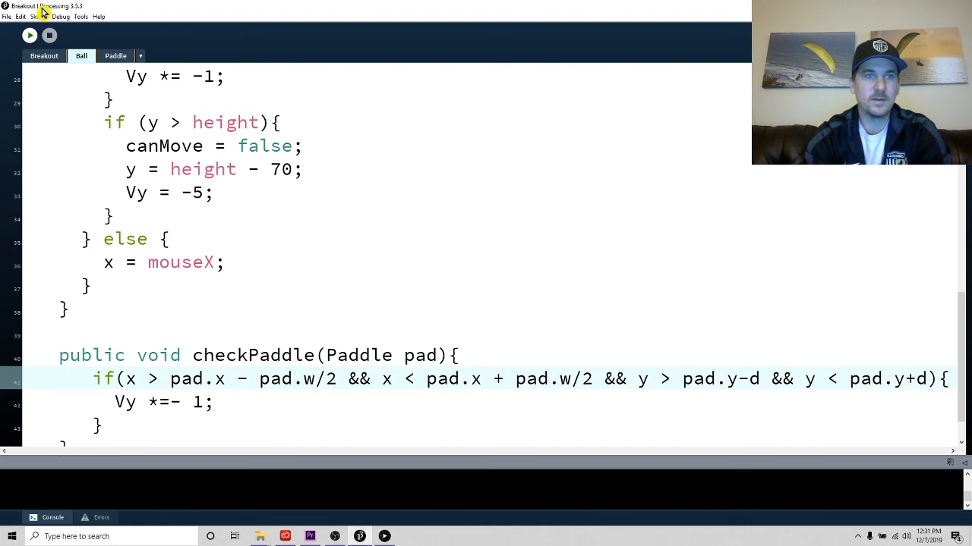
- In Breakout's mousePressed, add ball.y -= 5; as the first line
{"action": "left_click", "coordinate": [29, 35]}
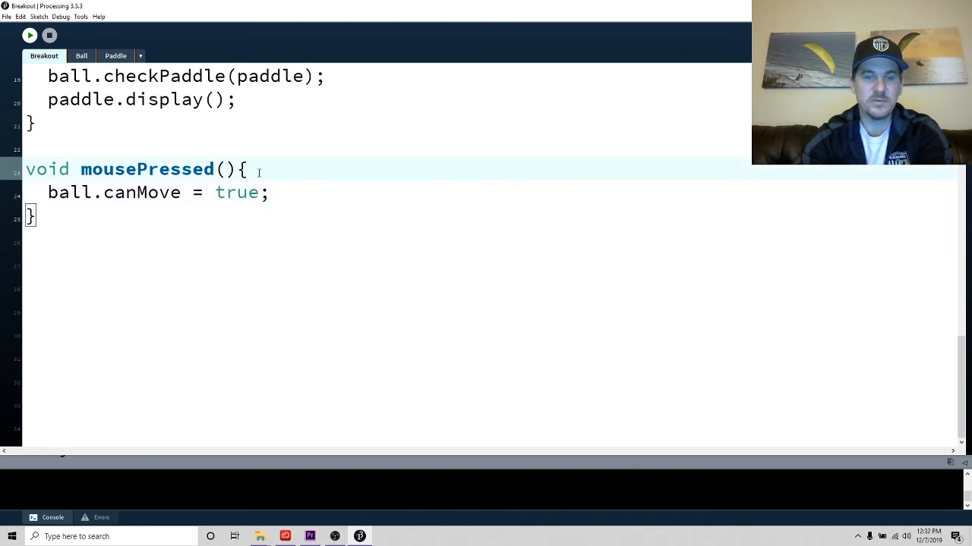
{"action": "type", "text": "ball."}
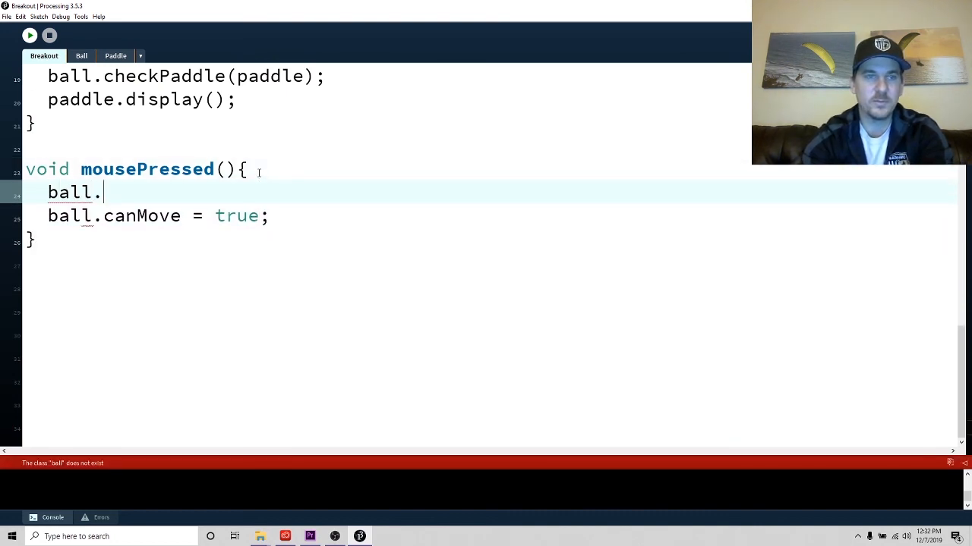
{"action": "type", "text": "y"}
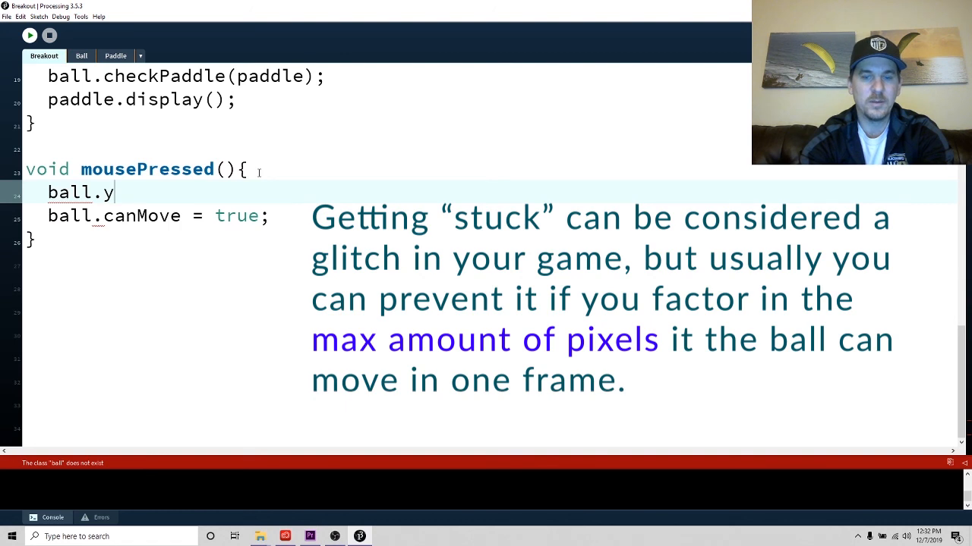
{"action": "type", "text": "-= 5;"}
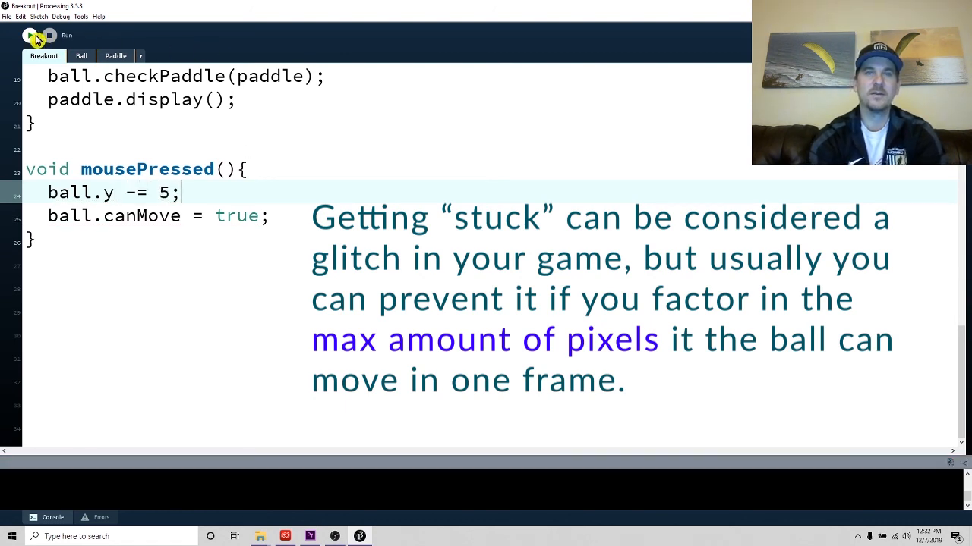
- Run the Breakout sketch to test the ball's upward nudge above the paddle
{"action": "left_click", "coordinate": [30, 35]}
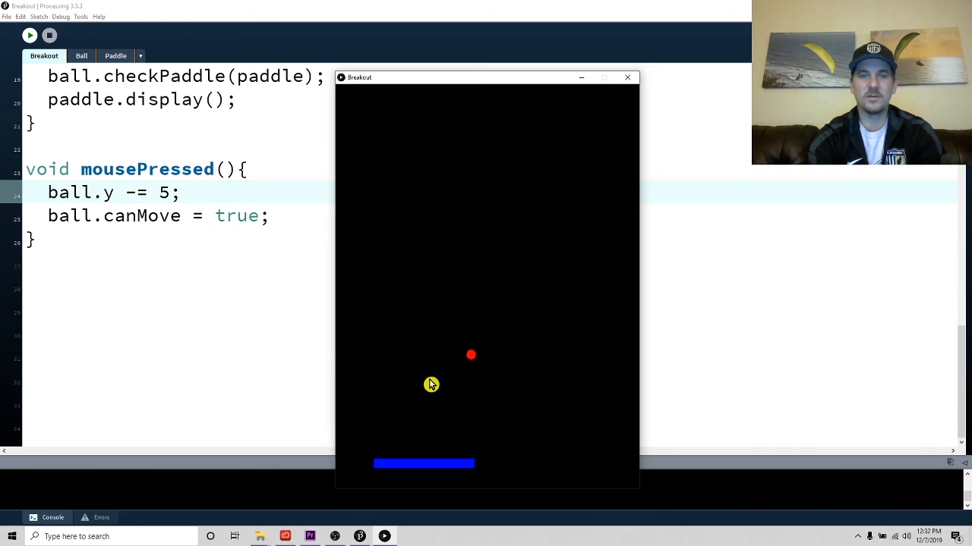
{"action": "mouse_move", "coordinate": [516, 374]}
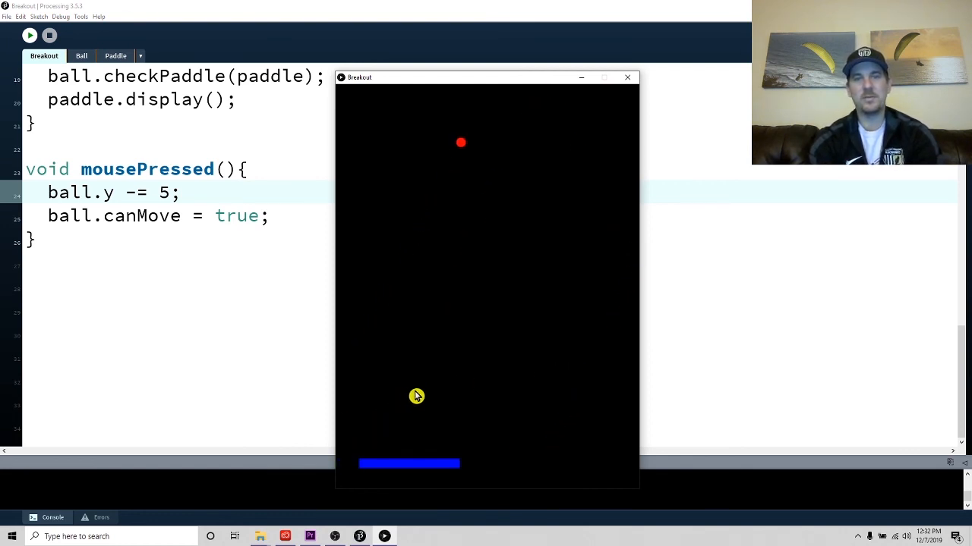
{"action": "mouse_move", "coordinate": [642, 350]}
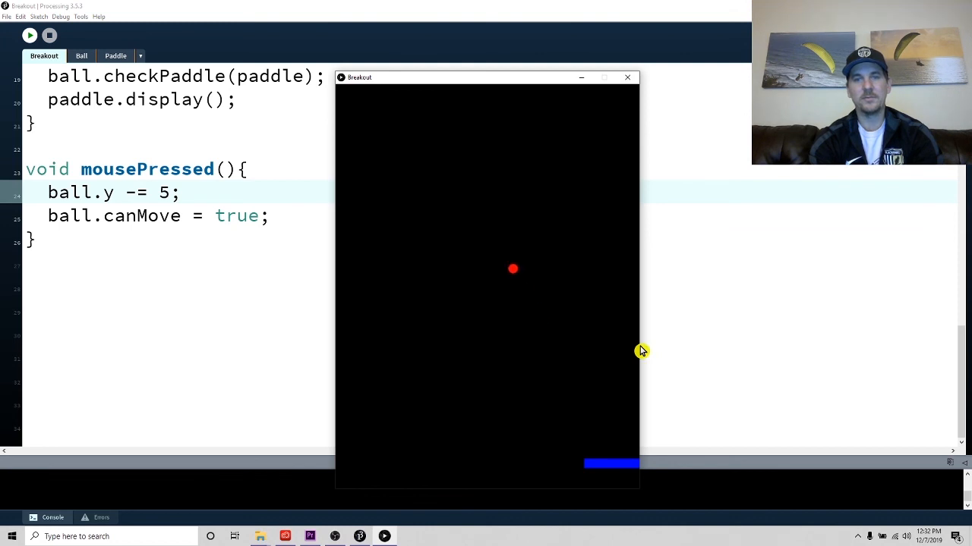
{"action": "mouse_move", "coordinate": [449, 413]}
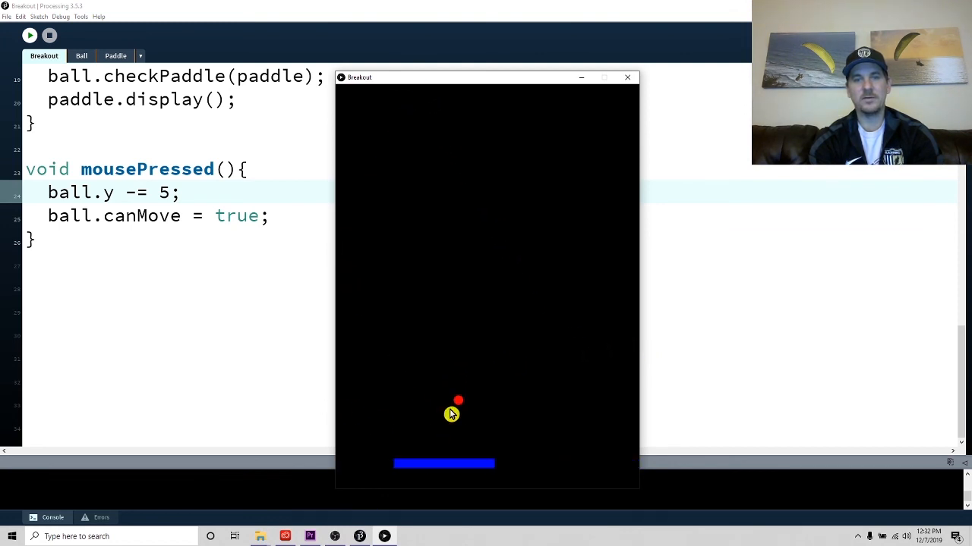